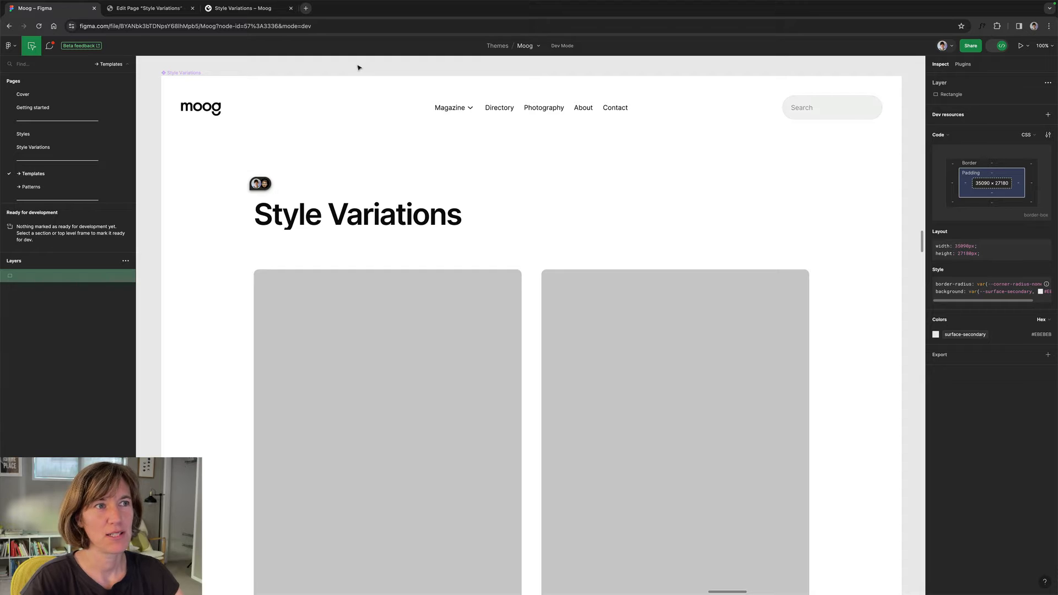
pyautogui.moveTo(352, 71)
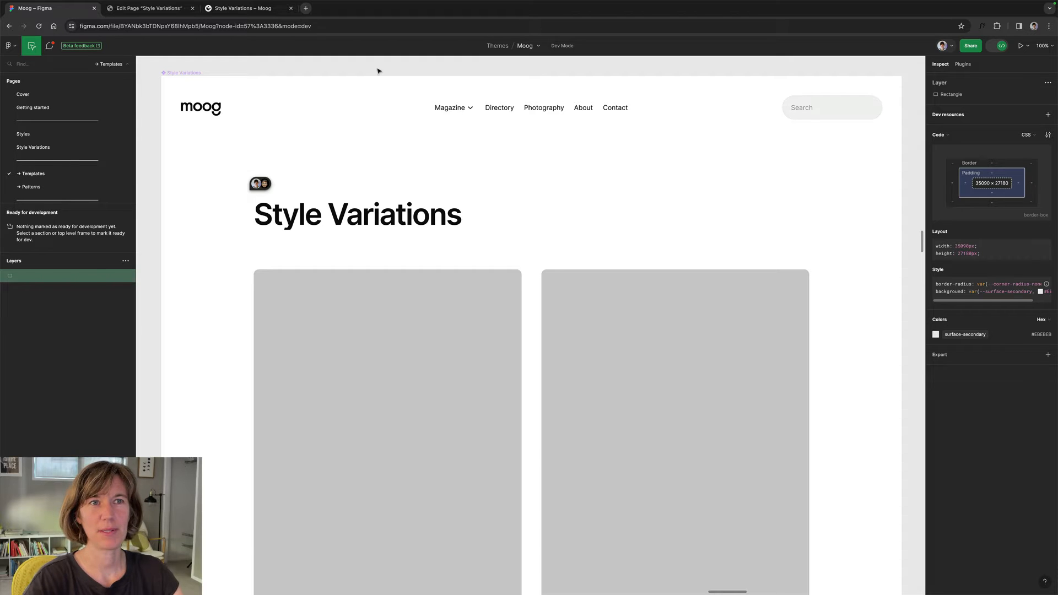
pyautogui.moveTo(291, 77)
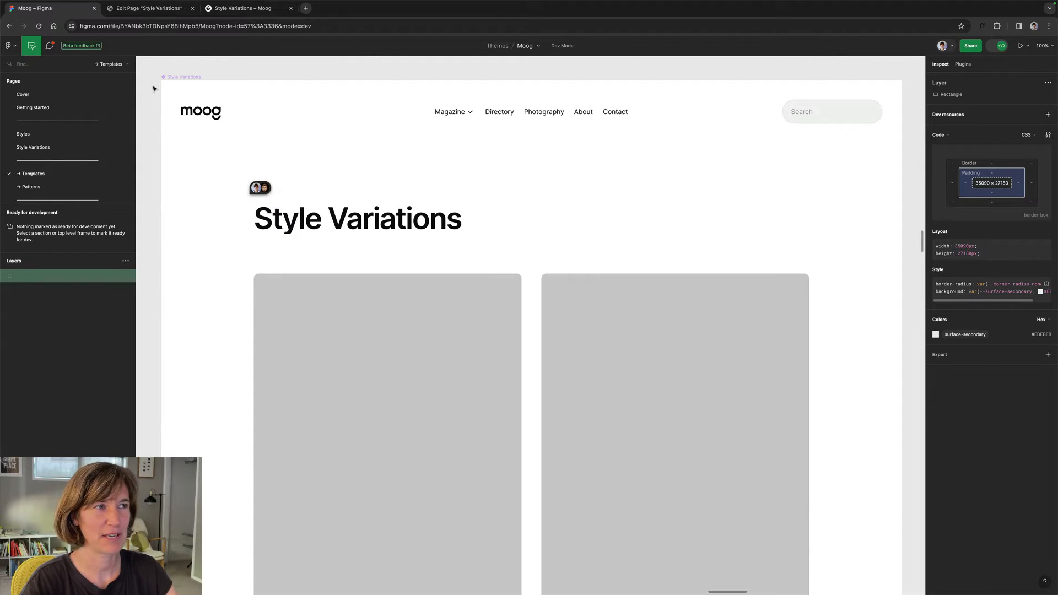
# - Return to the Style Variations page being edited and scroll through its content
pyautogui.scroll(-3)
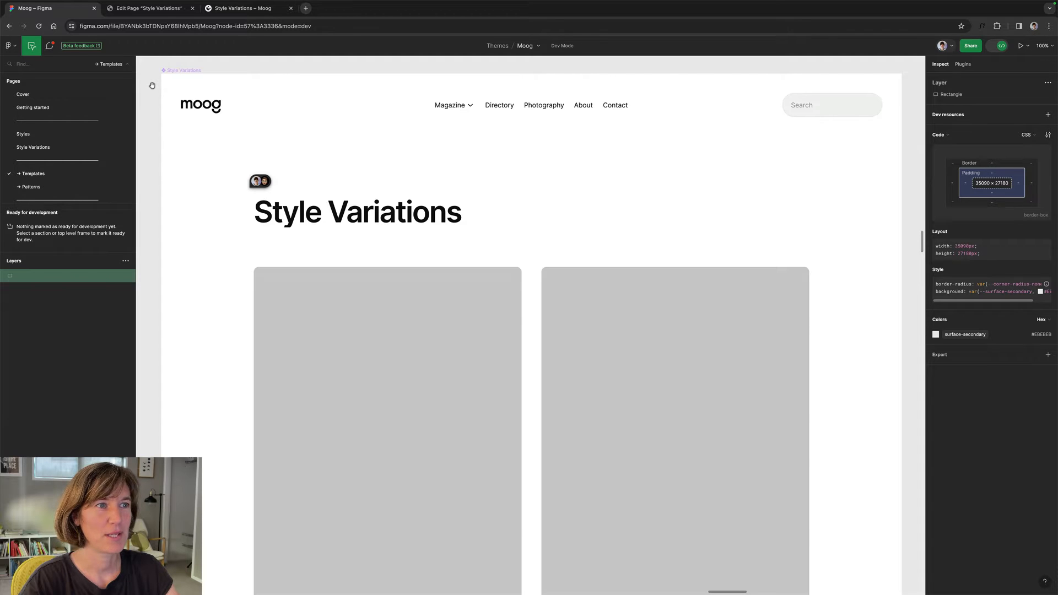
pyautogui.scroll(-3)
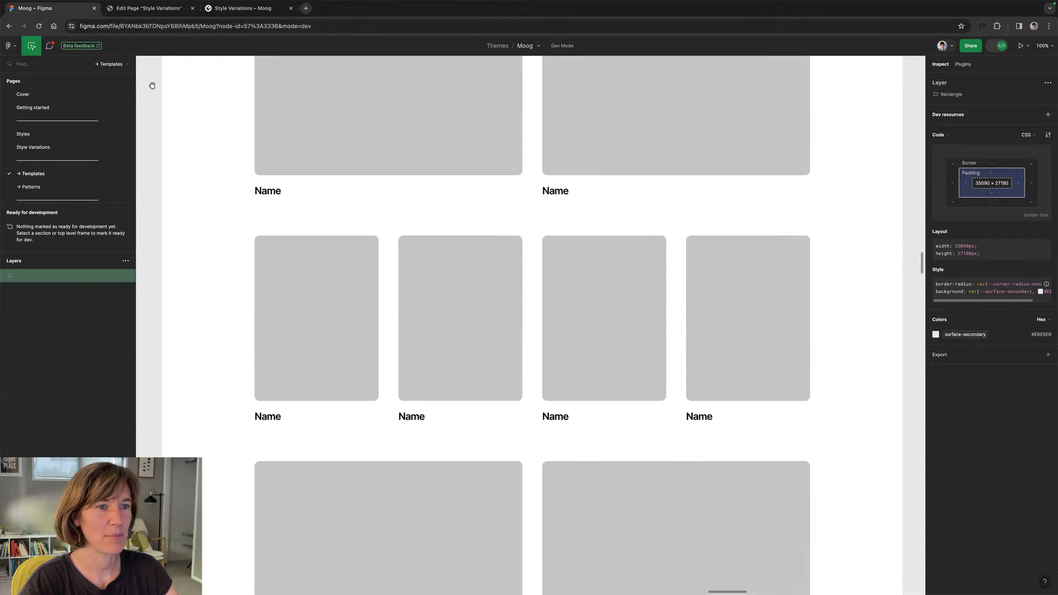
pyautogui.scroll(-3)
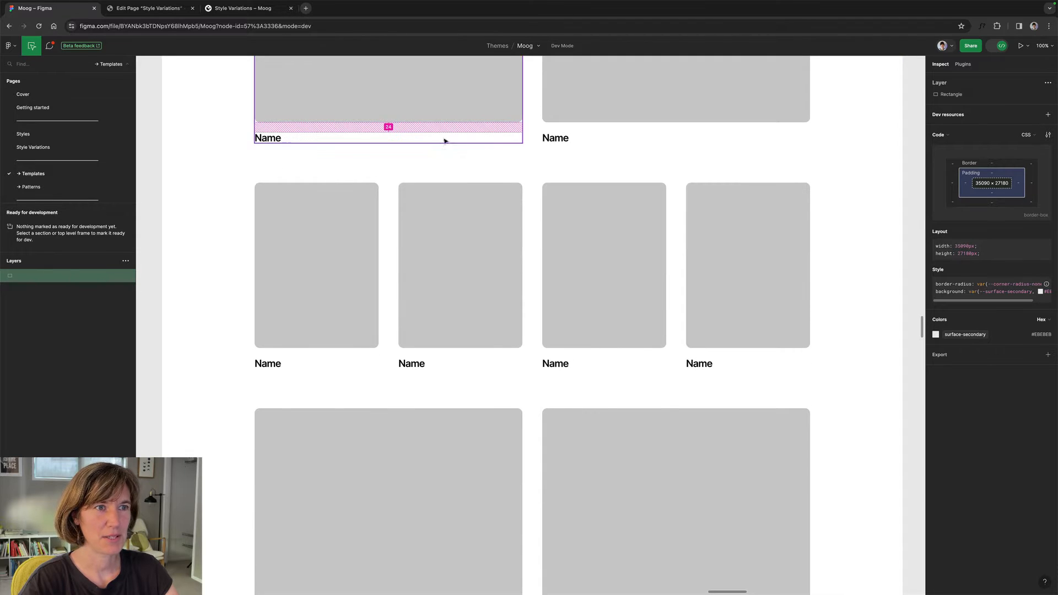
pyautogui.scroll(-3)
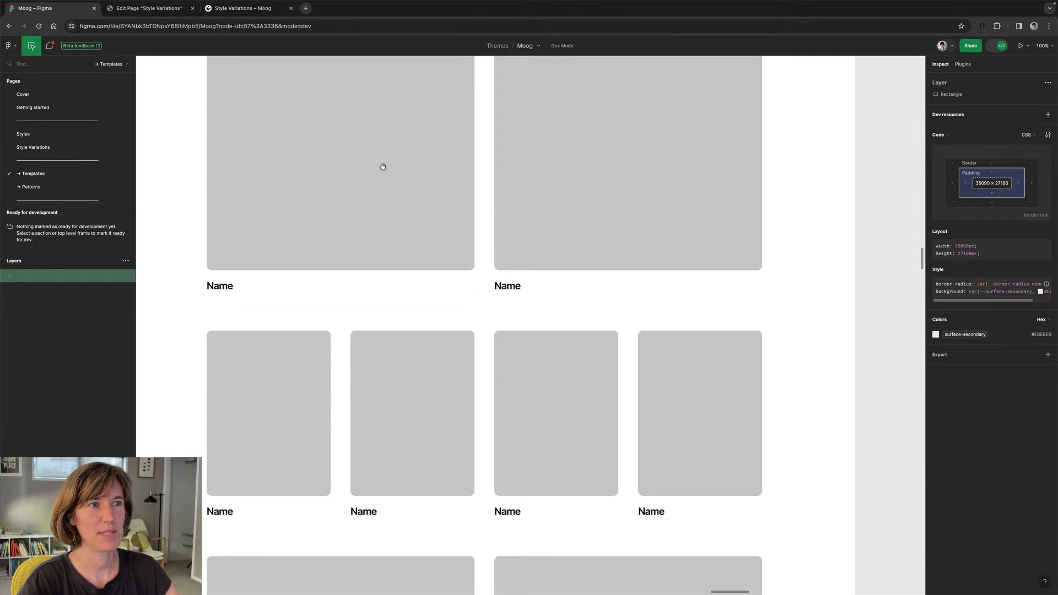
pyautogui.scroll(3)
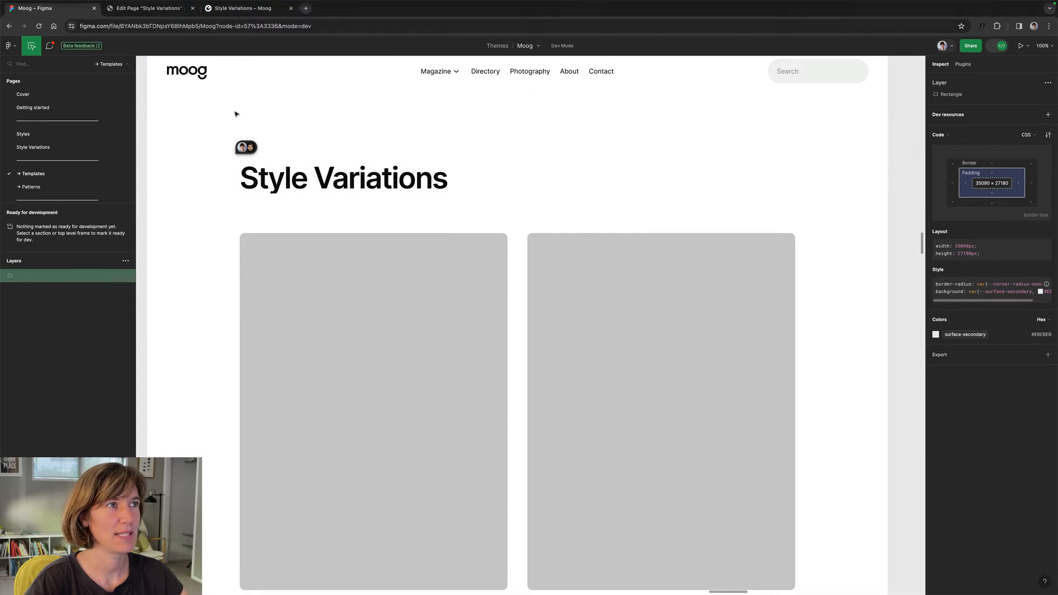
pyautogui.click(145, 8)
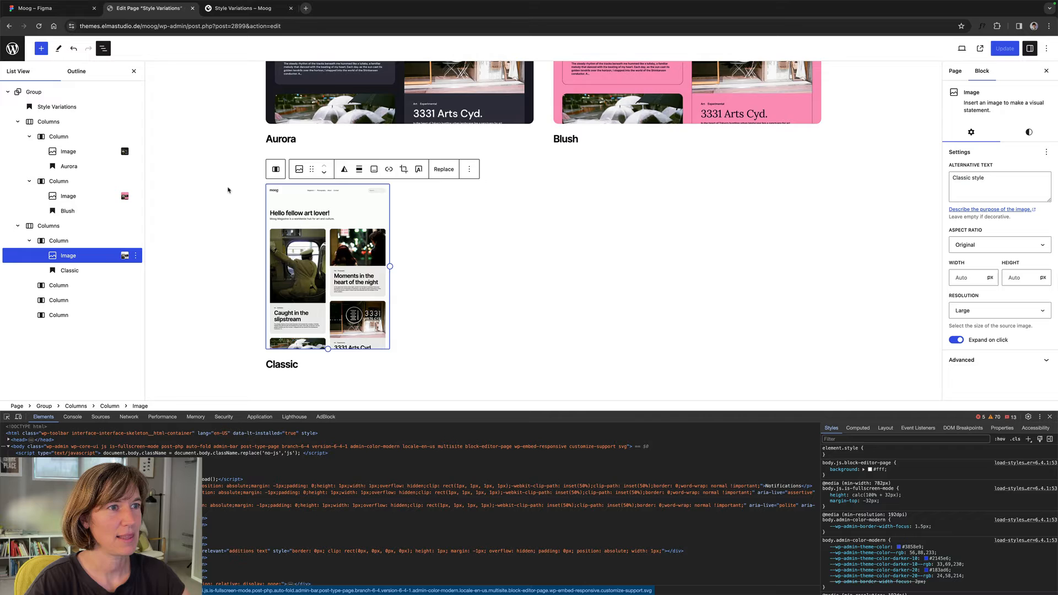
pyautogui.scroll(-3)
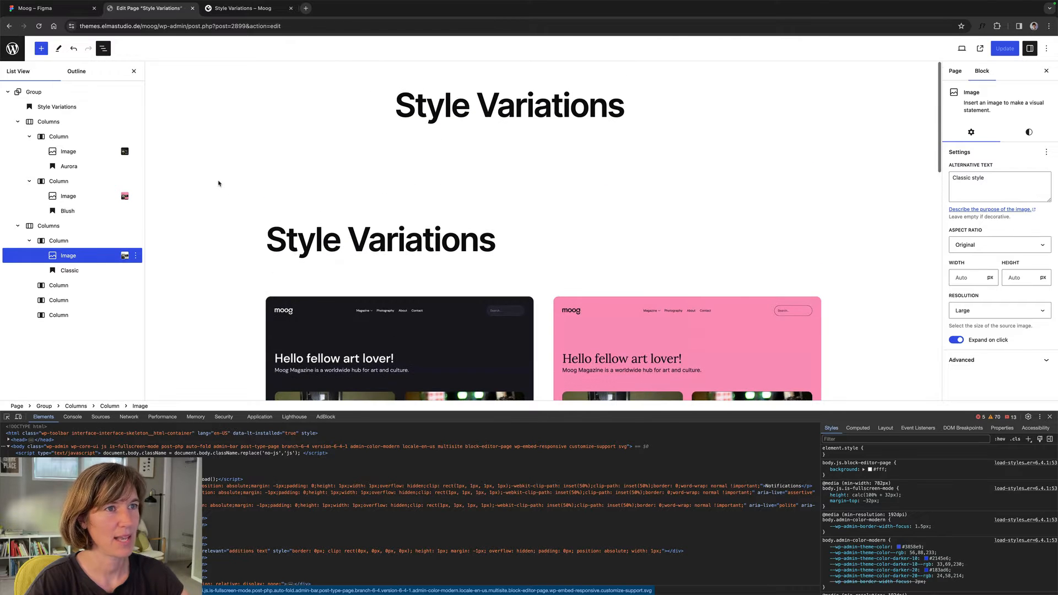
# - Check the Page summary settings, then select the outer Group wrapping the content in List View
pyautogui.click(954, 71)
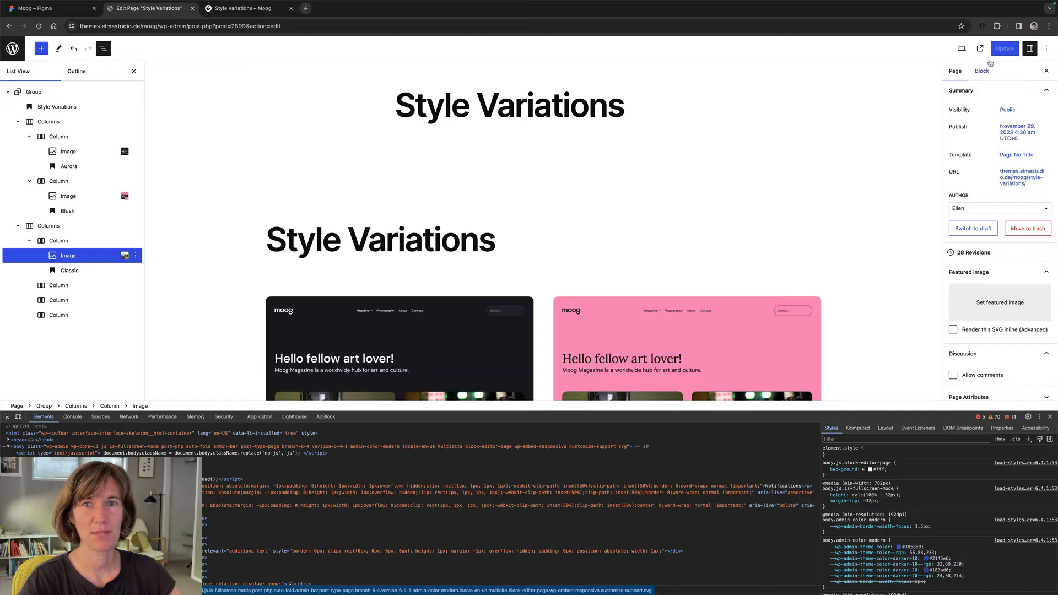
pyautogui.click(982, 70)
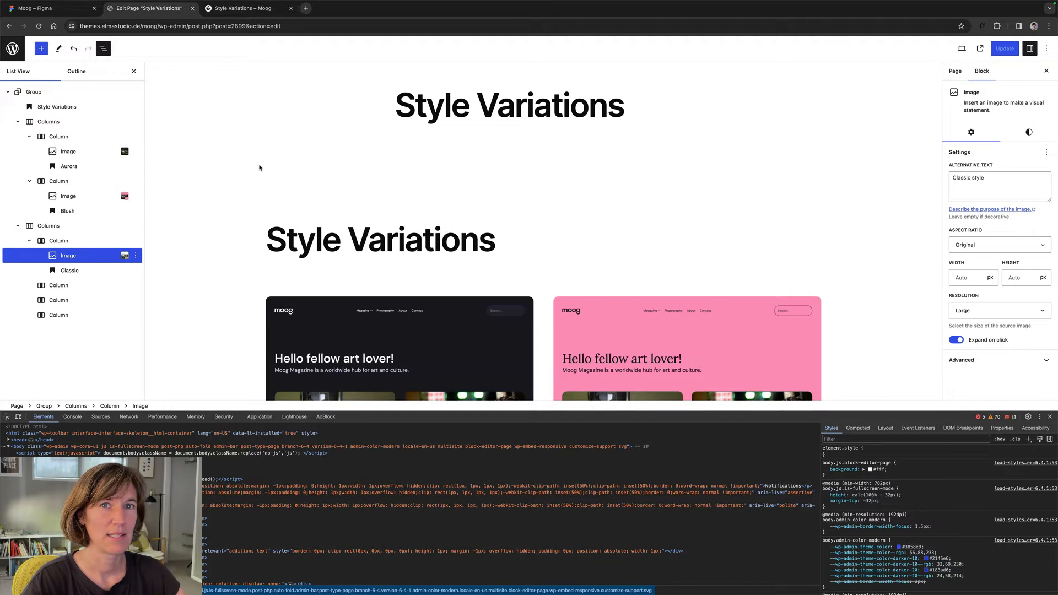
pyautogui.click(32, 91)
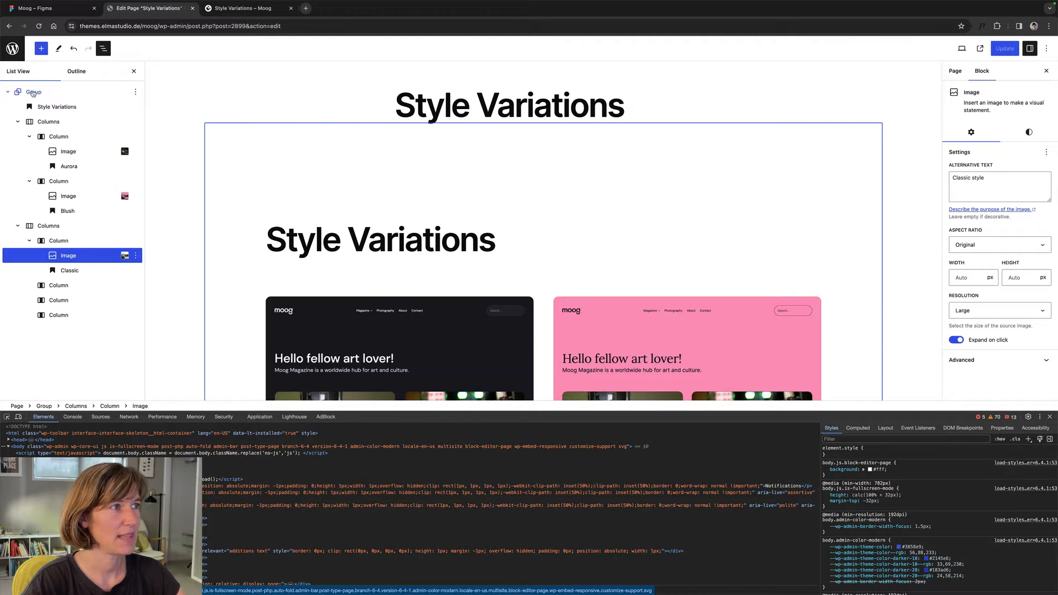
pyautogui.click(32, 92)
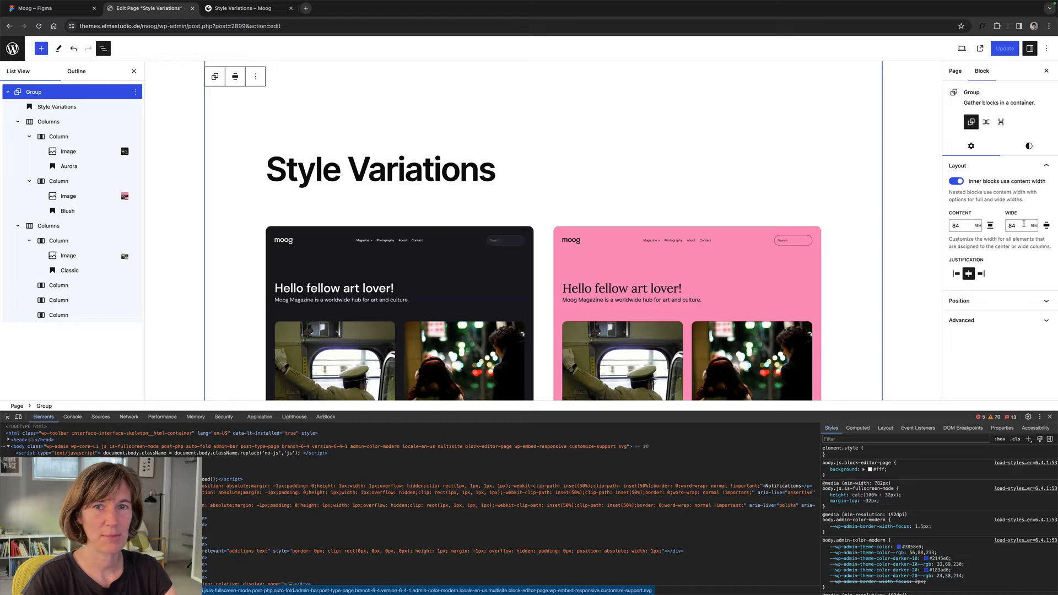
# - Select the Columns row and the Column holding the Classic screenshot and caption
pyautogui.click(58, 137)
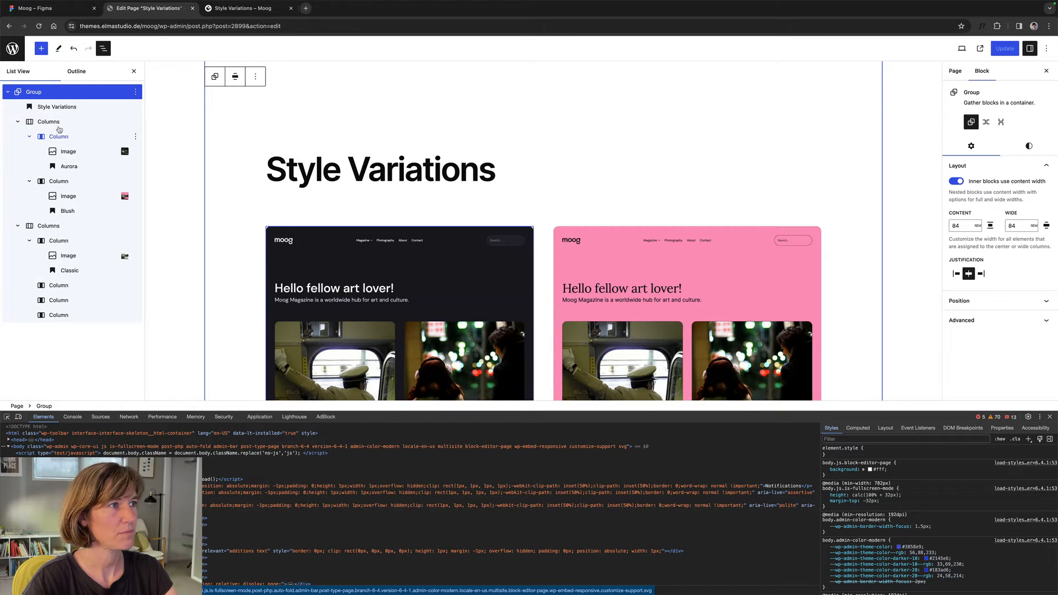
pyautogui.click(48, 121)
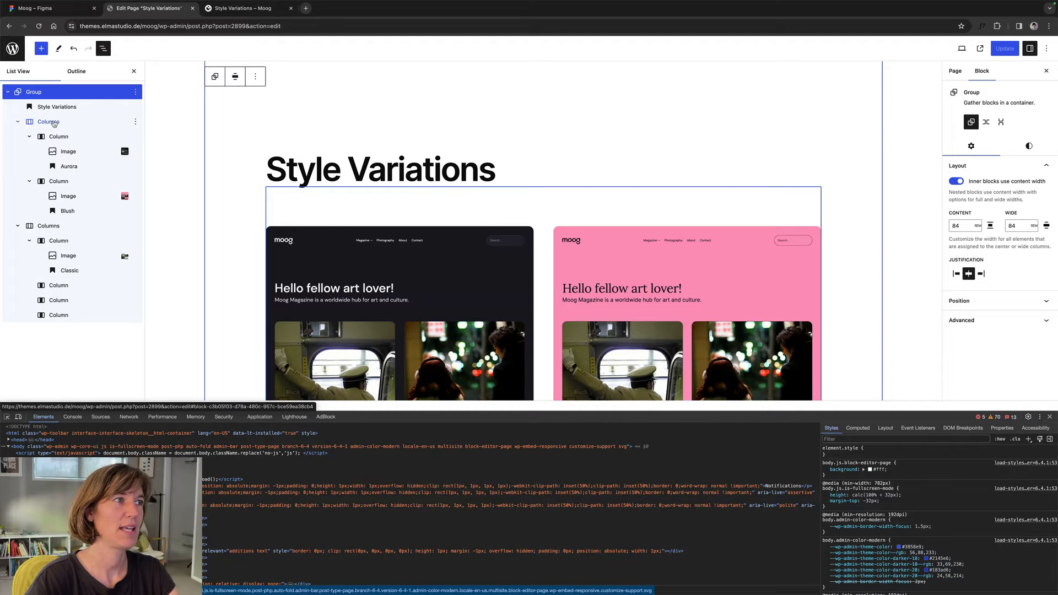
pyautogui.click(49, 121)
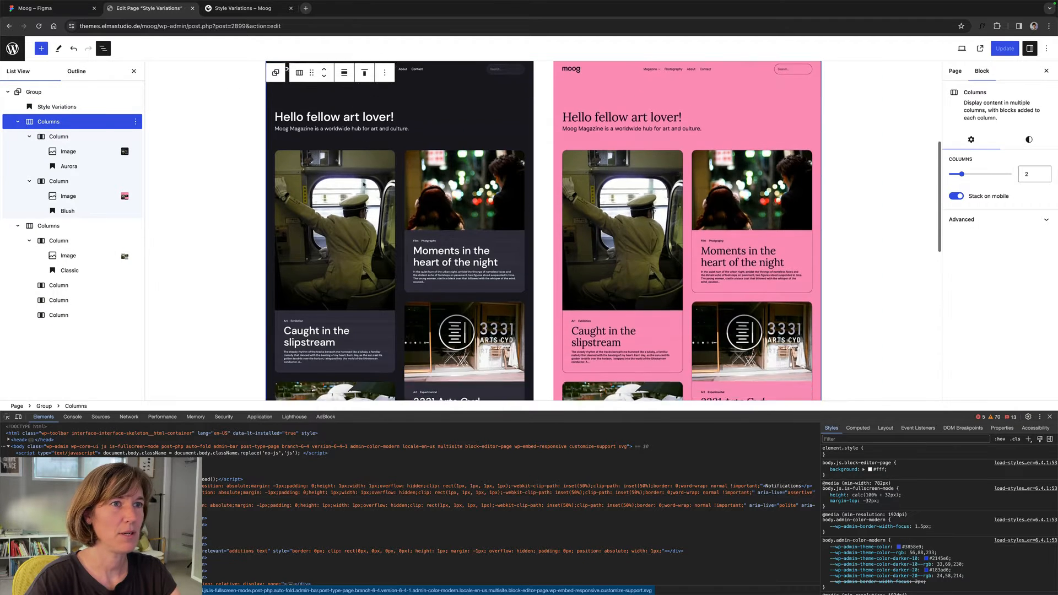
pyautogui.scroll(-3)
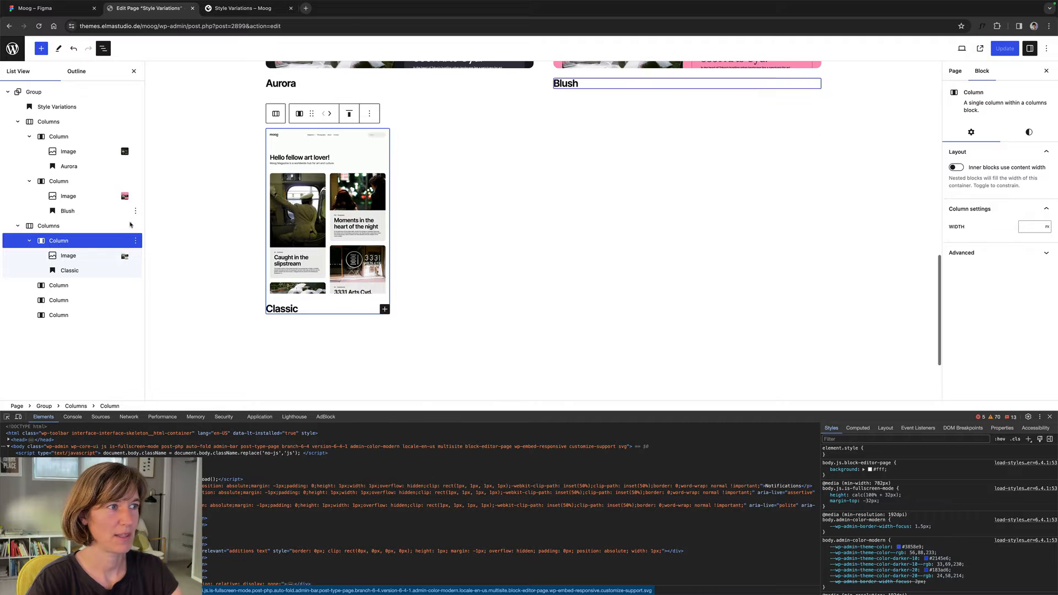
# - Copy the Classic screenshot and caption blocks and paste them into the neighbouring empty column
pyautogui.click(68, 254)
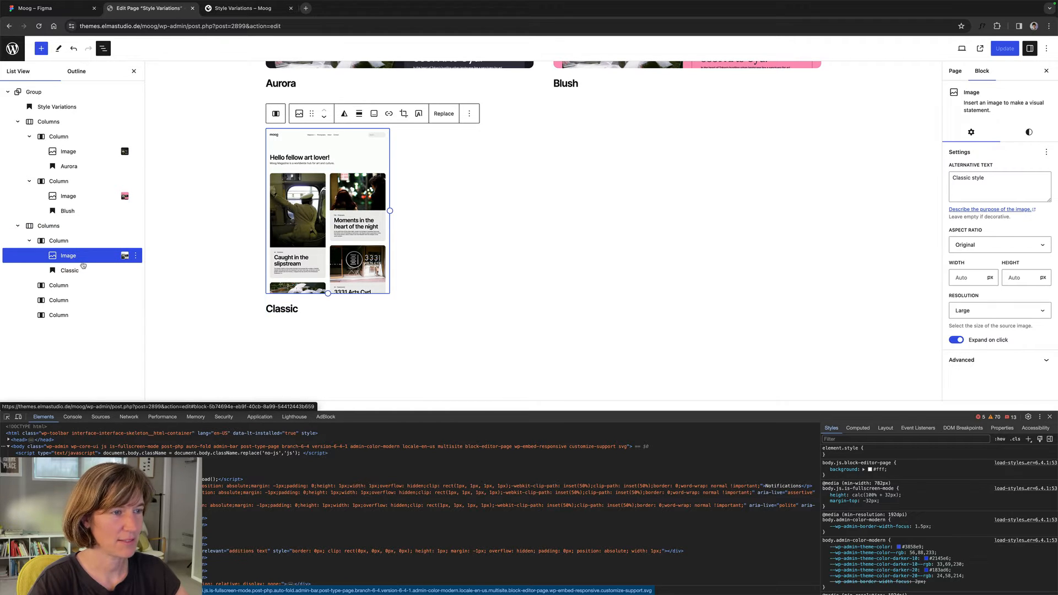
pyautogui.click(69, 270)
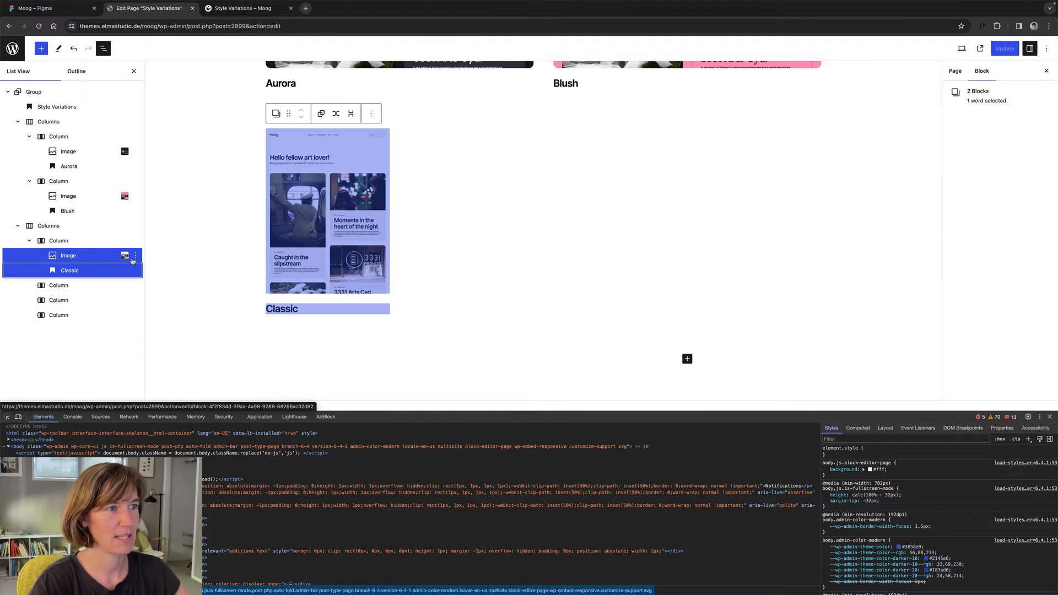
pyautogui.click(67, 255)
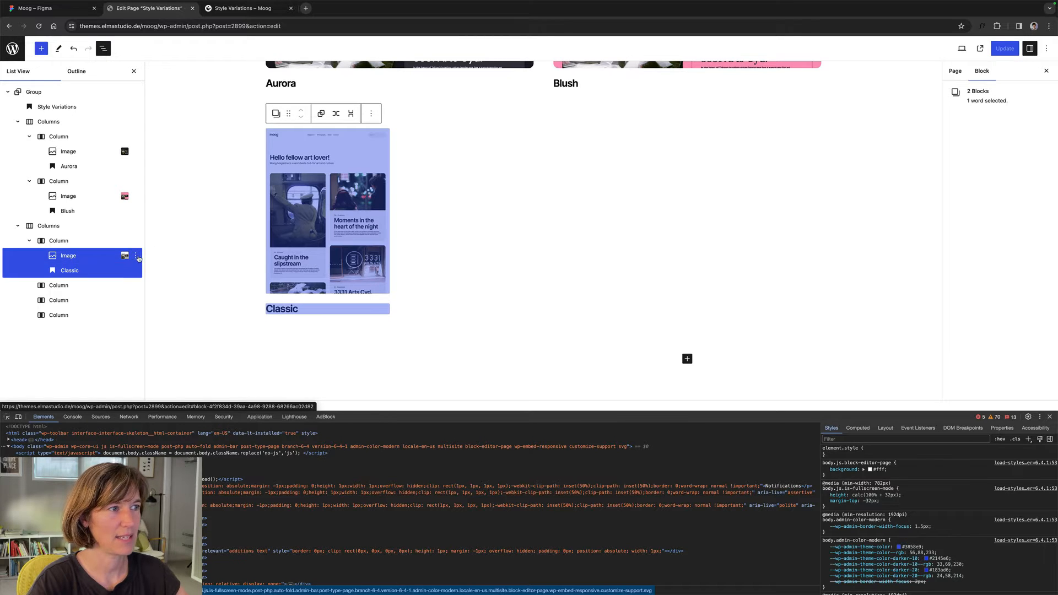
pyautogui.click(136, 254)
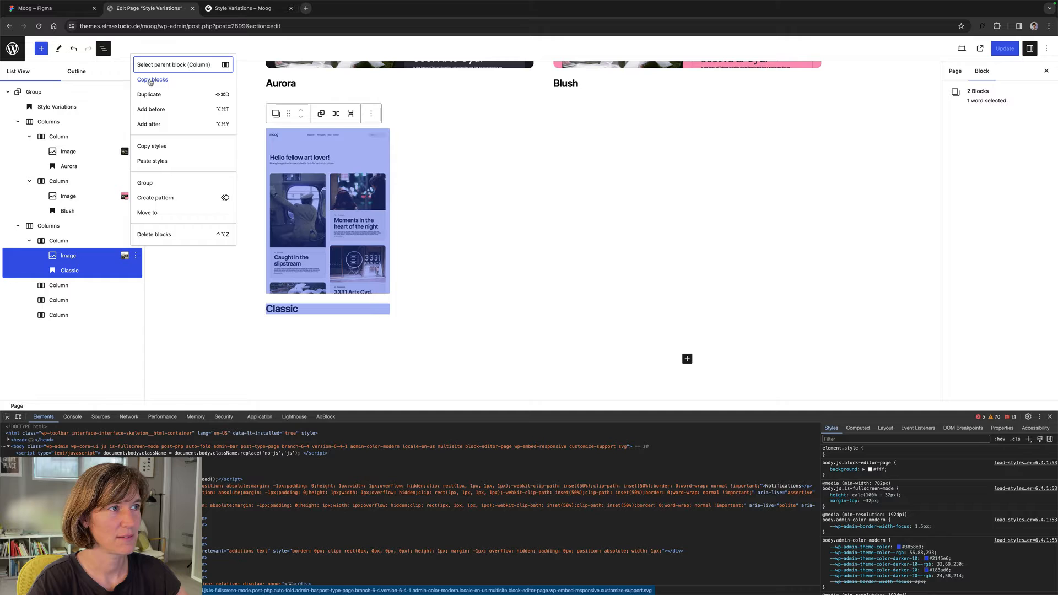
pyautogui.click(152, 79)
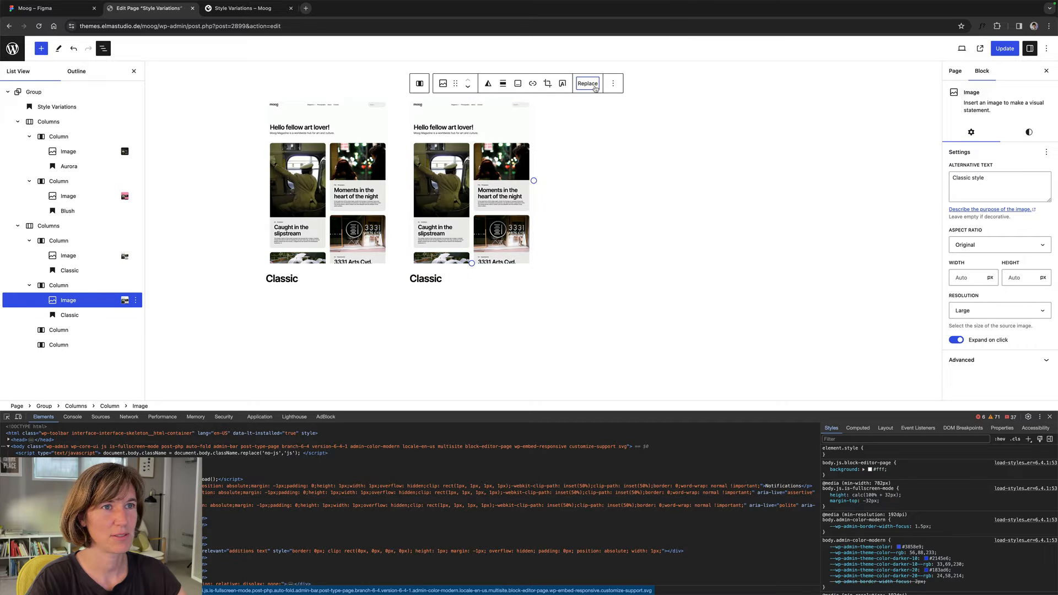
# - Replace the copied screenshot with dewy.jpg from the Media Library
pyautogui.click(586, 83)
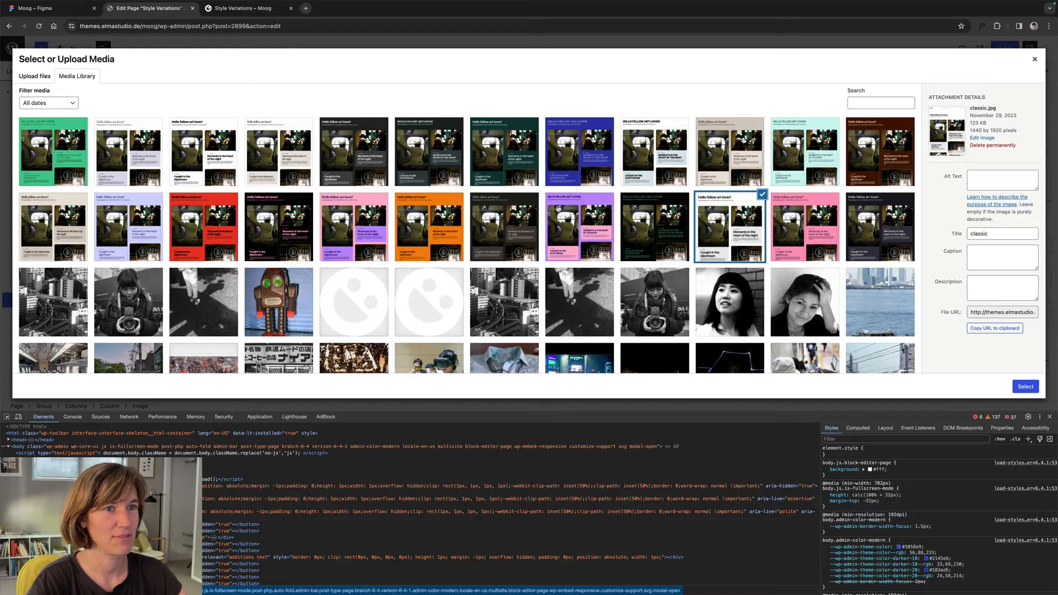
pyautogui.click(654, 227)
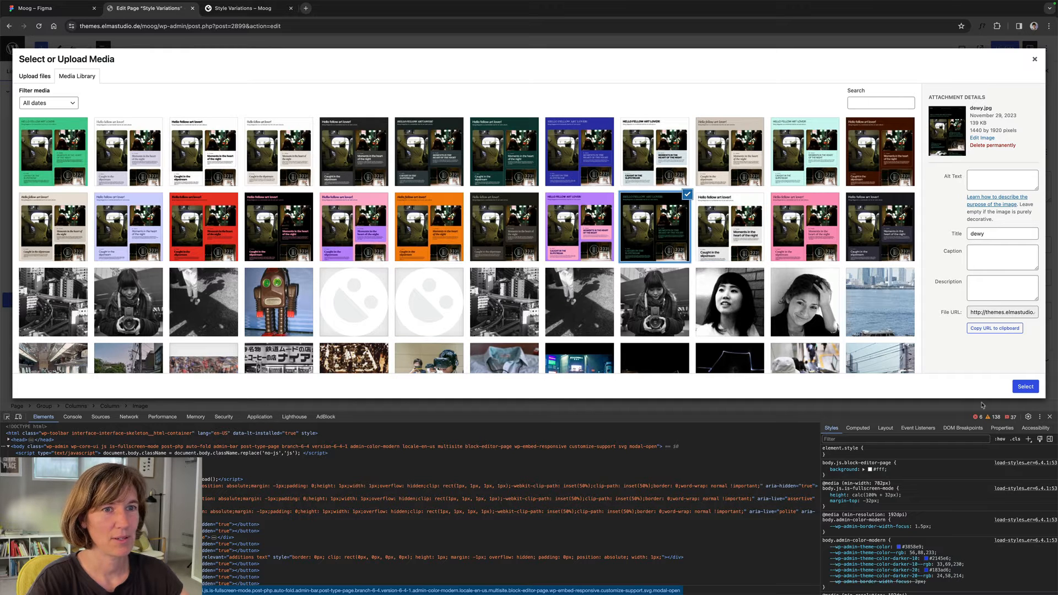
pyautogui.click(1024, 386)
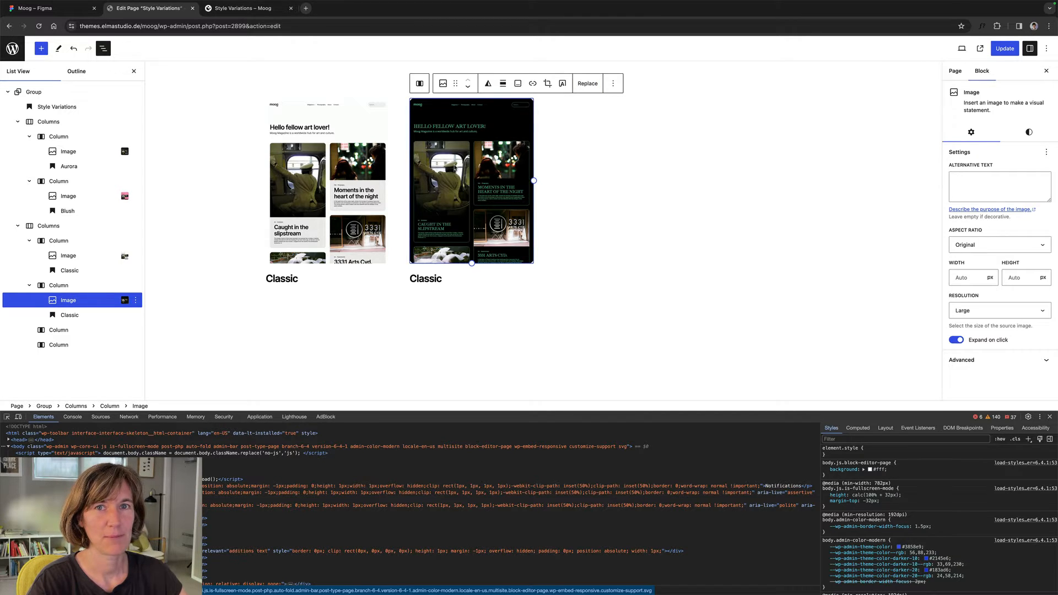
pyautogui.scroll(-3)
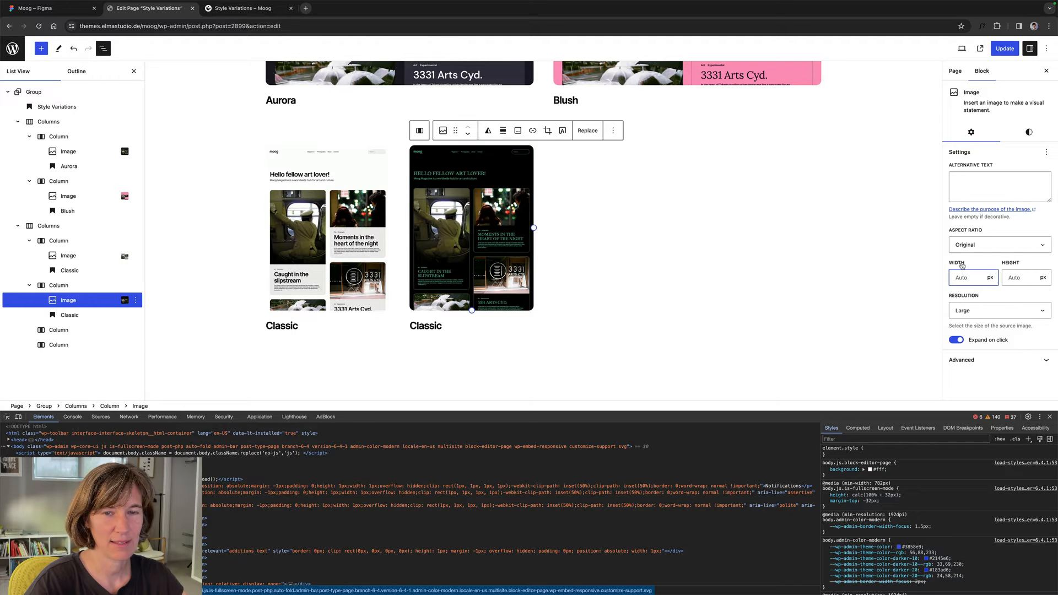
# - Add third and fourth Columns, each with the Classic screenshot and a Classic caption pasted in
pyautogui.write('7')
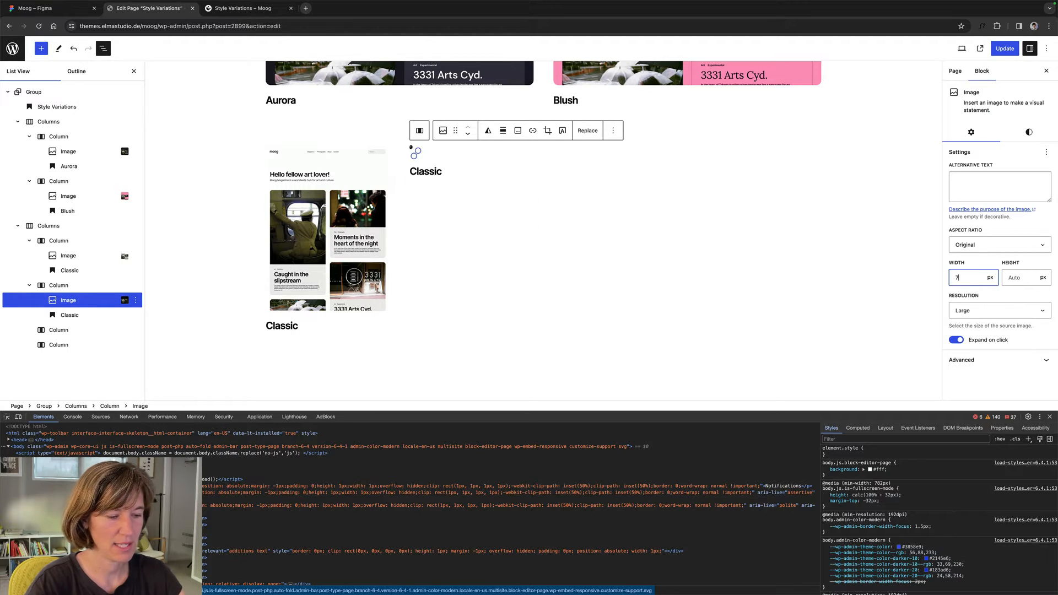
pyautogui.write('20')
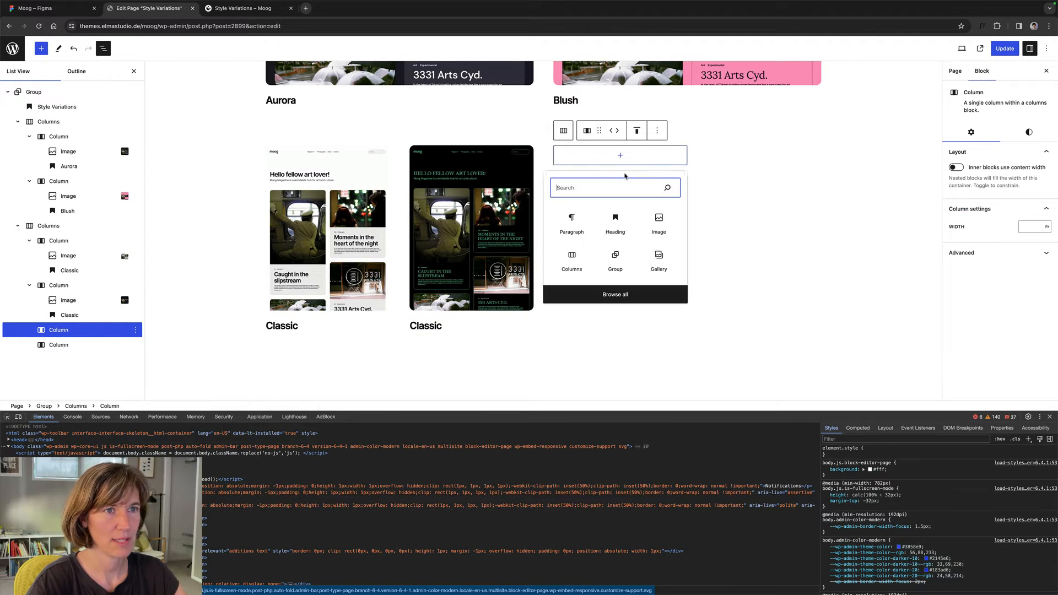
pyautogui.write('/p')
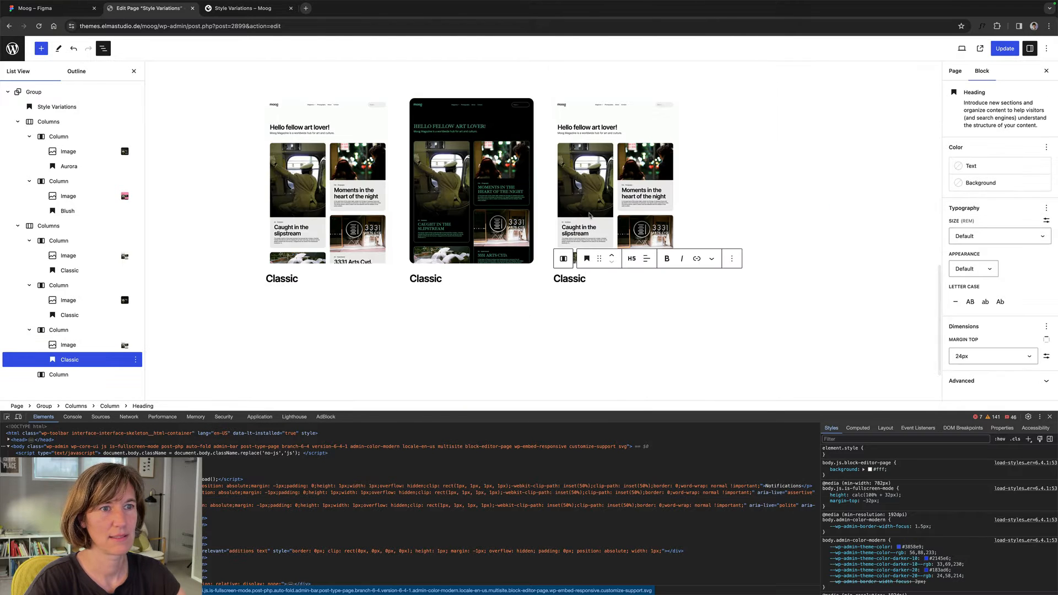
pyautogui.click(59, 375)
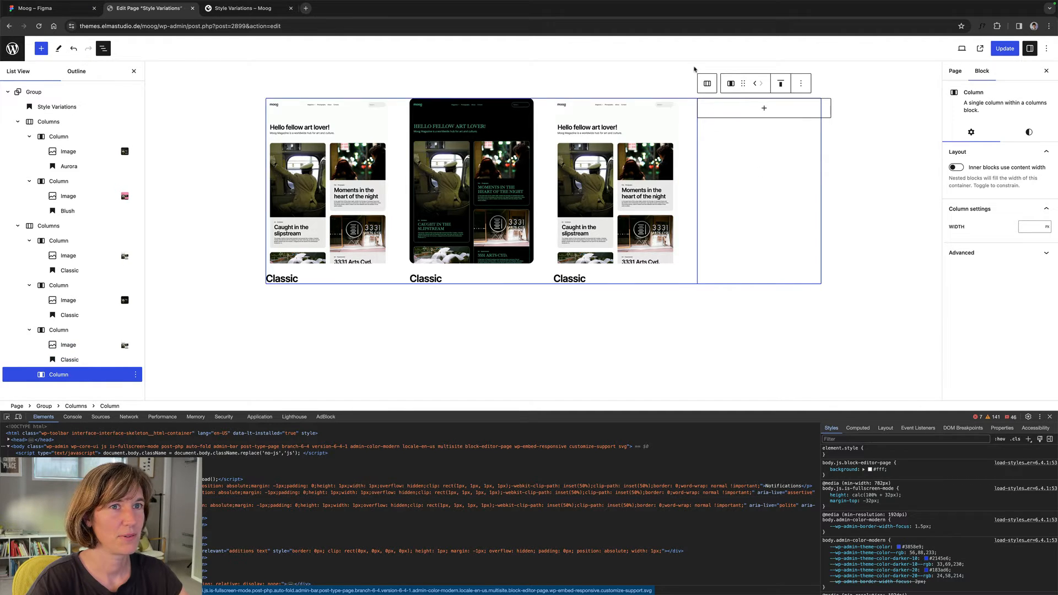
pyautogui.click(763, 108)
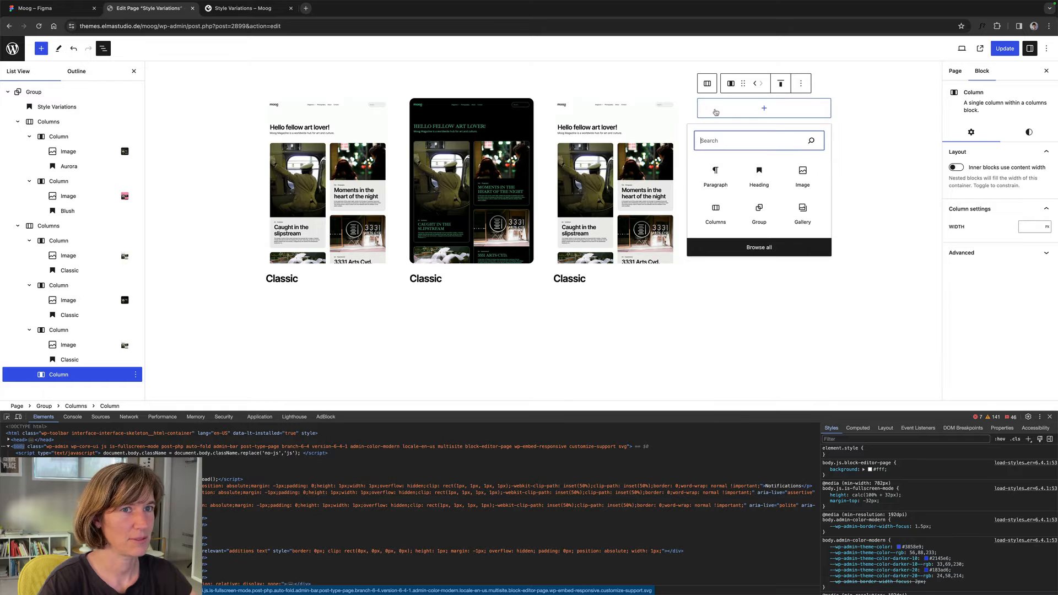
pyautogui.write('/p')
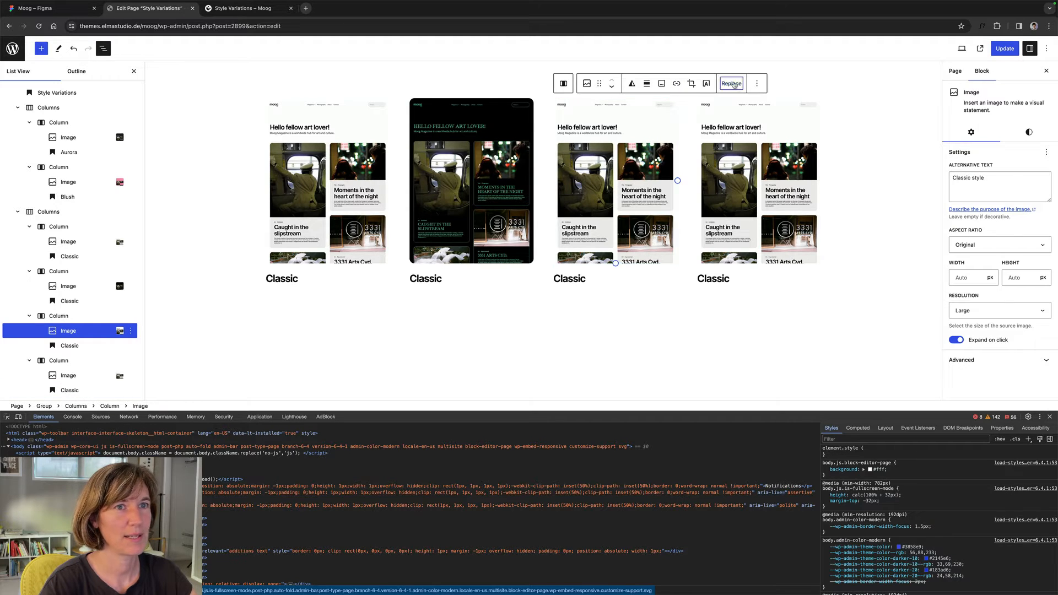
# - Select the third screenshot and save the page with Update
pyautogui.click(730, 82)
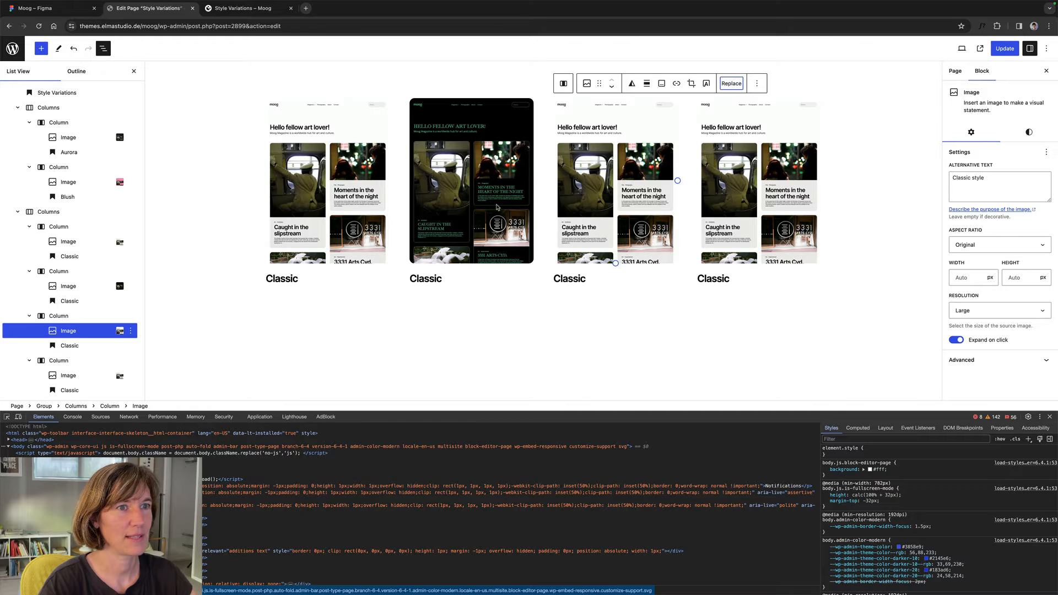
pyautogui.click(730, 82)
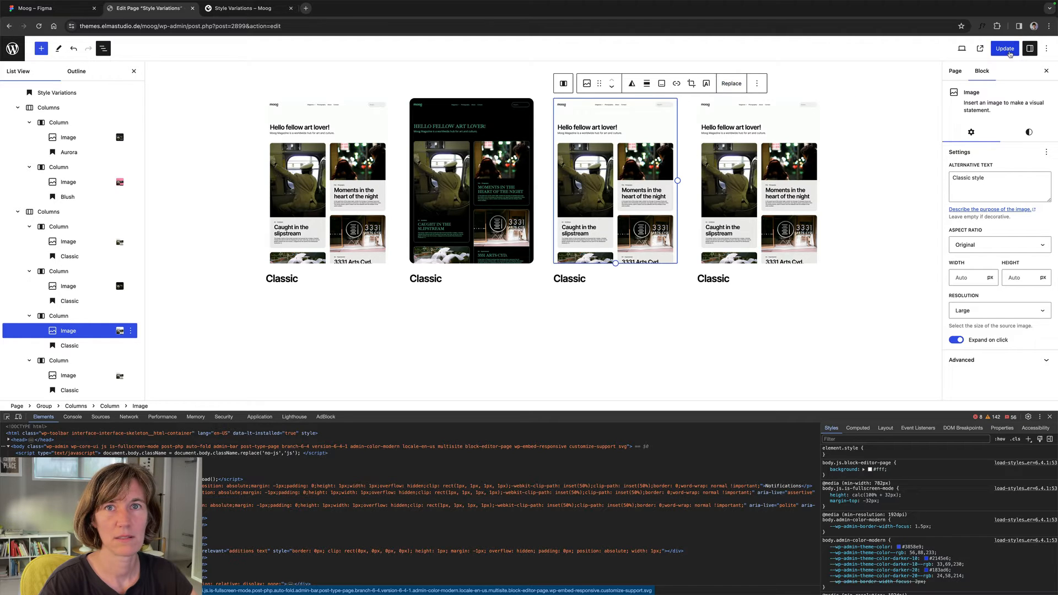
pyautogui.click(1005, 47)
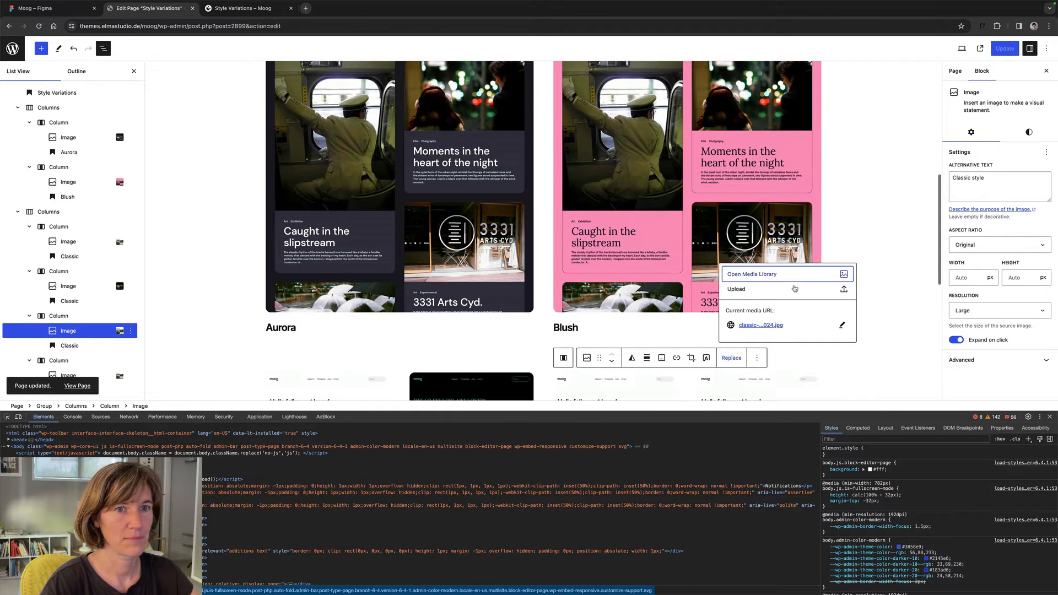
# - Replace the third screenshot with dreamscape.jpg and caption it Dreamscape
pyautogui.click(750, 275)
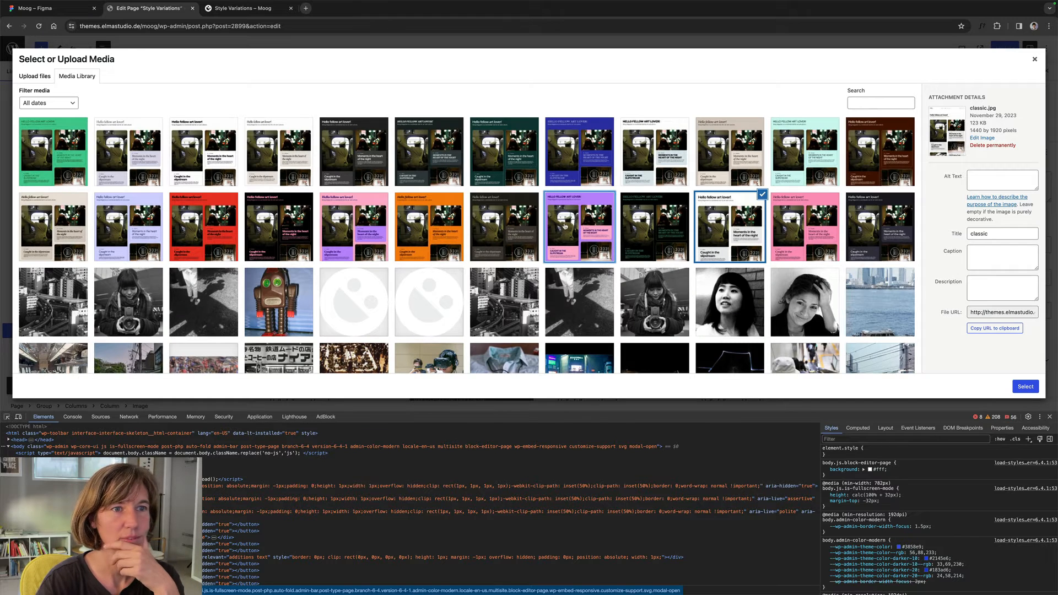
pyautogui.click(579, 226)
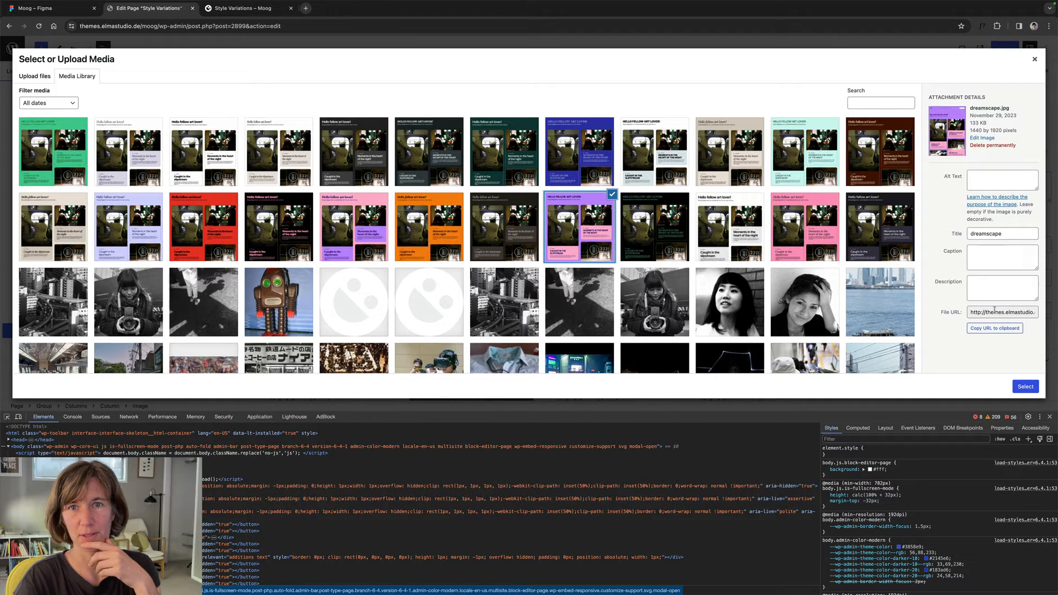
pyautogui.click(1002, 311)
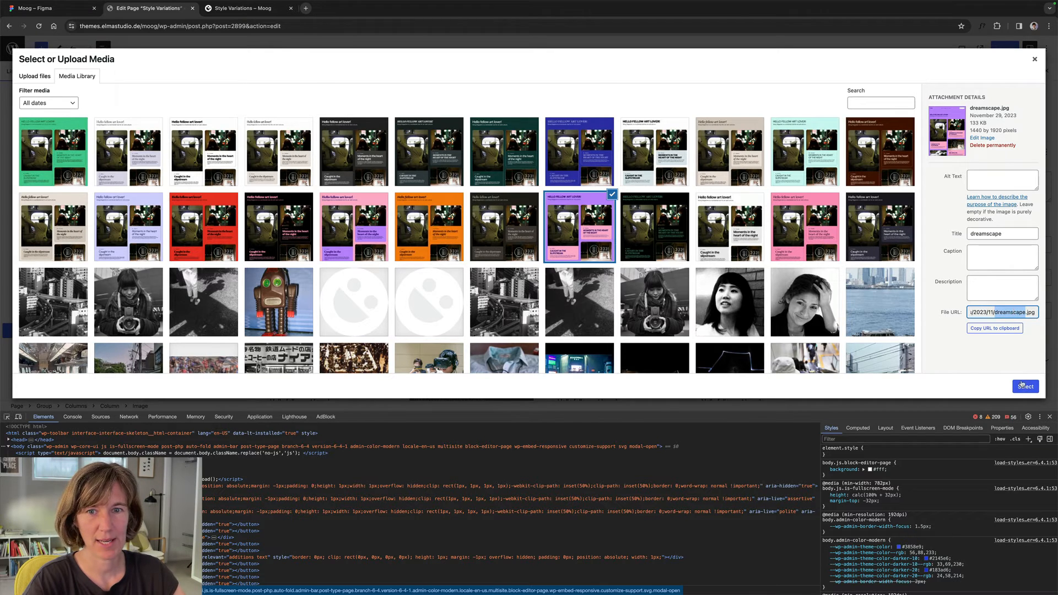
pyautogui.click(1024, 386)
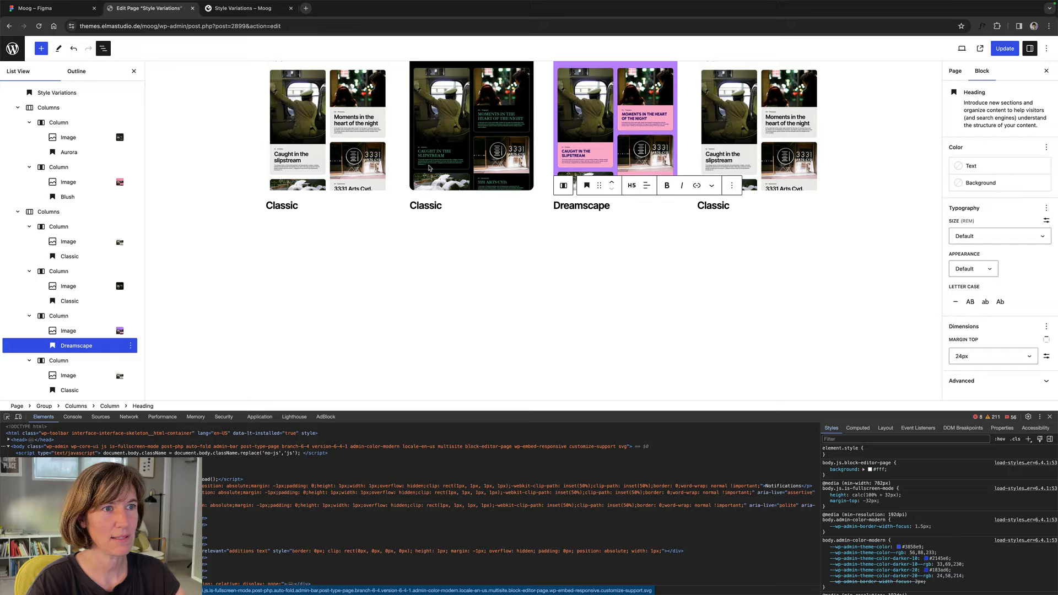
pyautogui.click(470, 125)
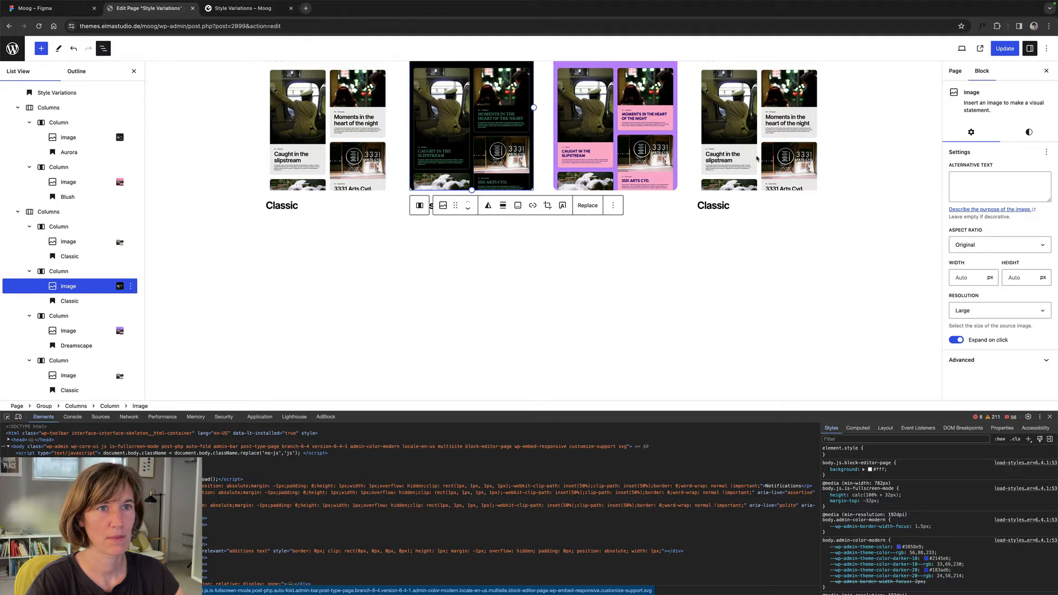
pyautogui.scroll(-3)
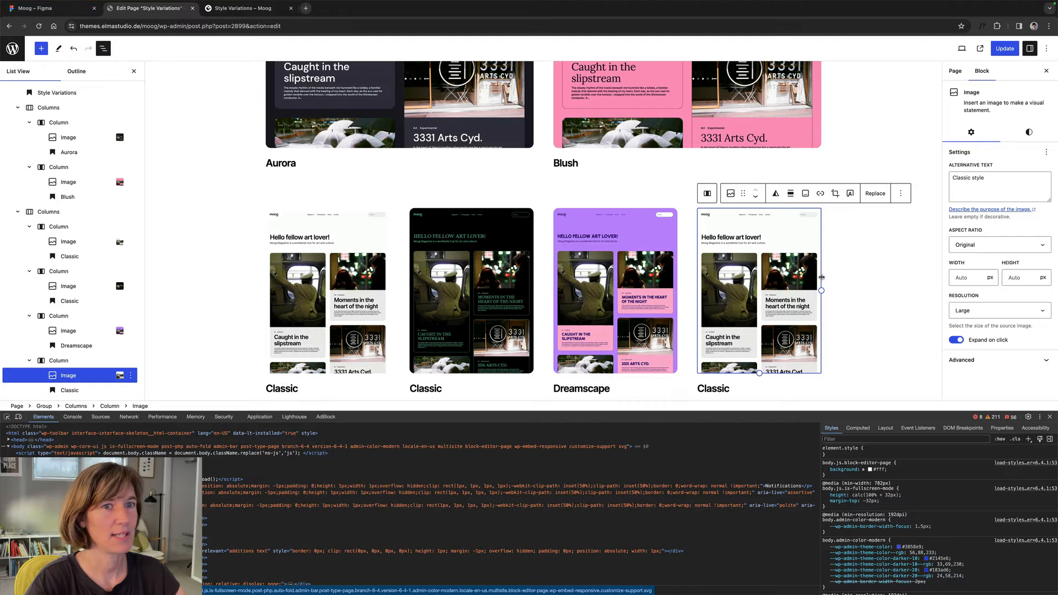
# - Replace the fourth screenshot with dune.jpg from the Media Library
pyautogui.scroll(-3)
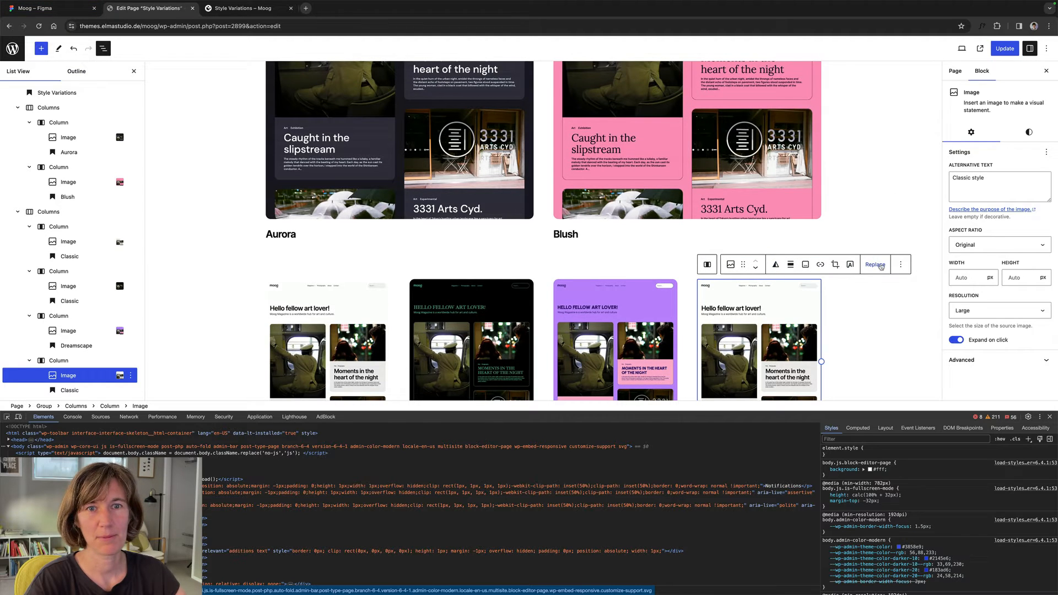
pyautogui.click(873, 264)
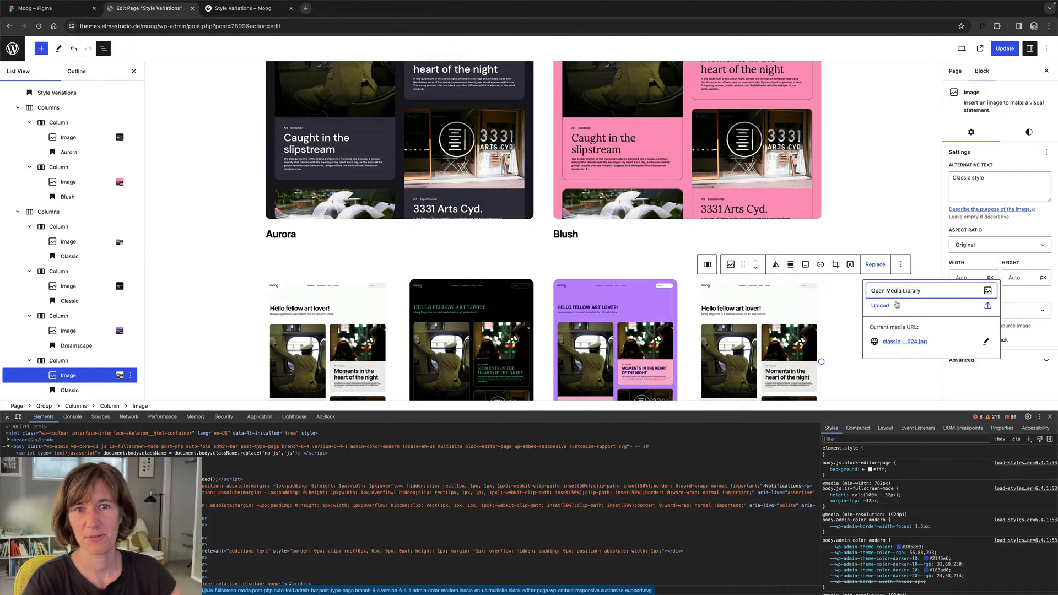
pyautogui.click(901, 290)
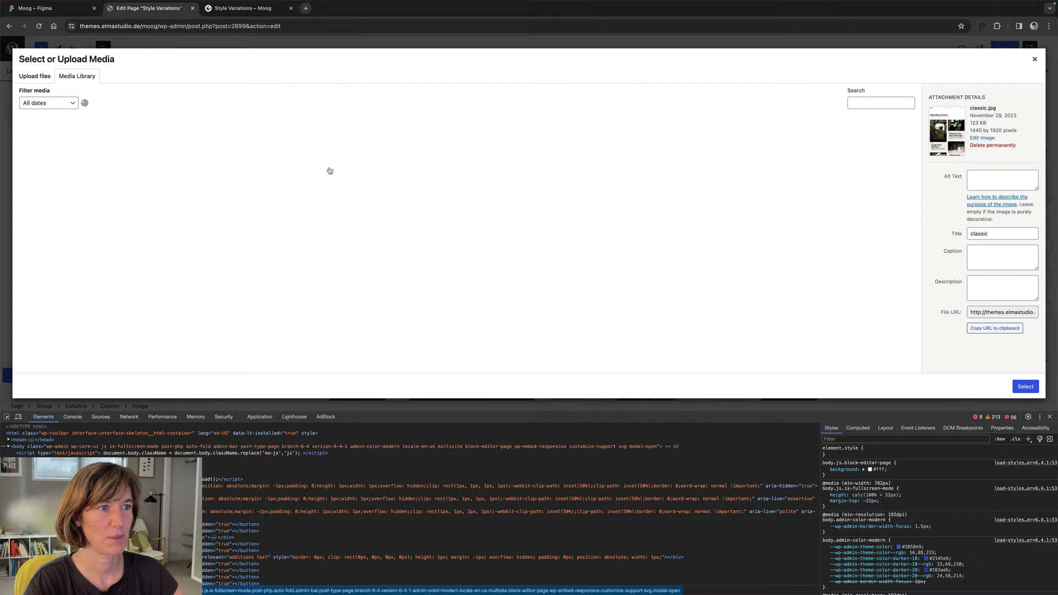
pyautogui.click(503, 227)
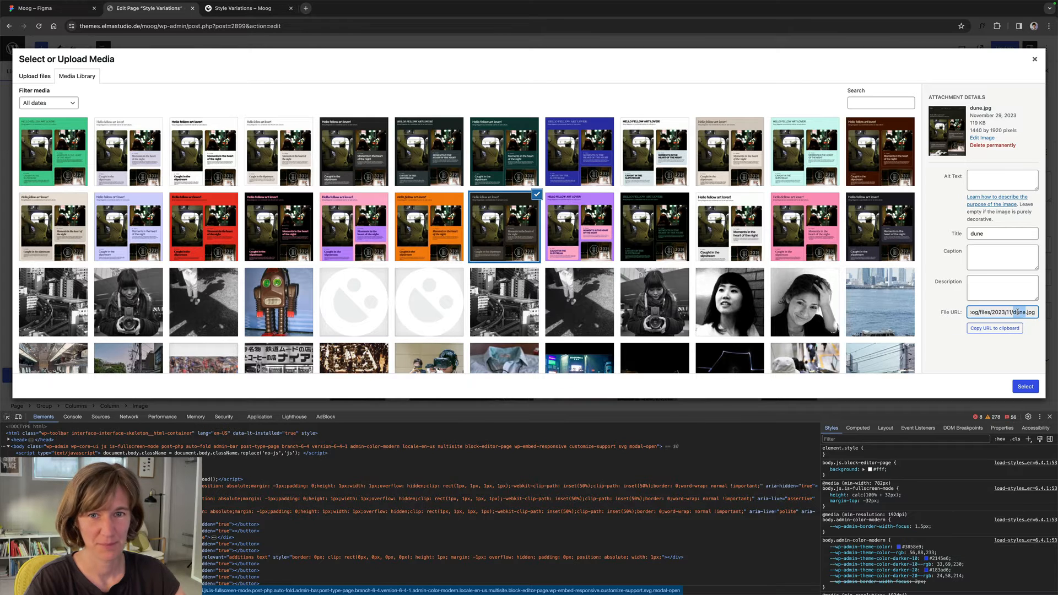
pyautogui.click(1024, 387)
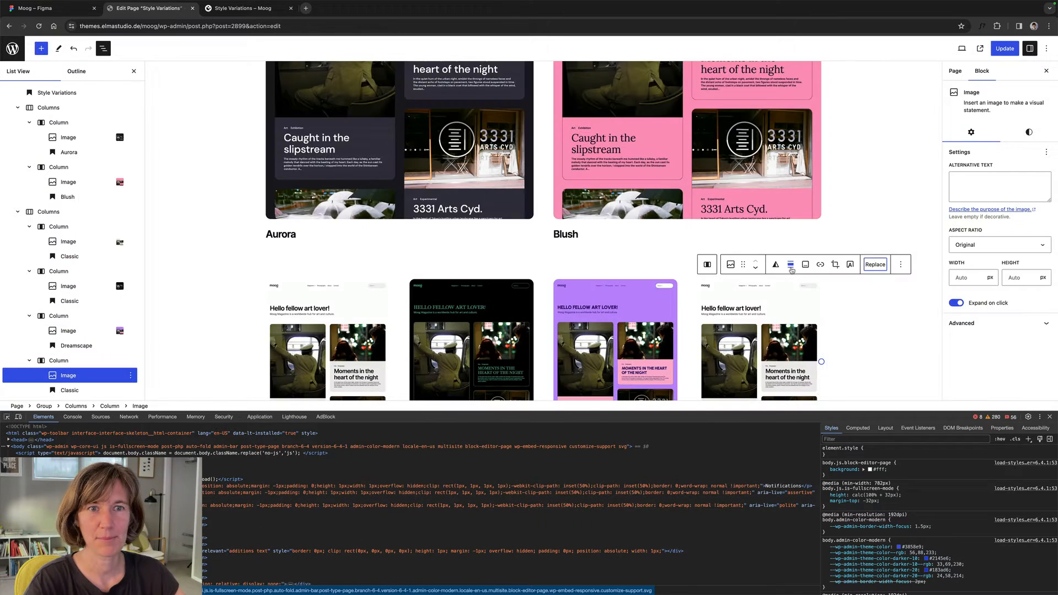
# - Caption the fourth screenshot Dune and save the page with Update
pyautogui.scroll(-3)
pyautogui.write('Une')
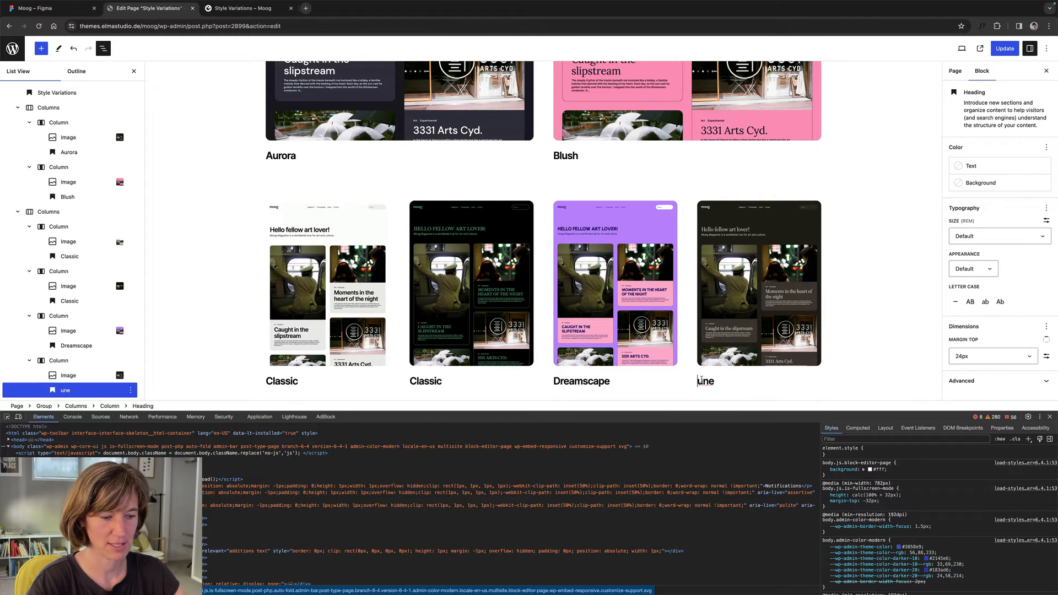
pyautogui.click(758, 283)
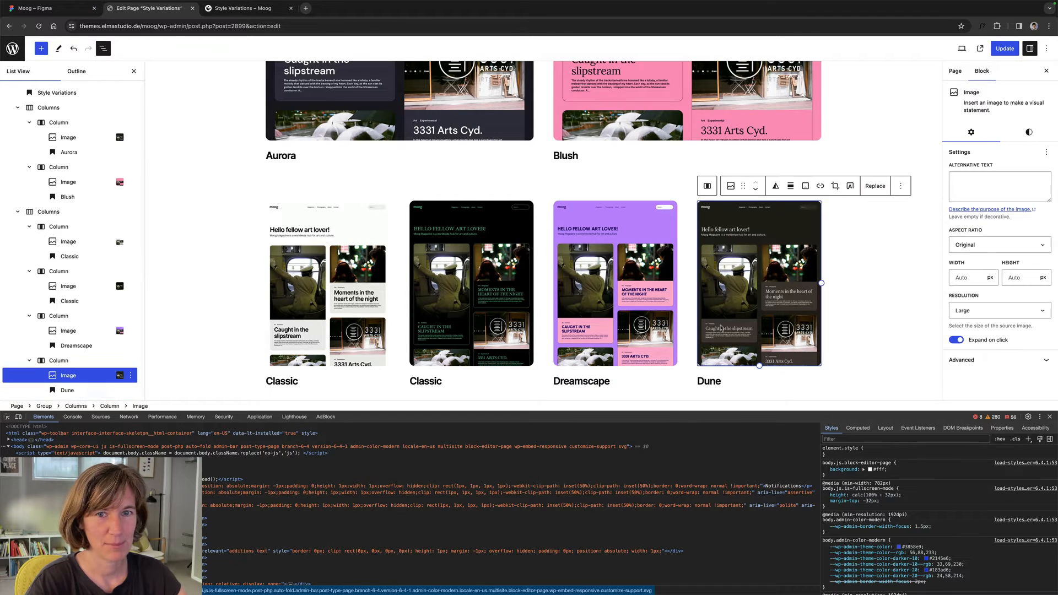
pyautogui.click(1004, 47)
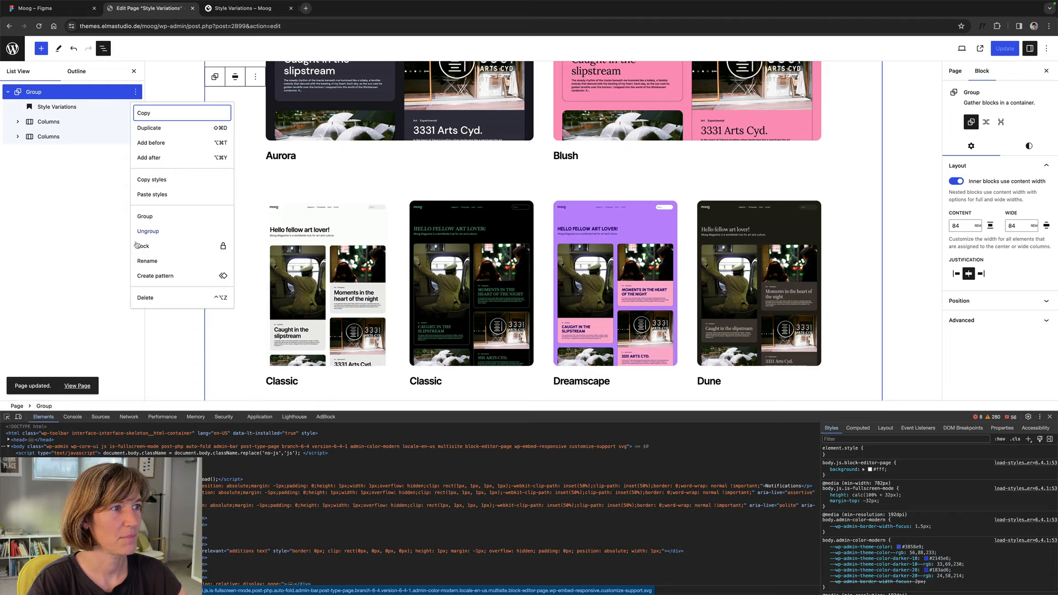
pyautogui.moveTo(147, 260)
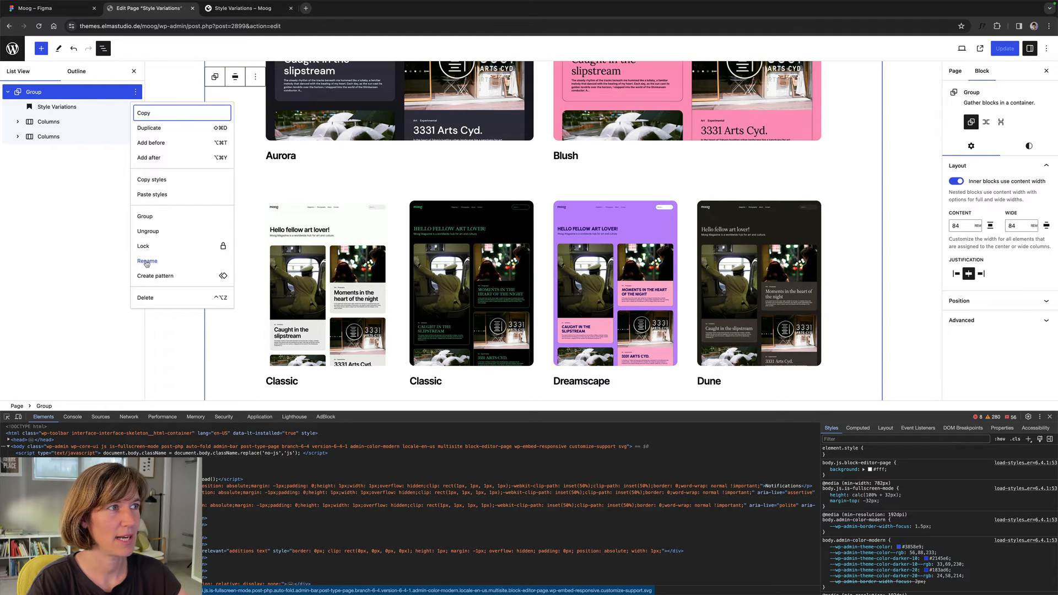
# - Rename the outer Group block to Gallery and save the name
pyautogui.click(146, 261)
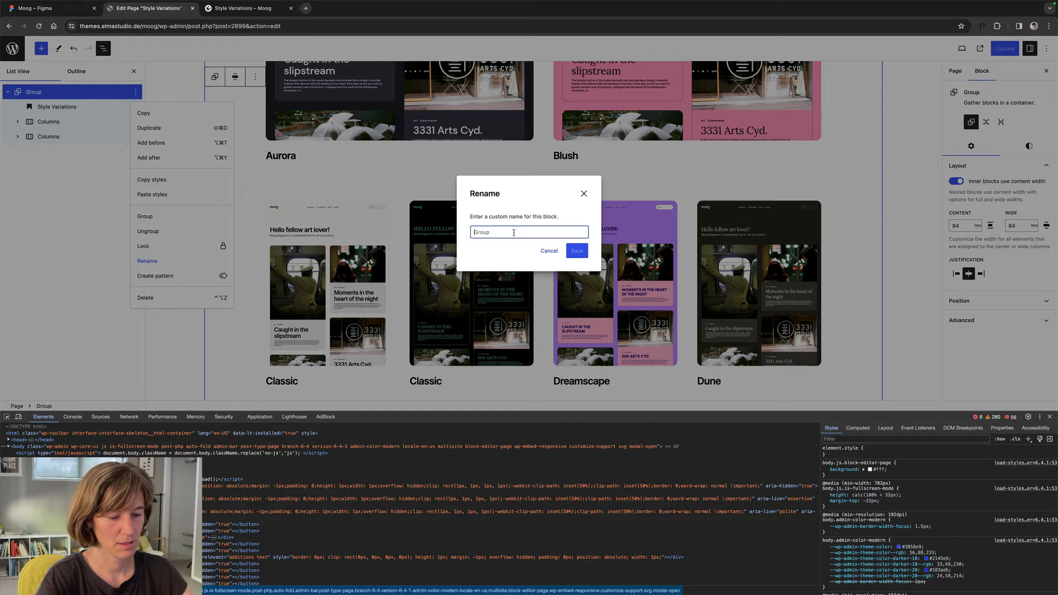
pyautogui.write('Galler')
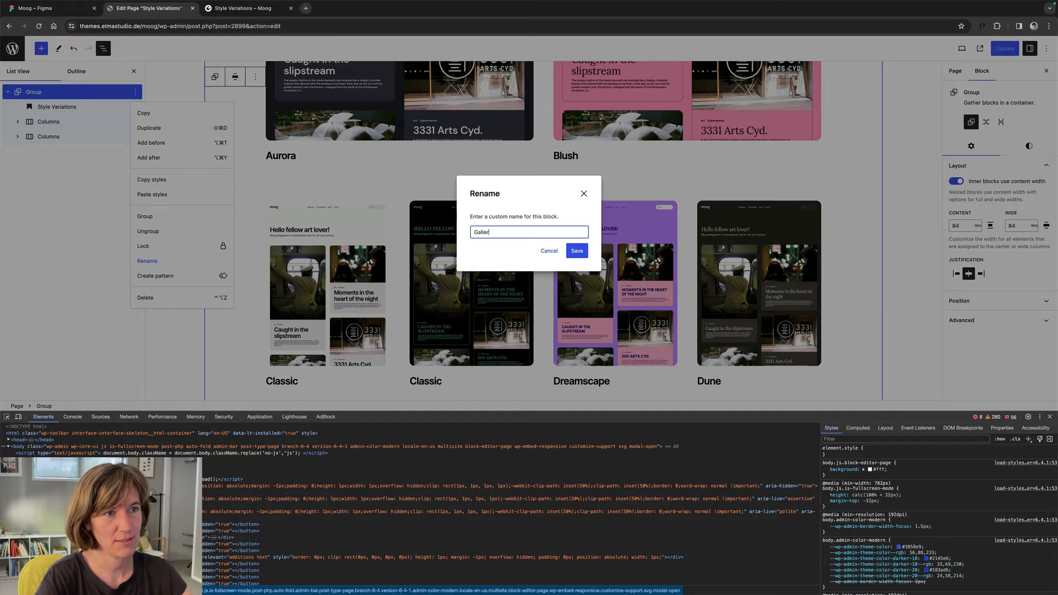
pyautogui.click(575, 250)
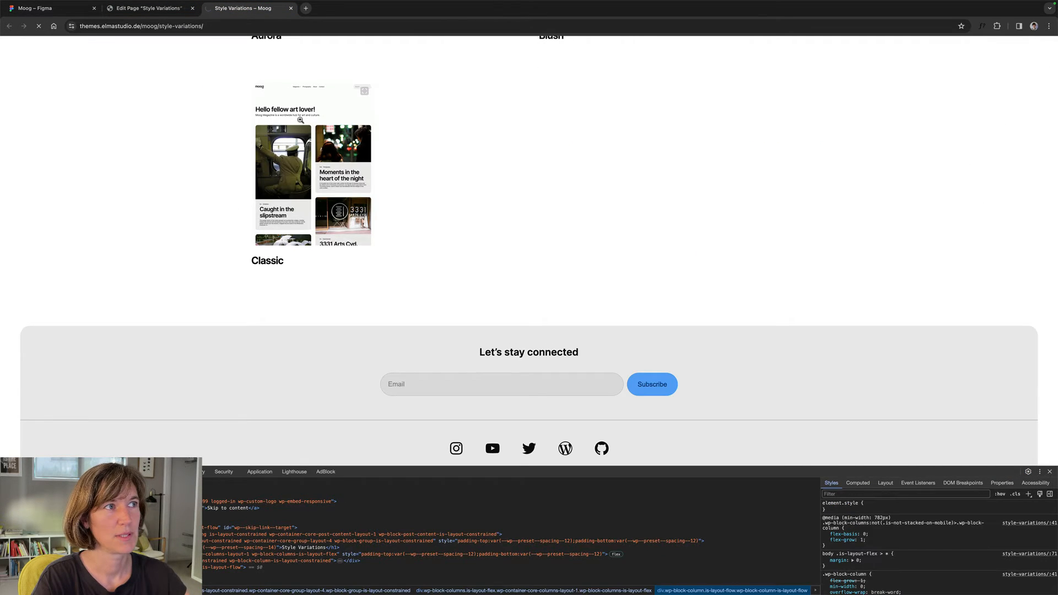
# - Save the page and view the live Style Variations gallery with Classic, Dreamscape and Dune cards
pyautogui.scroll(3)
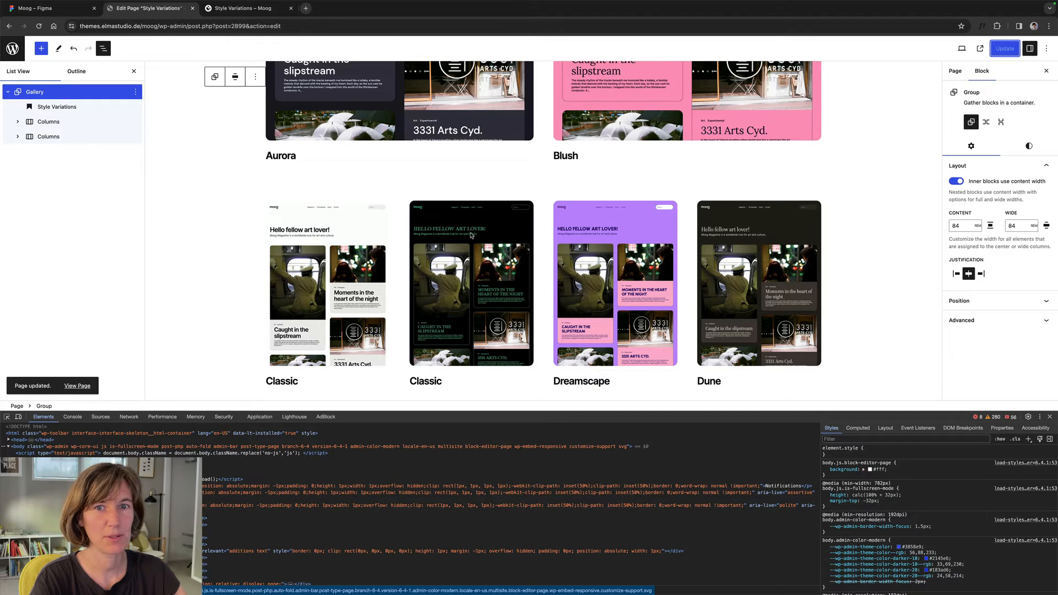
pyautogui.click(471, 283)
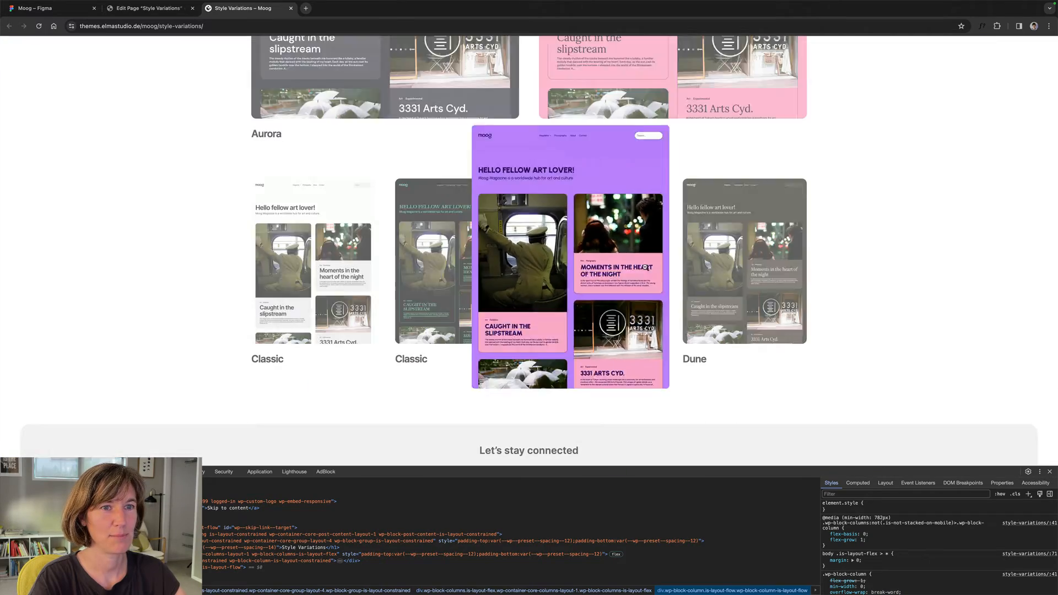
pyautogui.moveTo(234, 185)
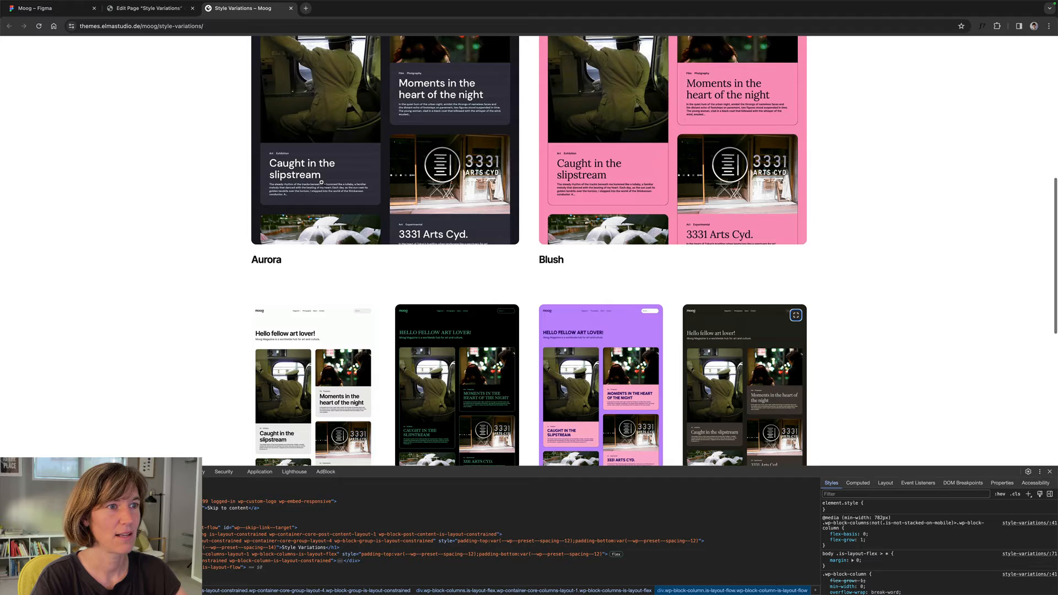
# - Read the 56px gap between screenshot rows in the Figma Style Variations frame
pyautogui.click(51, 7)
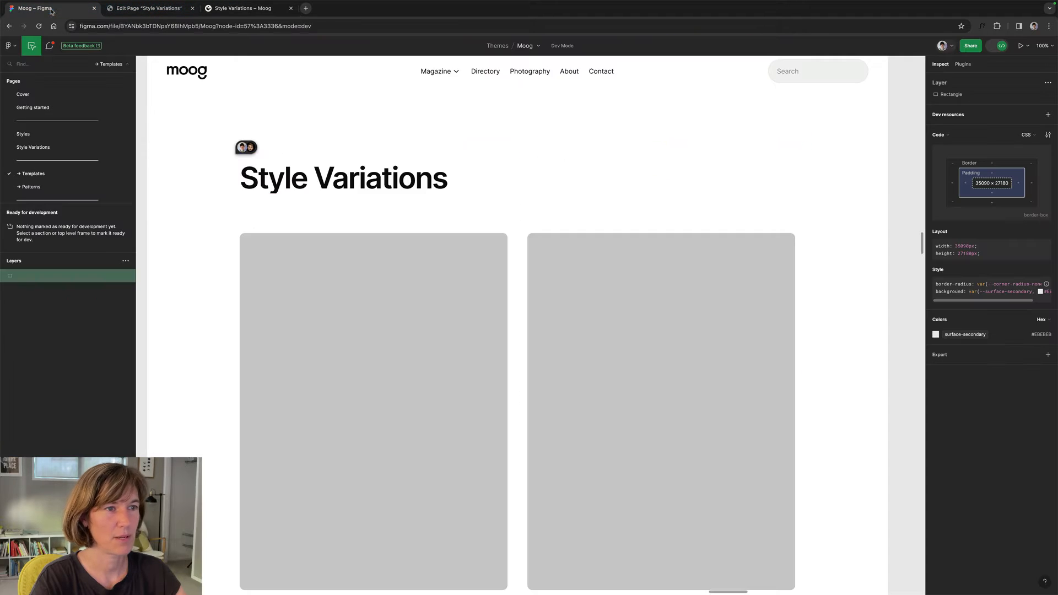
pyautogui.scroll(-3)
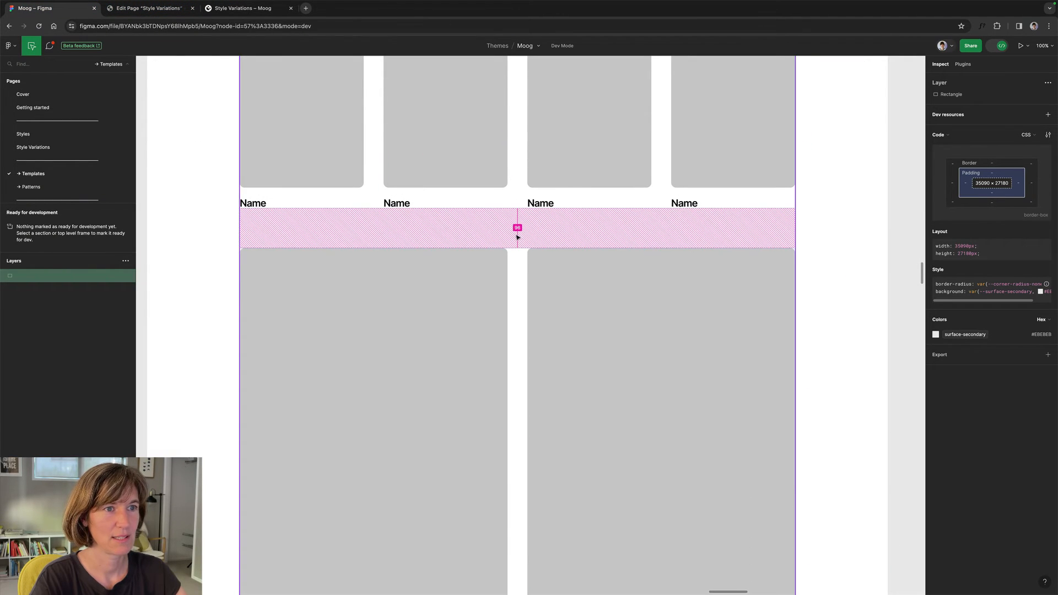
pyautogui.click(143, 7)
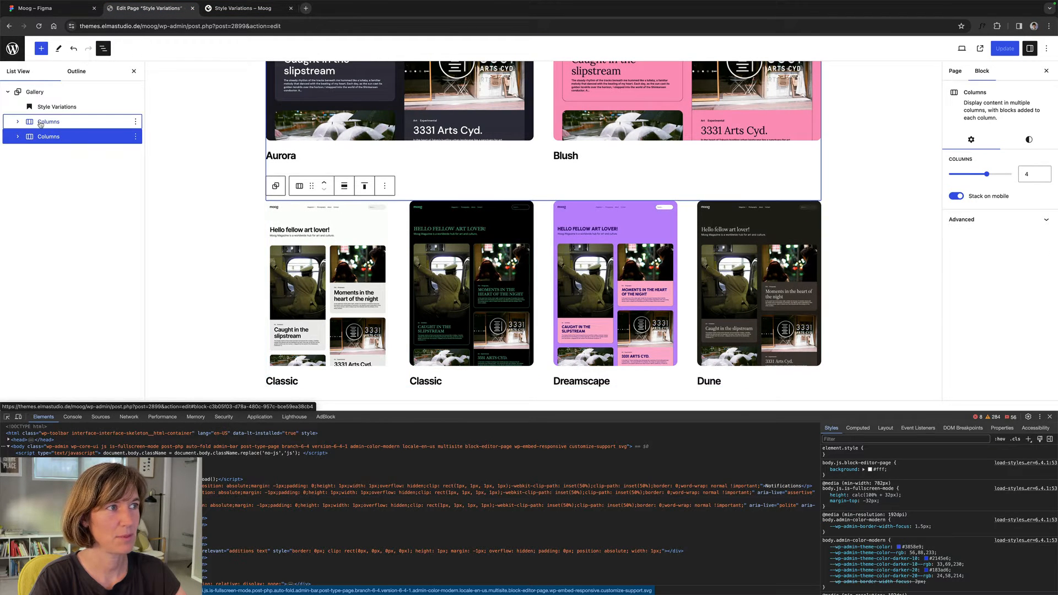
# - Set the four-screenshot Columns block's horizontal Block Spacing to 48px
pyautogui.moveTo(989, 173); pyautogui.dragTo(969, 173)
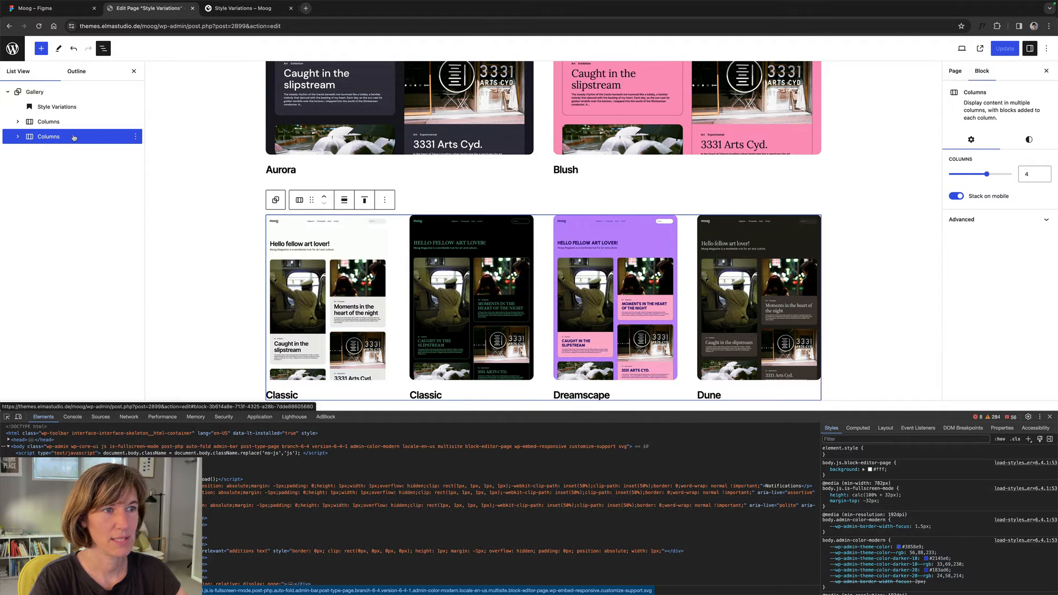
pyautogui.click(1028, 140)
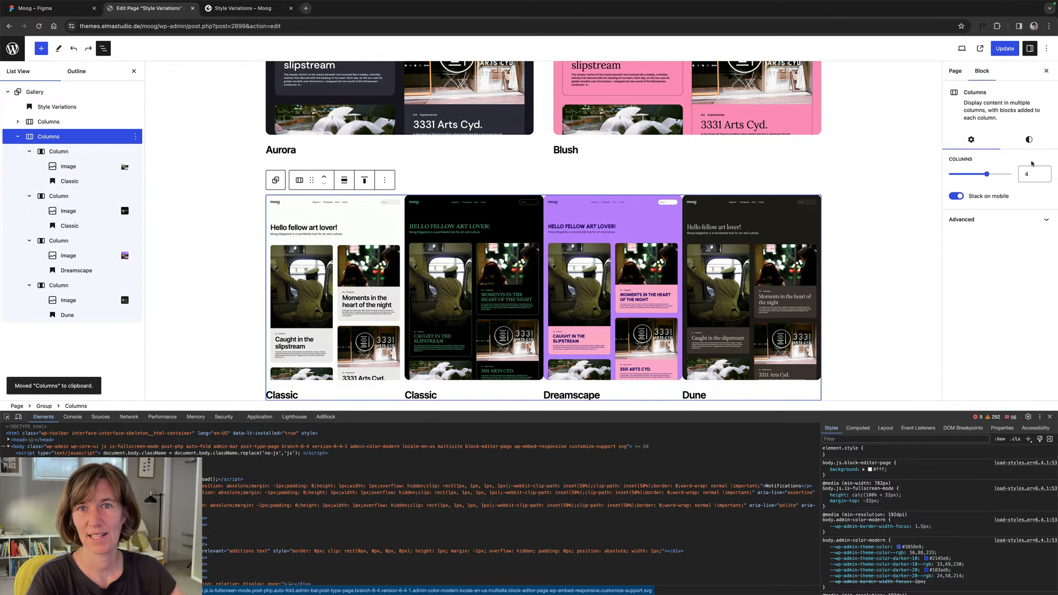
pyautogui.click(1028, 140)
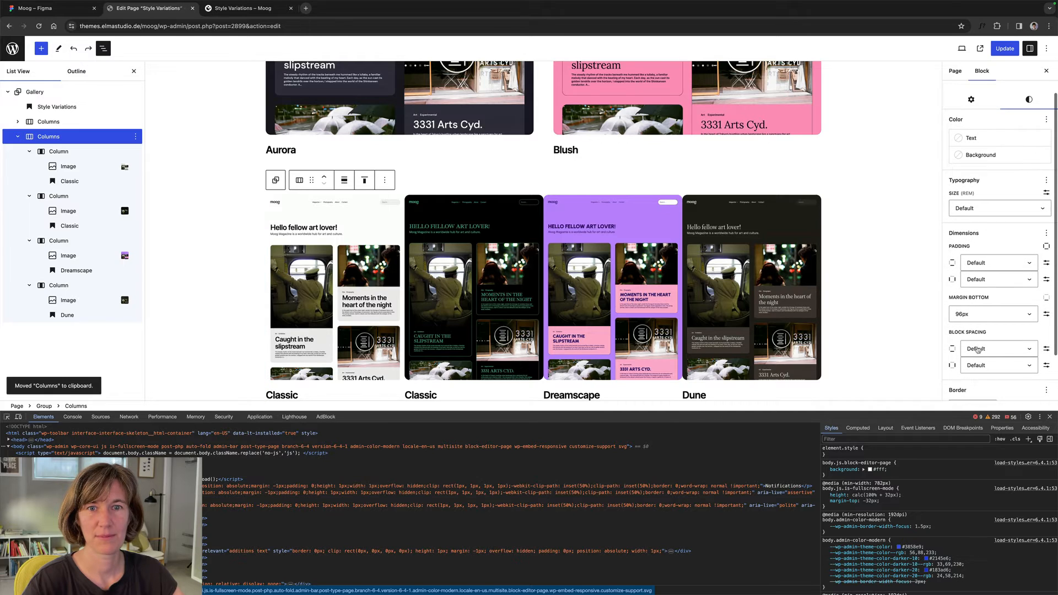
pyautogui.click(997, 221)
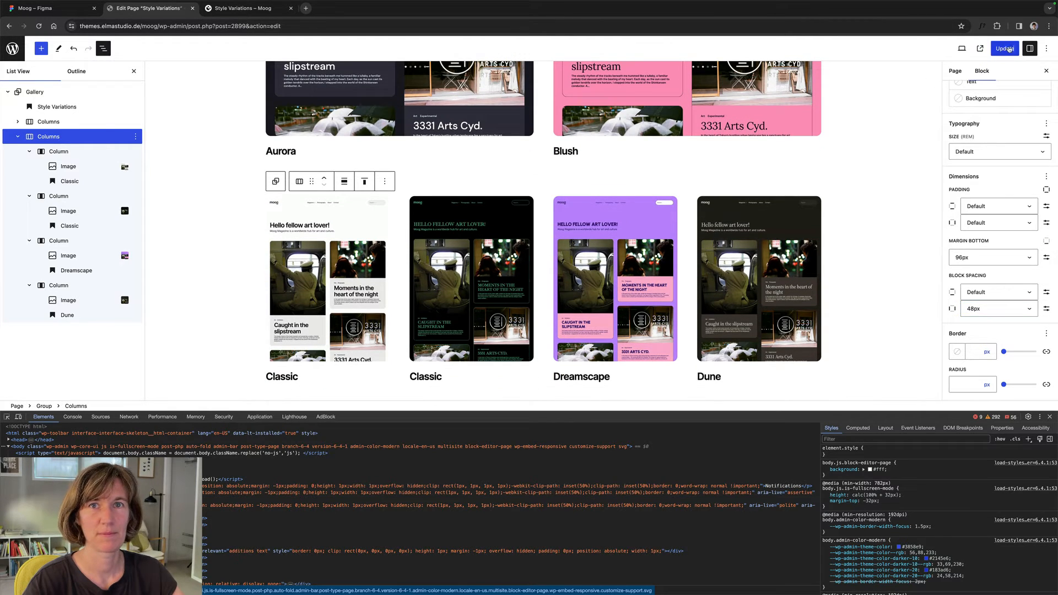
# - Update the page and check the Figma design before returning to the editor
pyautogui.click(1005, 48)
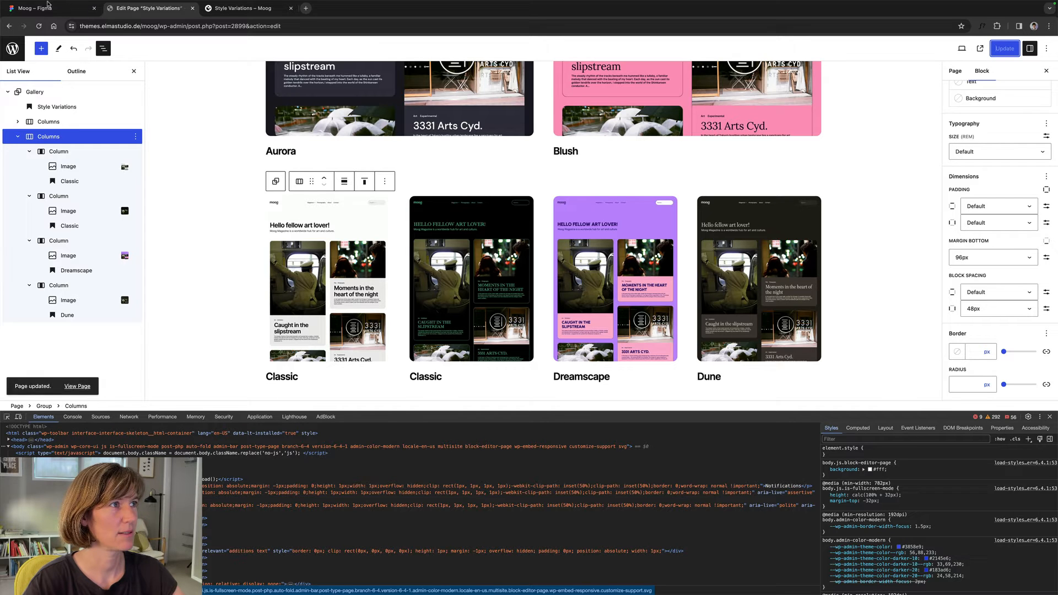
pyautogui.click(47, 8)
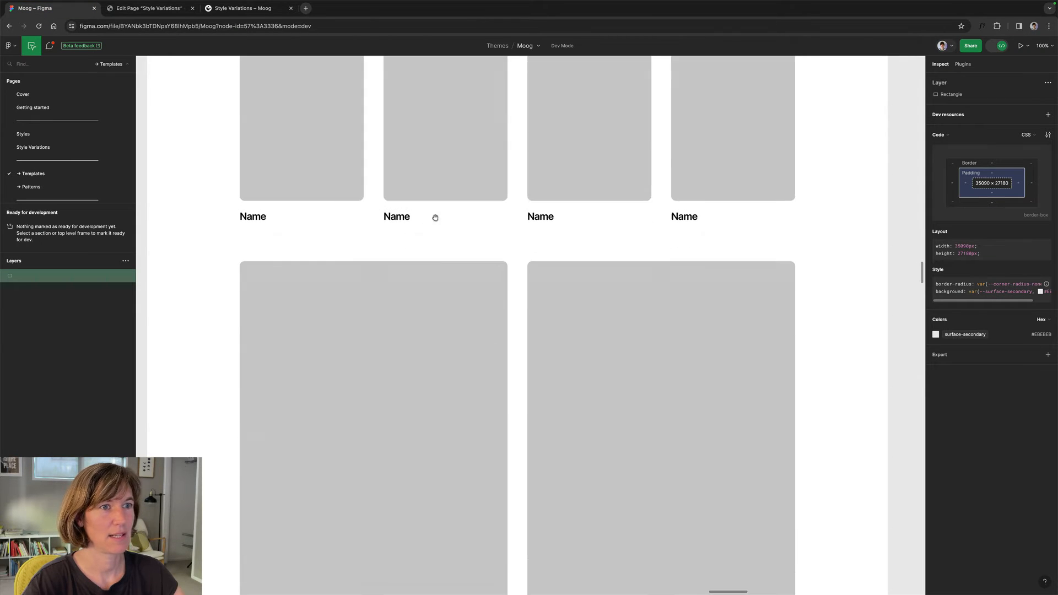
pyautogui.click(143, 8)
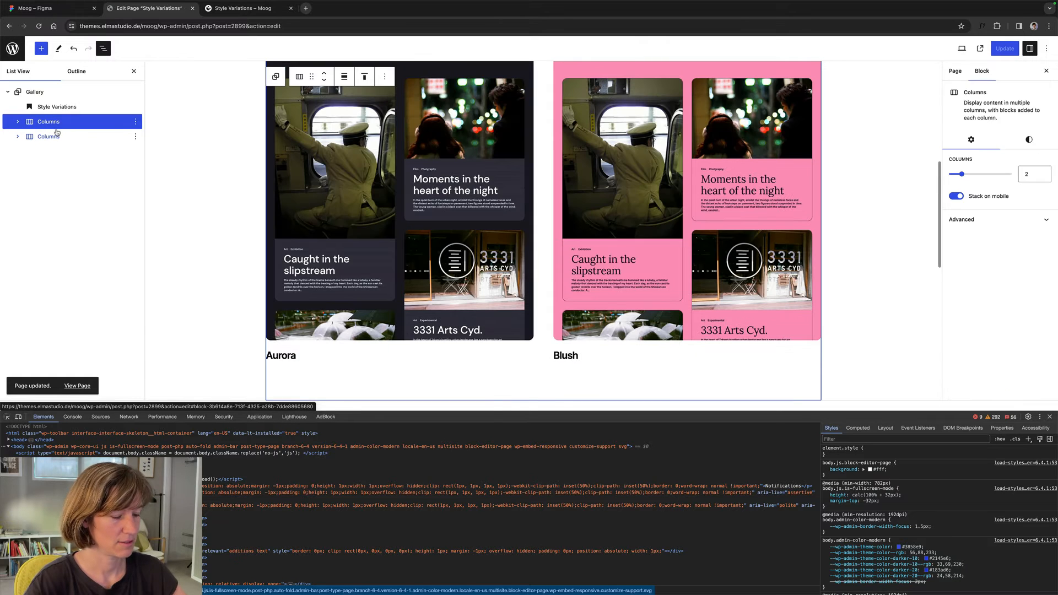
# - Copy both screenshot Columns blocks and paste them below the Gallery group
pyautogui.click(134, 121)
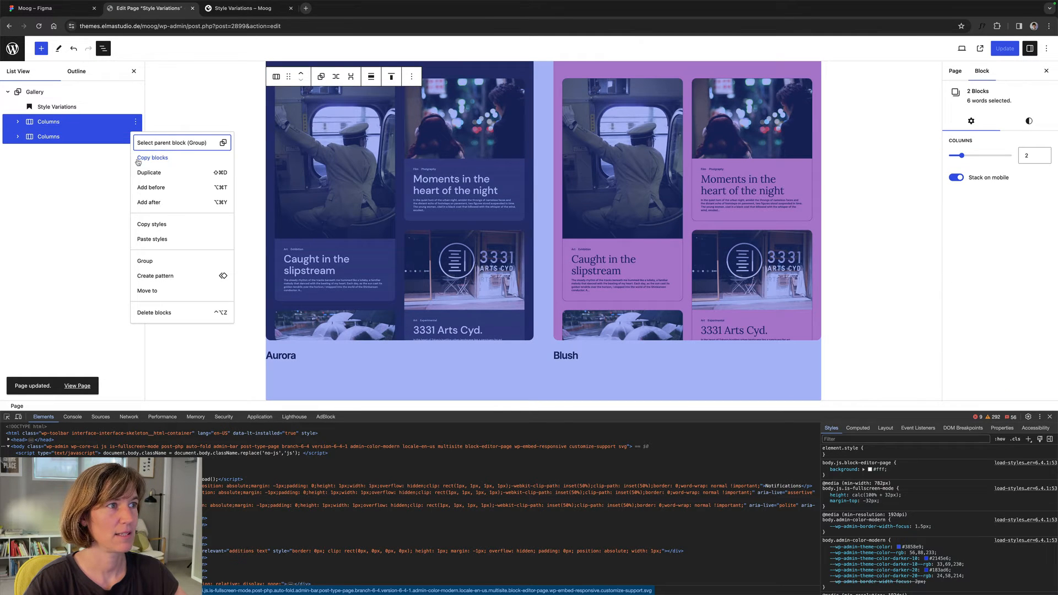
pyautogui.click(152, 157)
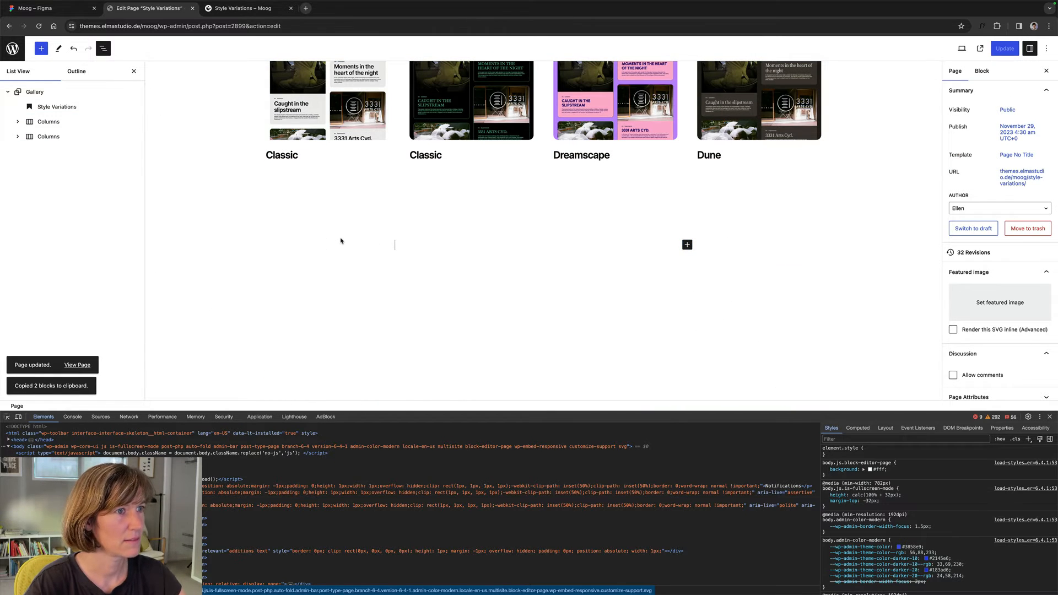
pyautogui.moveTo(308, 212)
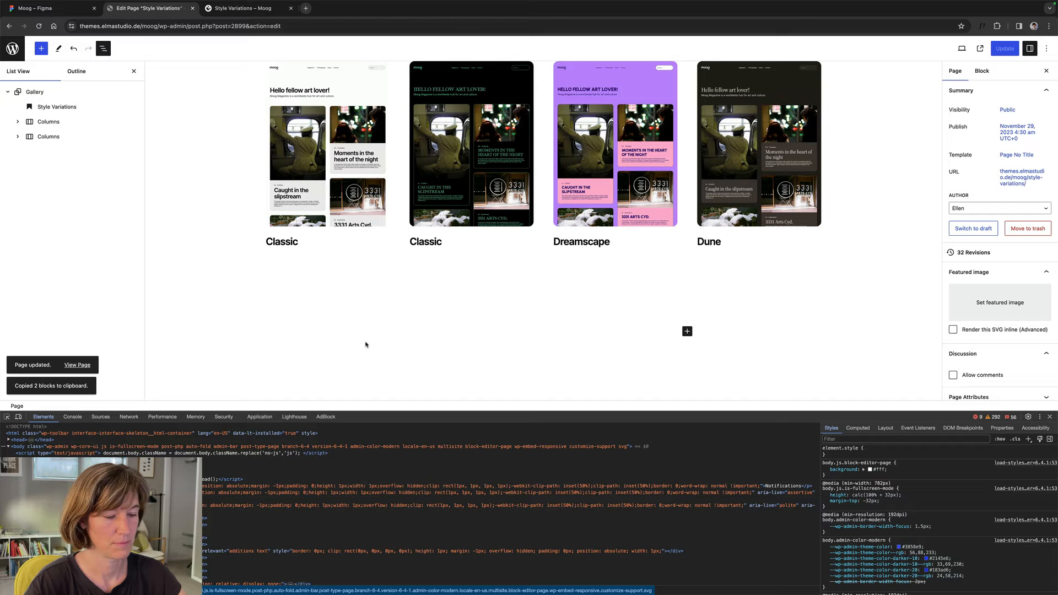
pyautogui.click(686, 332)
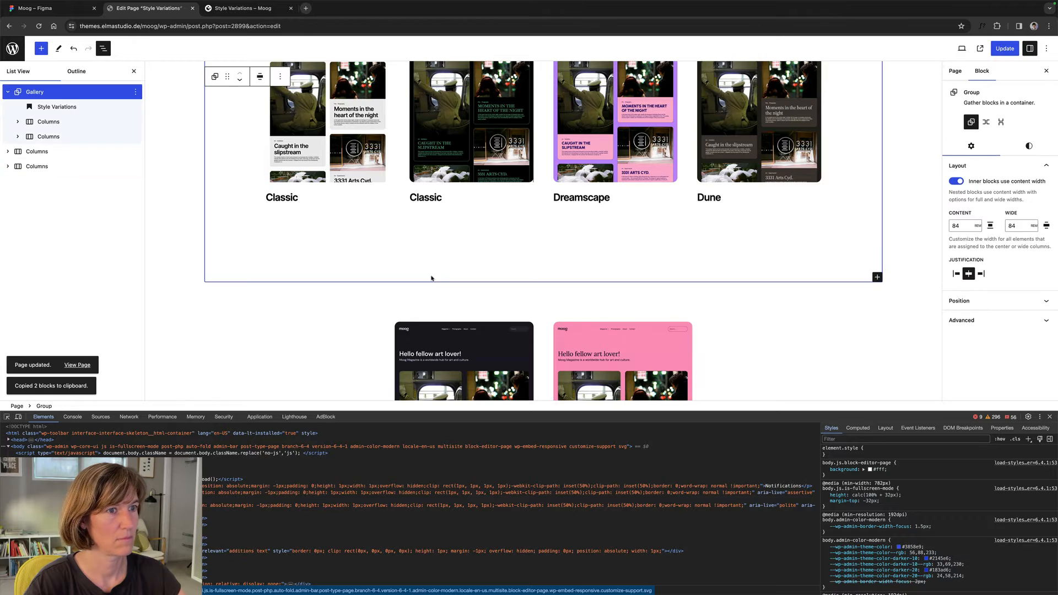
pyautogui.click(47, 151)
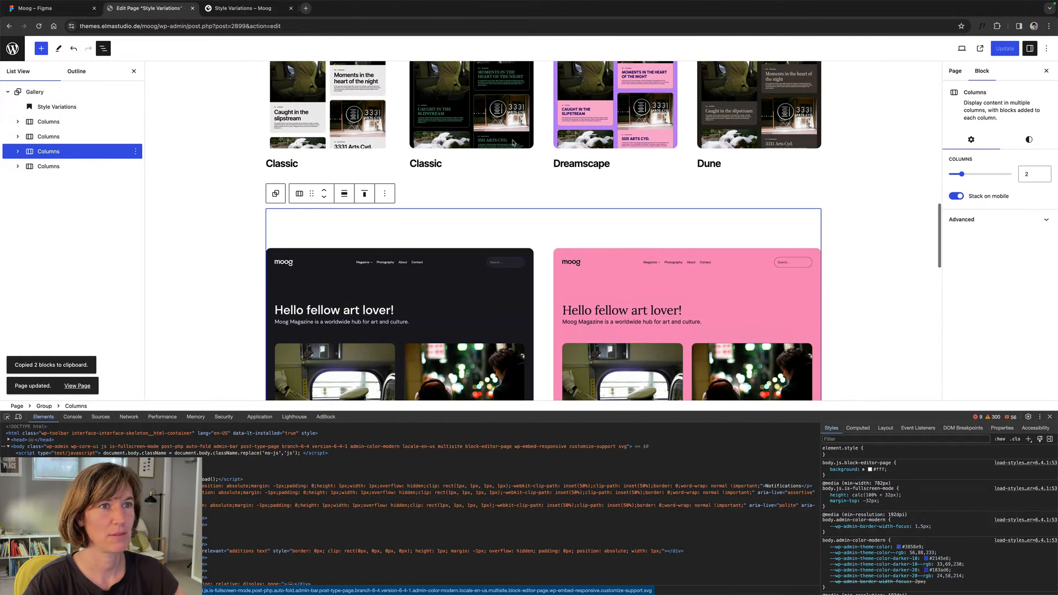
# - Limit the pasted two-screenshot row's padding to the Top side at Default, dropping the 96px vertical padding
pyautogui.click(1029, 140)
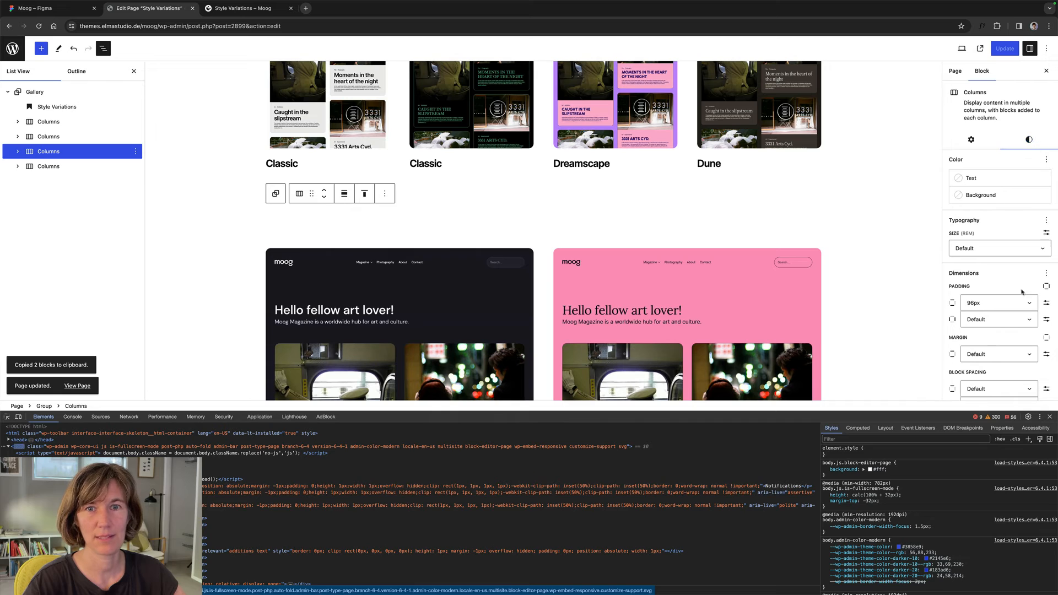
pyautogui.scroll(-3)
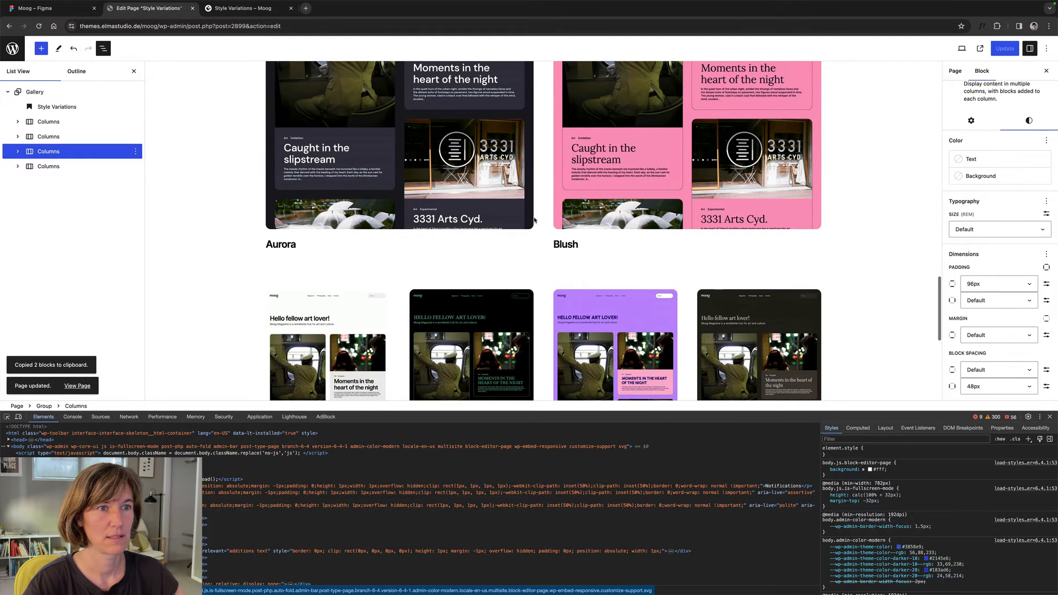
pyautogui.scroll(-3)
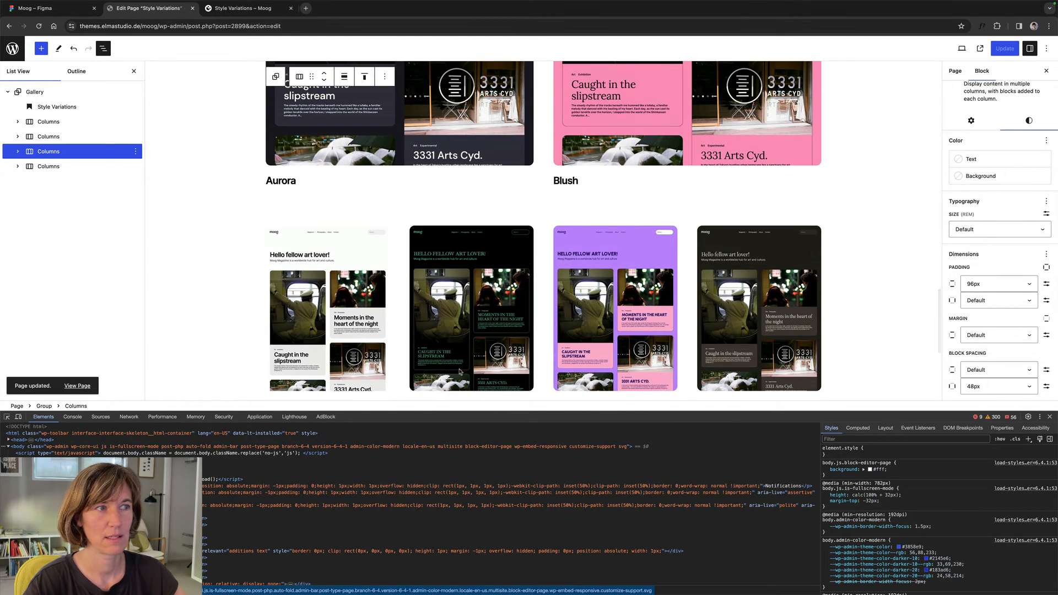
pyautogui.scroll(-3)
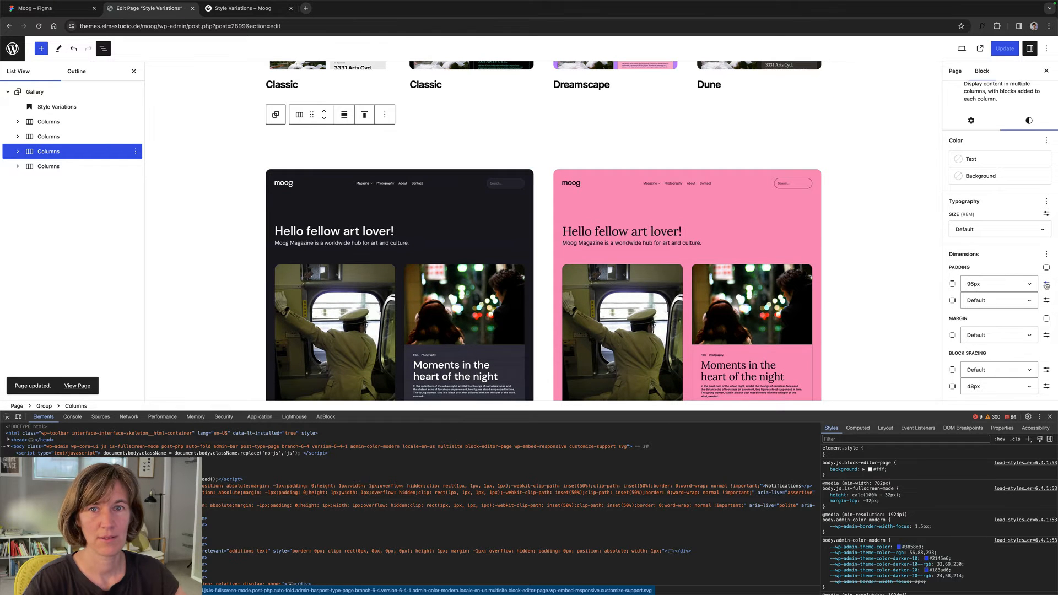
pyautogui.moveTo(1047, 269)
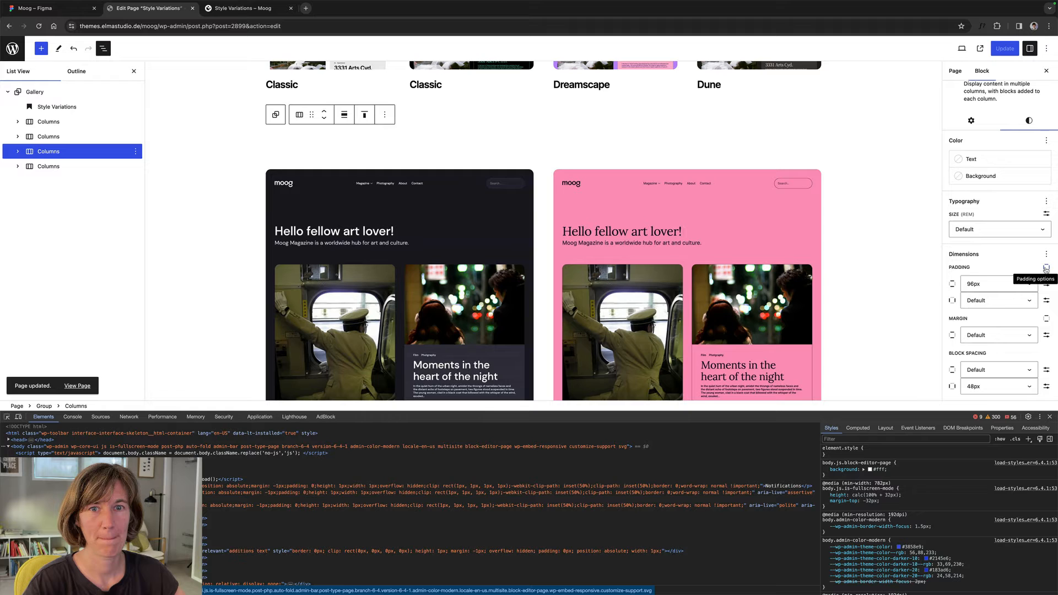
pyautogui.click(1047, 268)
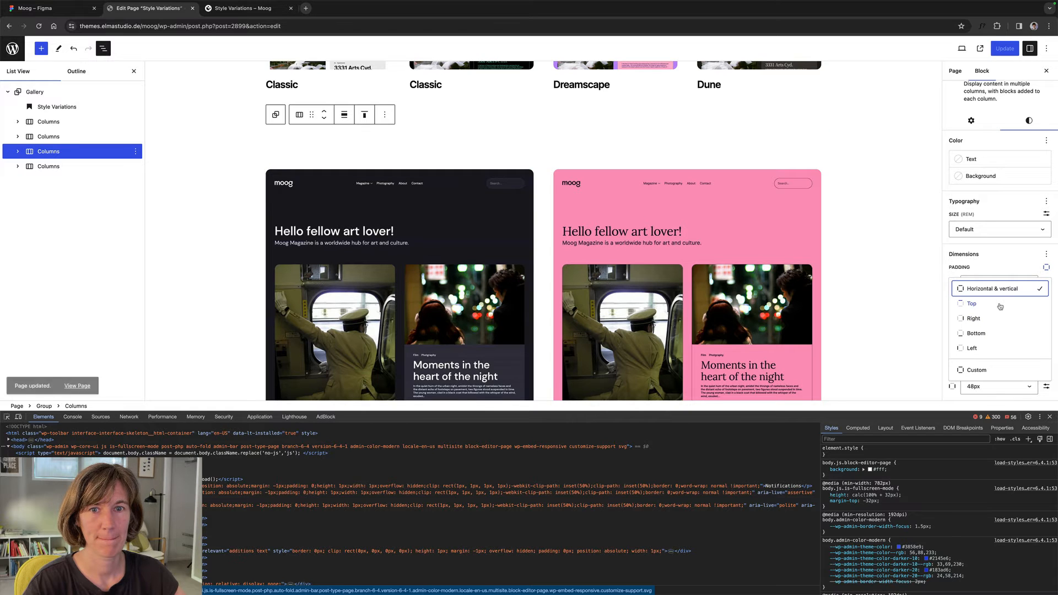
pyautogui.click(972, 303)
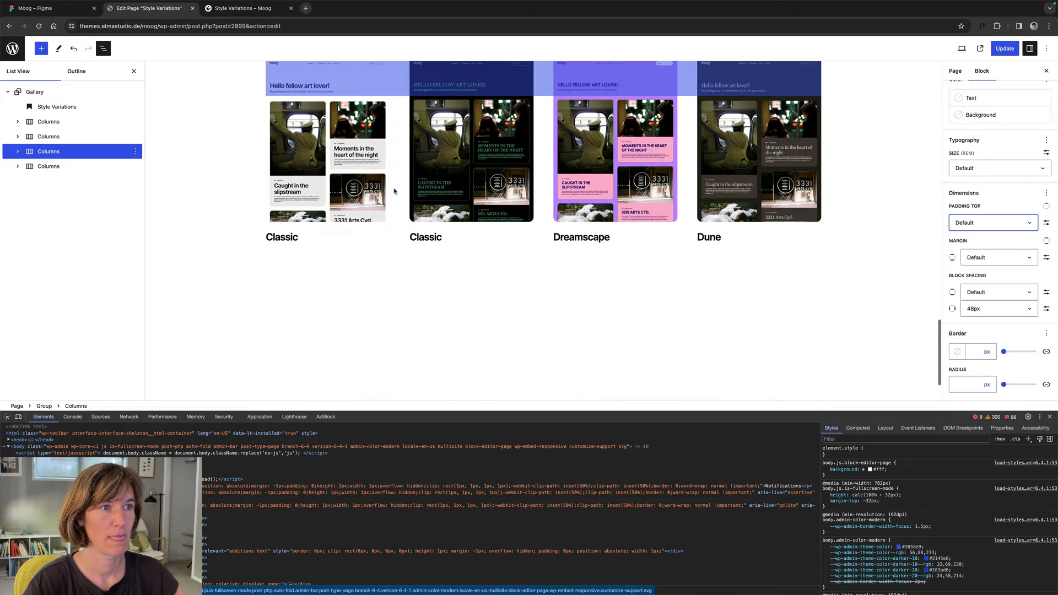
# - Update the page with the adjusted copied row
pyautogui.scroll(-3)
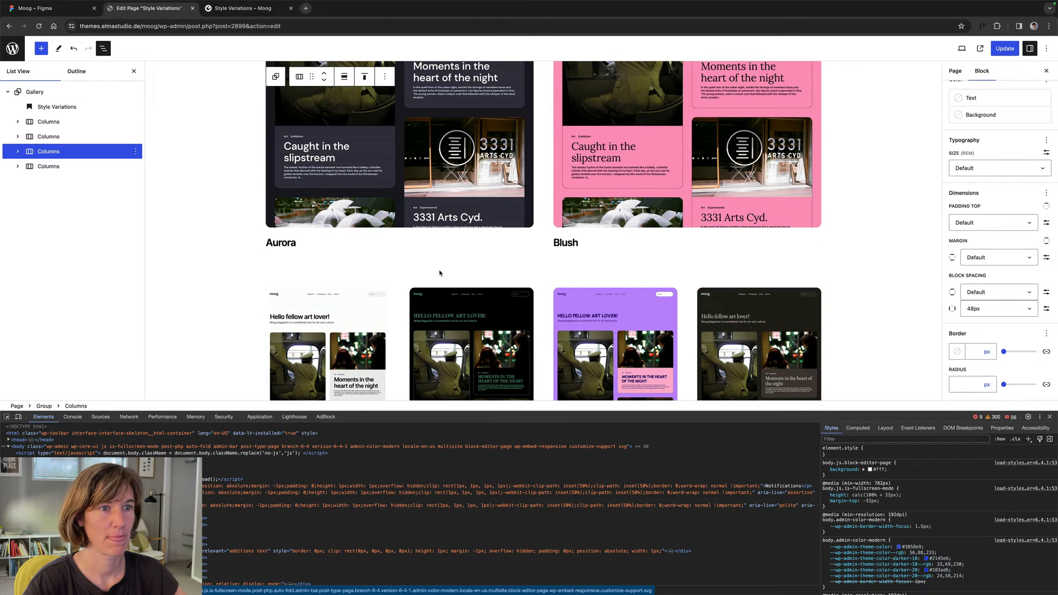
pyautogui.scroll(-3)
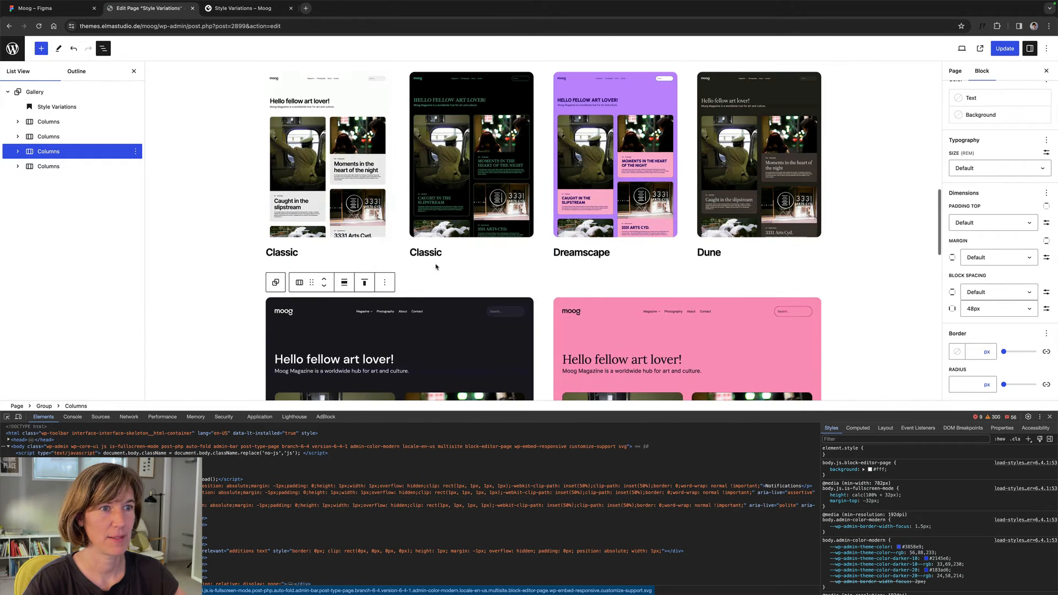
pyautogui.scroll(-3)
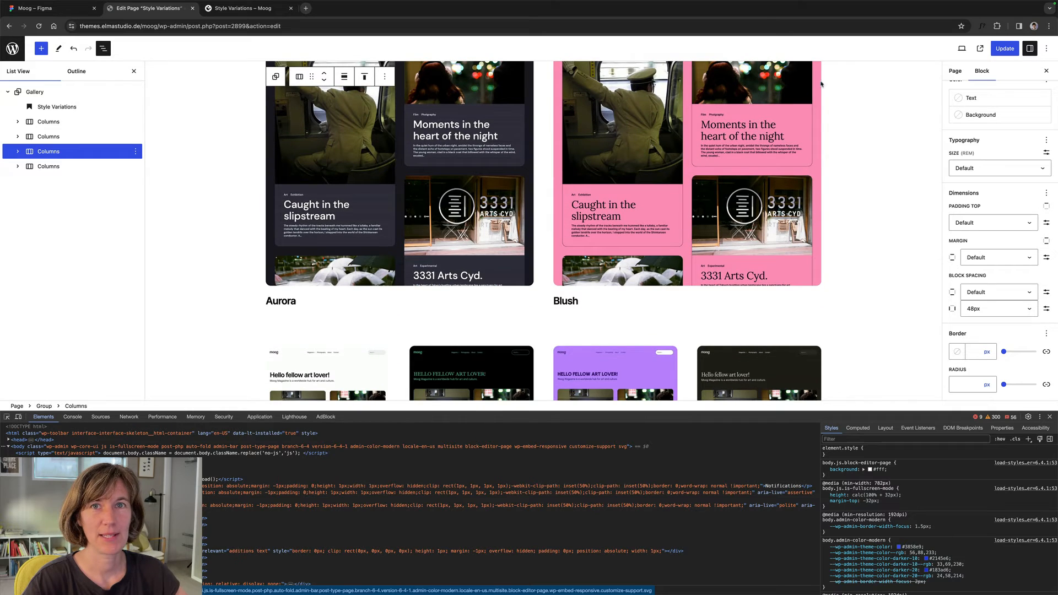
pyautogui.click(1005, 48)
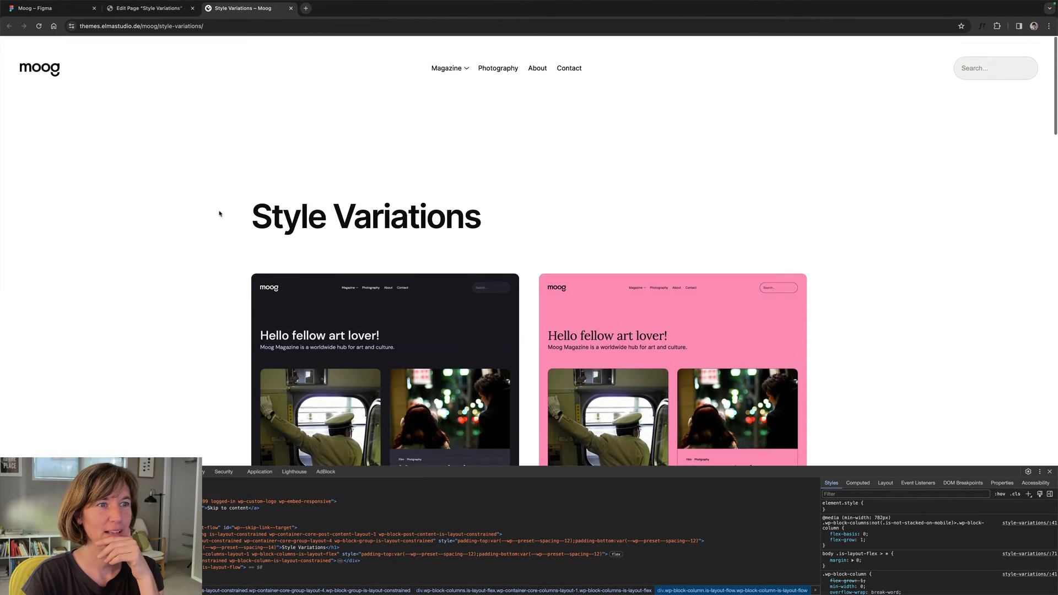
# - Narrow the DevTools responsive preview to check the Style Variations page on mobile width
pyautogui.scroll(-3)
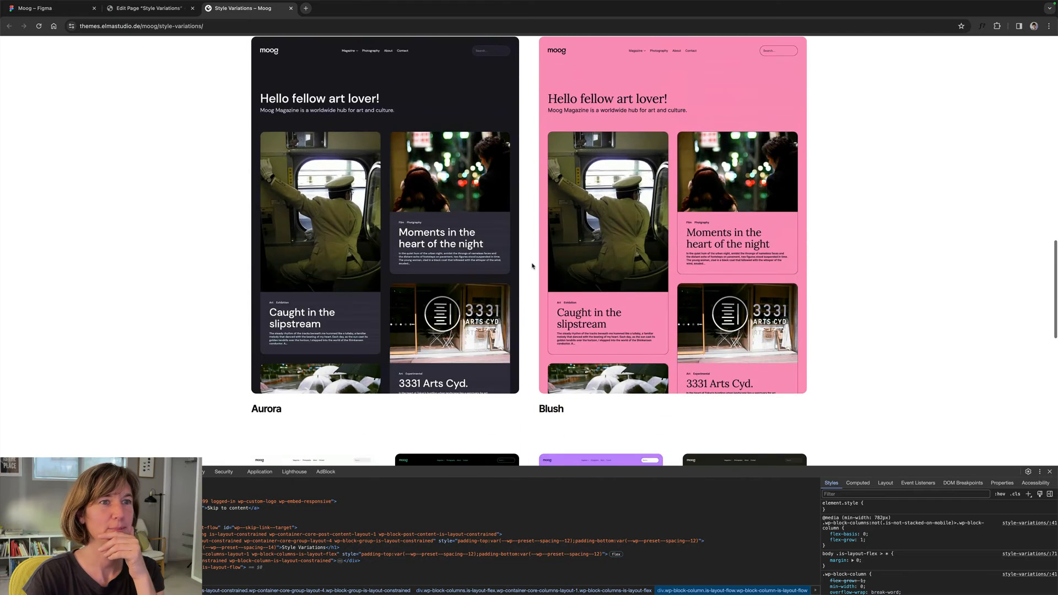
pyautogui.scroll(-3)
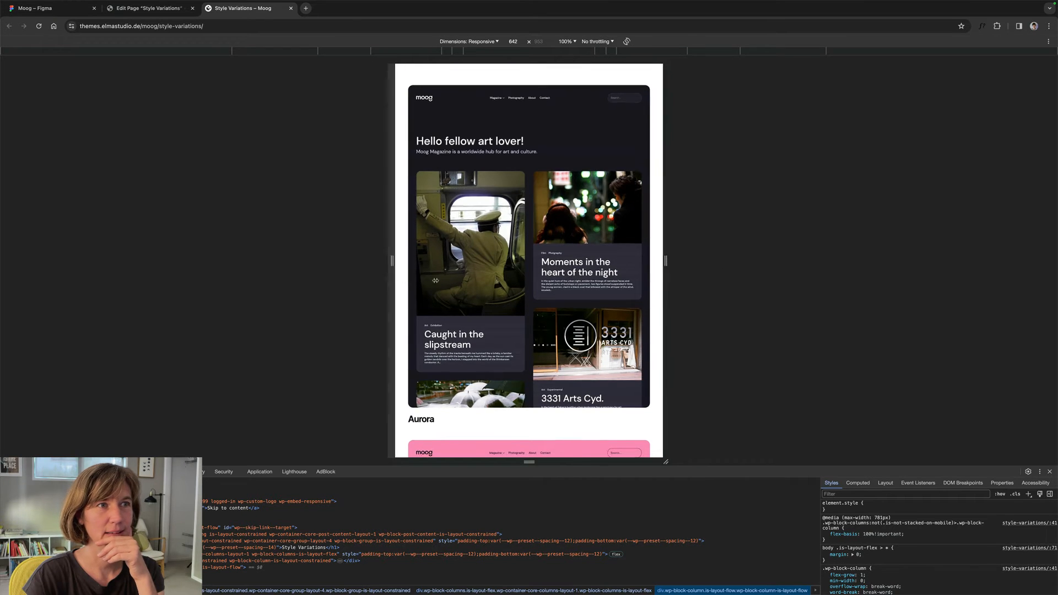
pyautogui.moveTo(666, 261); pyautogui.dragTo(613, 261)
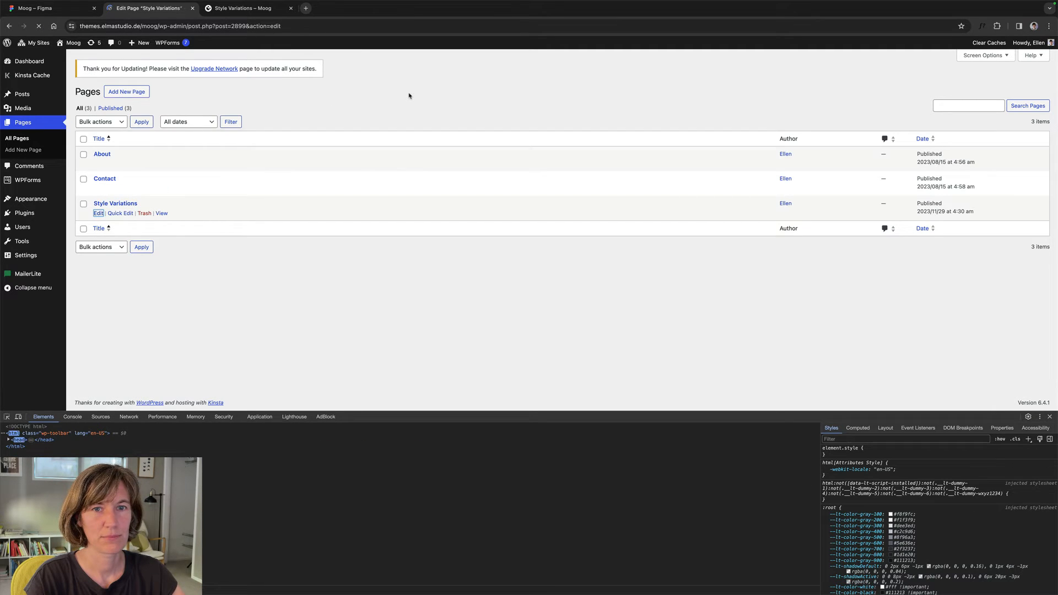
# - Review the Style Variations page in the editor against its live version, then go to Appearance > Editor
pyautogui.click(98, 212)
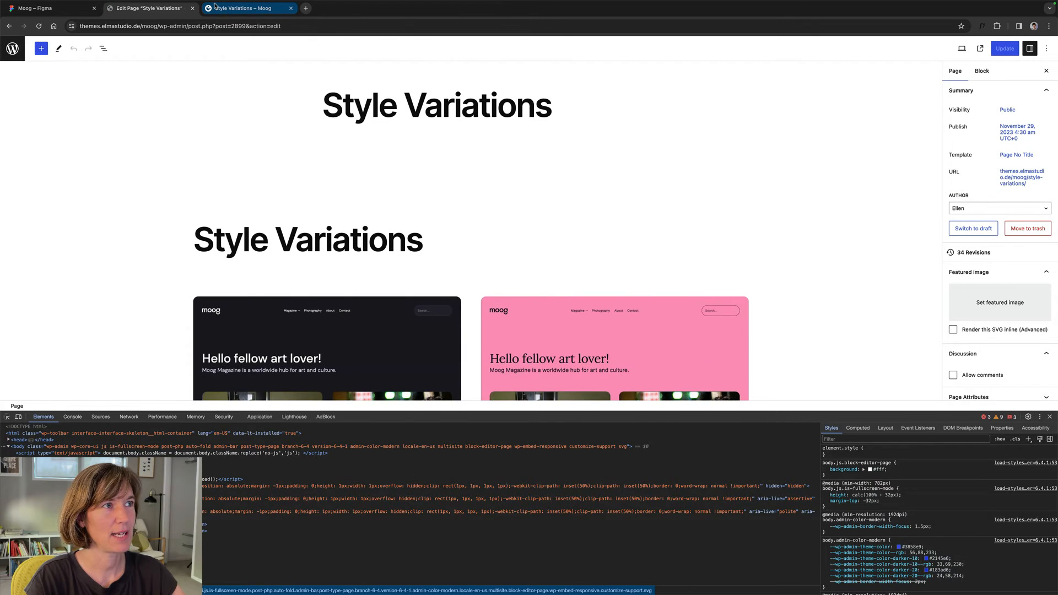
pyautogui.click(147, 7)
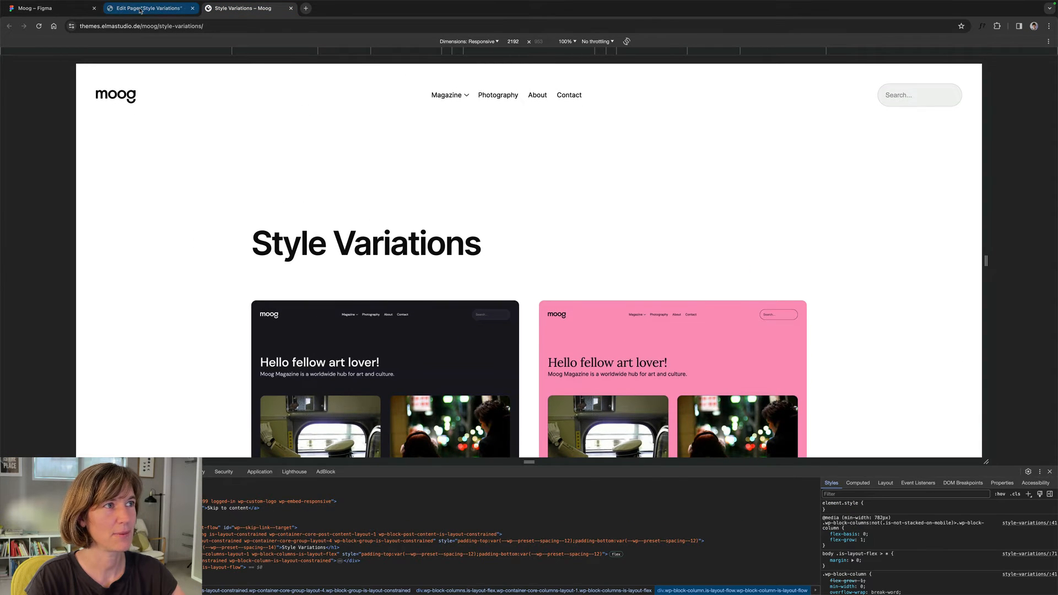
pyautogui.click(147, 7)
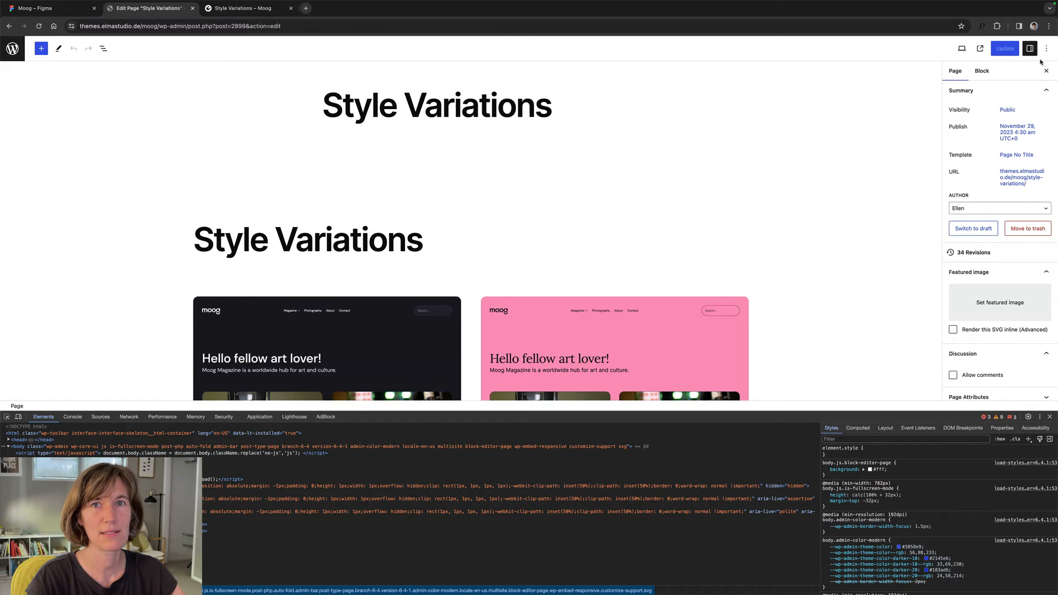
pyautogui.scroll(-3)
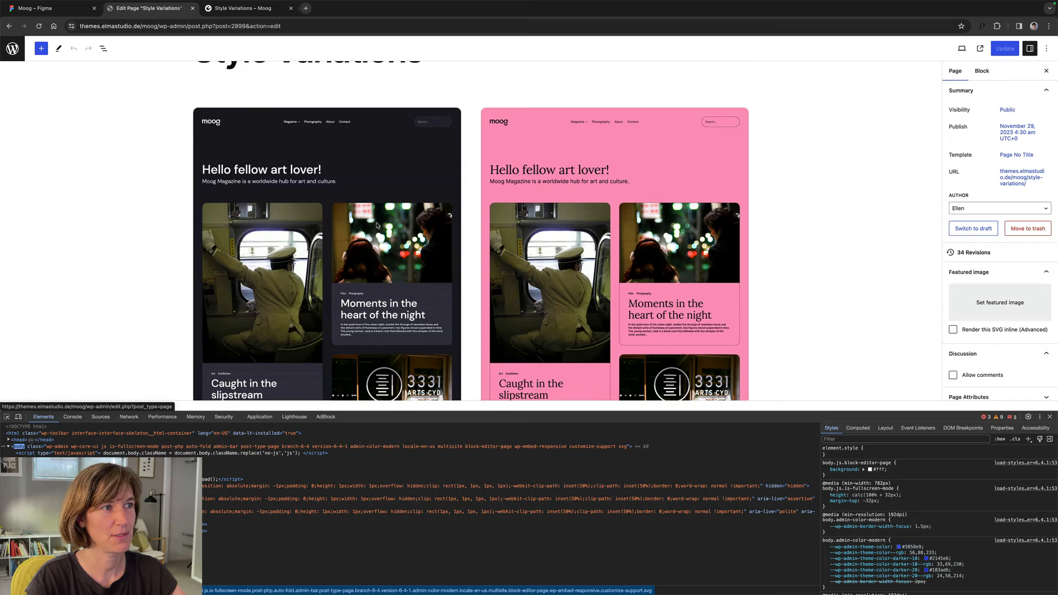
pyautogui.scroll(-3)
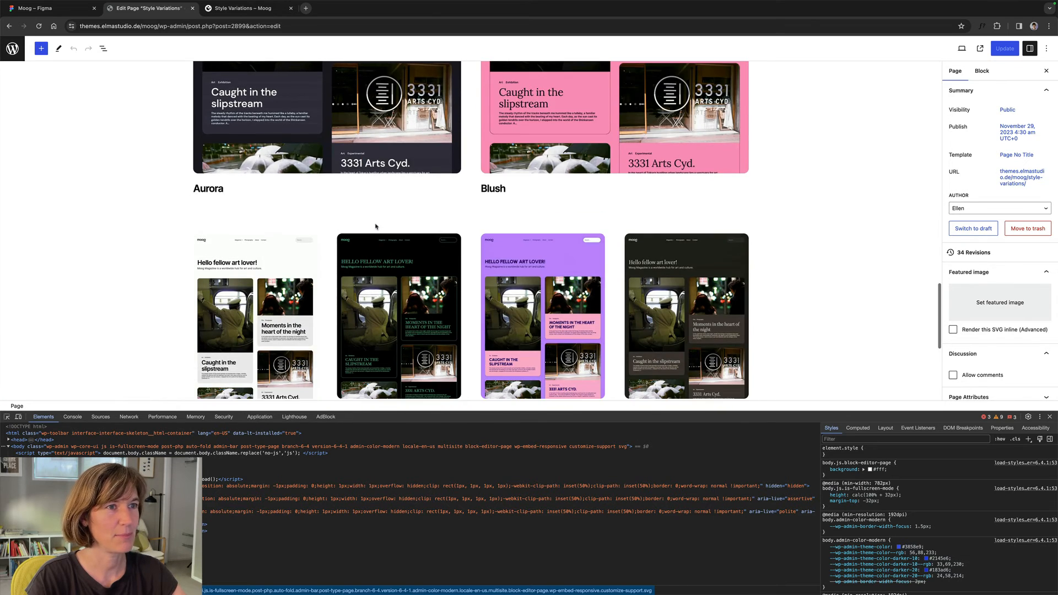
pyautogui.scroll(-3)
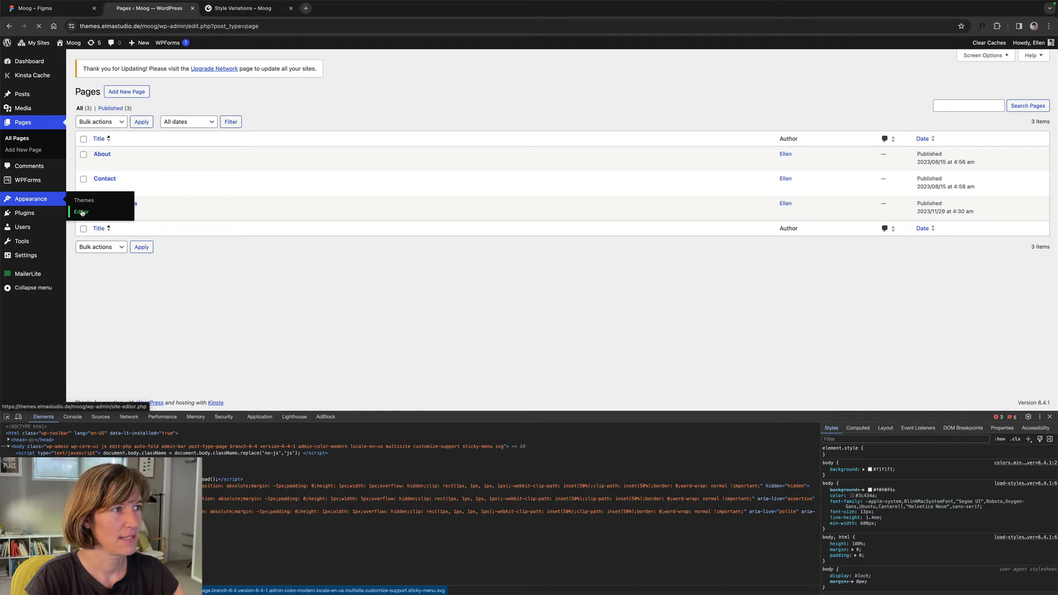
pyautogui.click(81, 212)
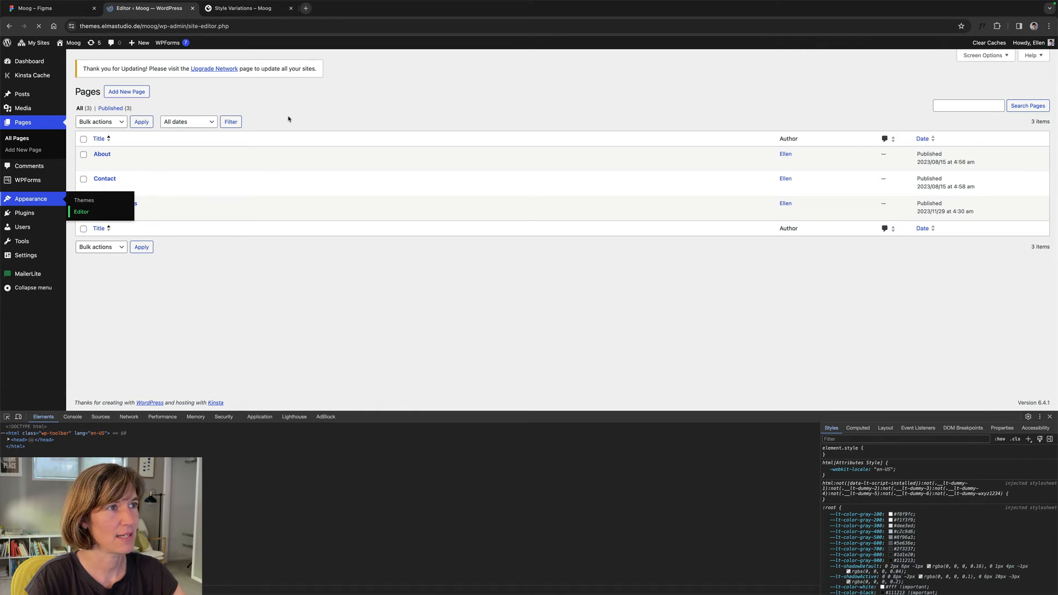
# - Go to Navigation > Header navigation in the Site Editor
pyautogui.click(81, 212)
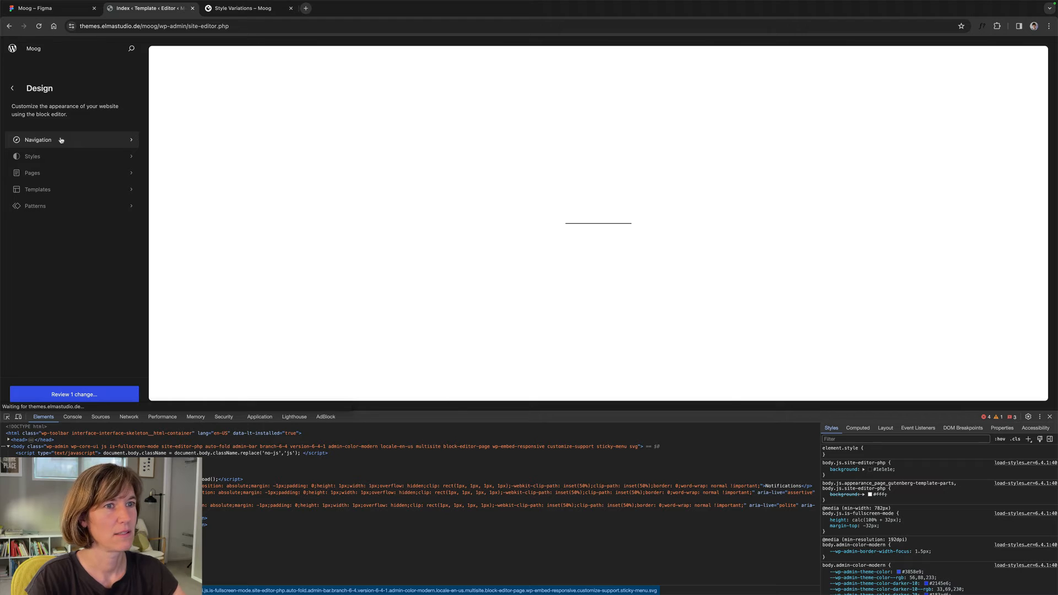
pyautogui.click(37, 139)
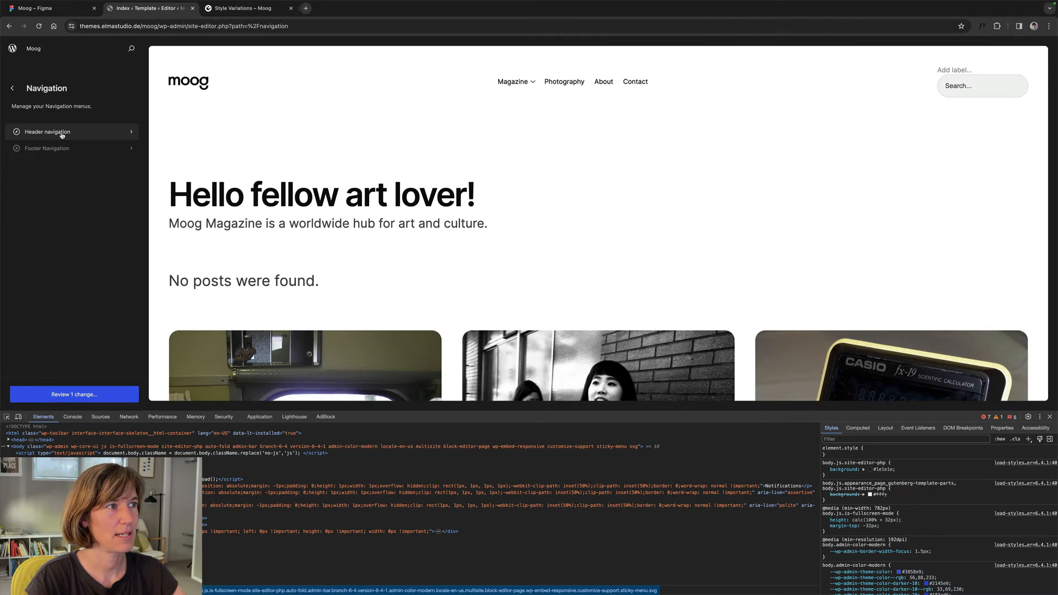
pyautogui.click(48, 132)
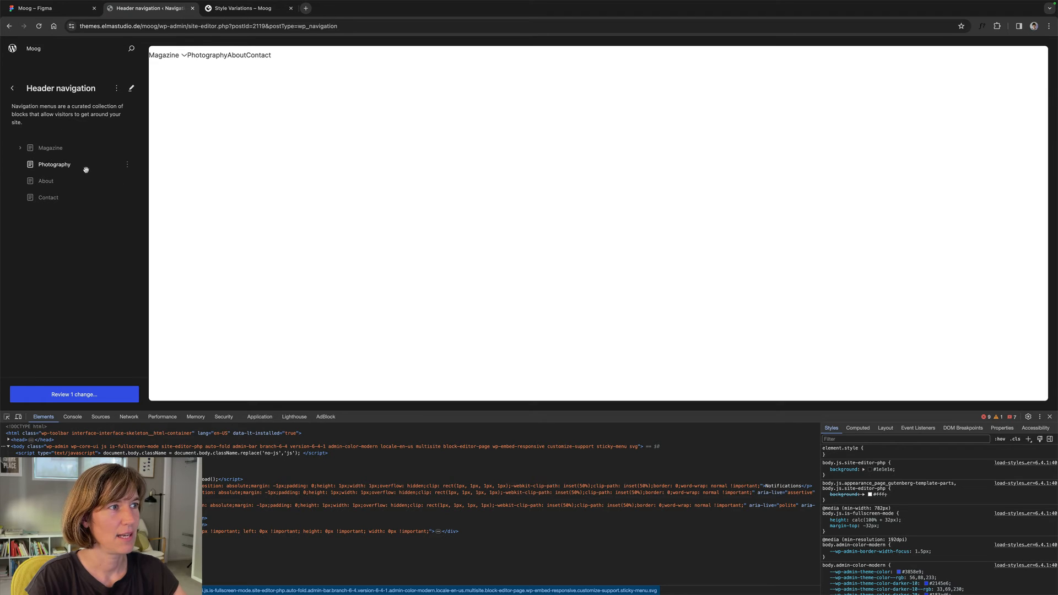
# - Remove Photography from the header navigation and start editing the menu
pyautogui.click(126, 164)
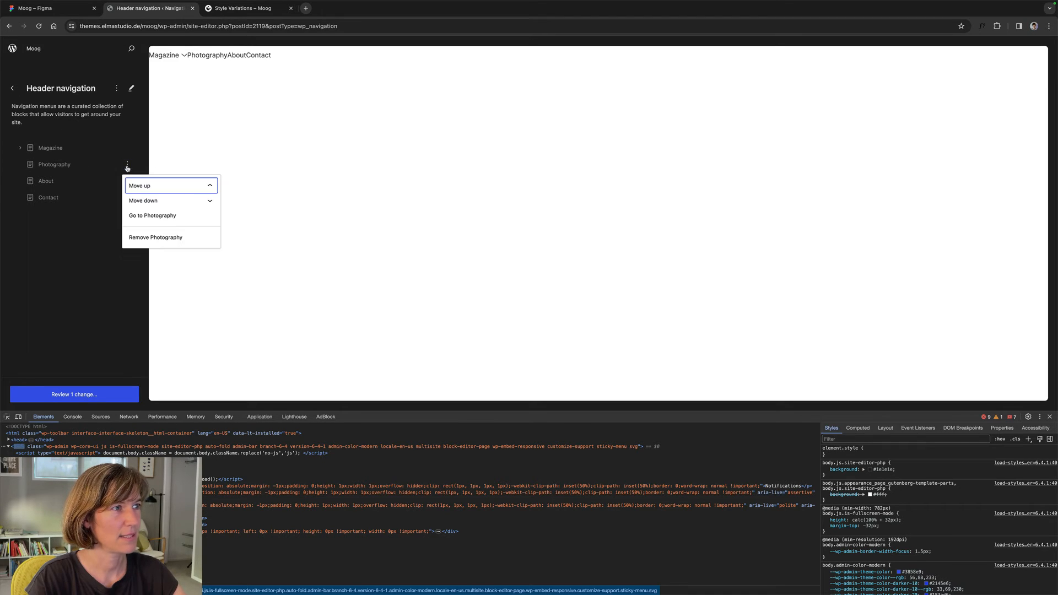
pyautogui.click(156, 237)
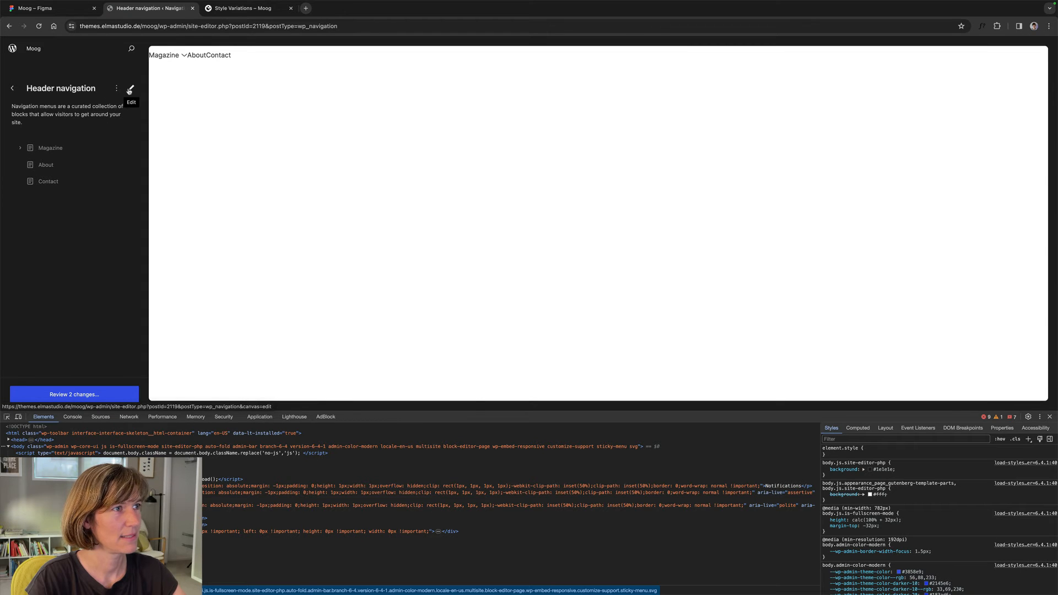
pyautogui.click(130, 89)
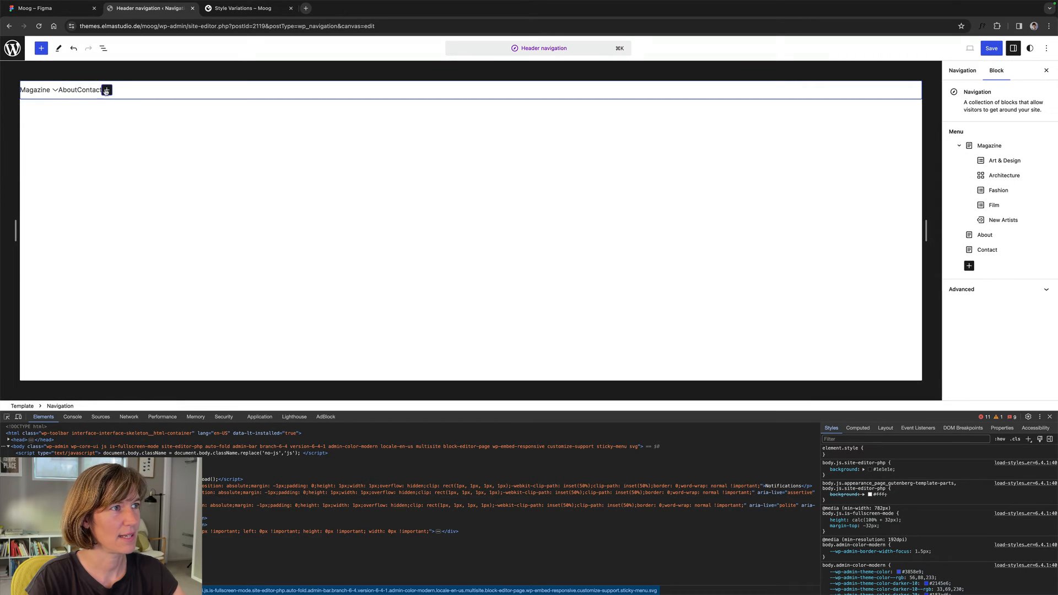
# - Add a Style Variations page link after Magazine, save the header navigation, and check the live header
pyautogui.click(106, 89)
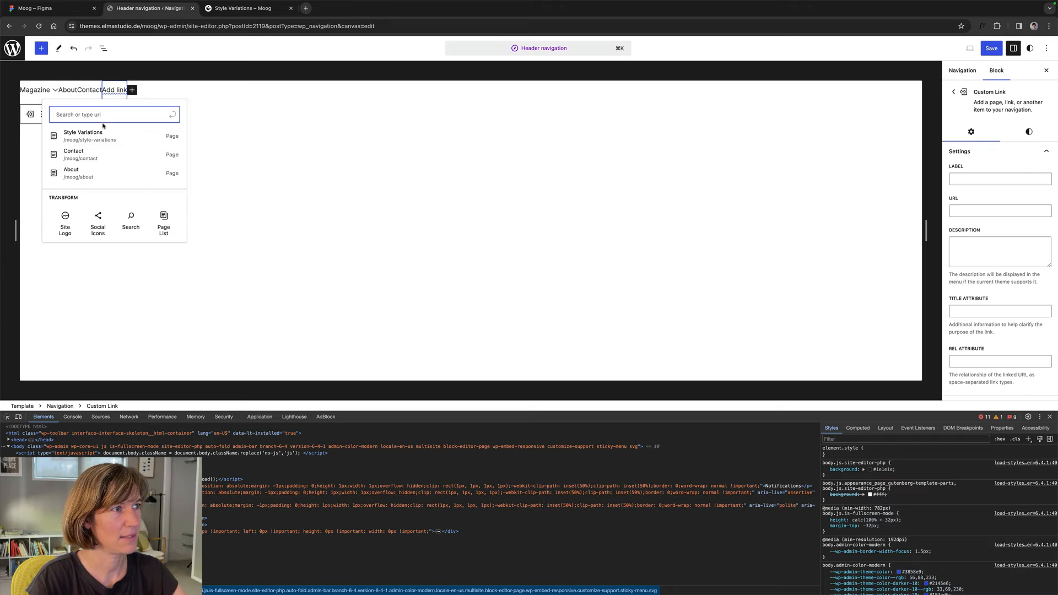
pyautogui.click(83, 135)
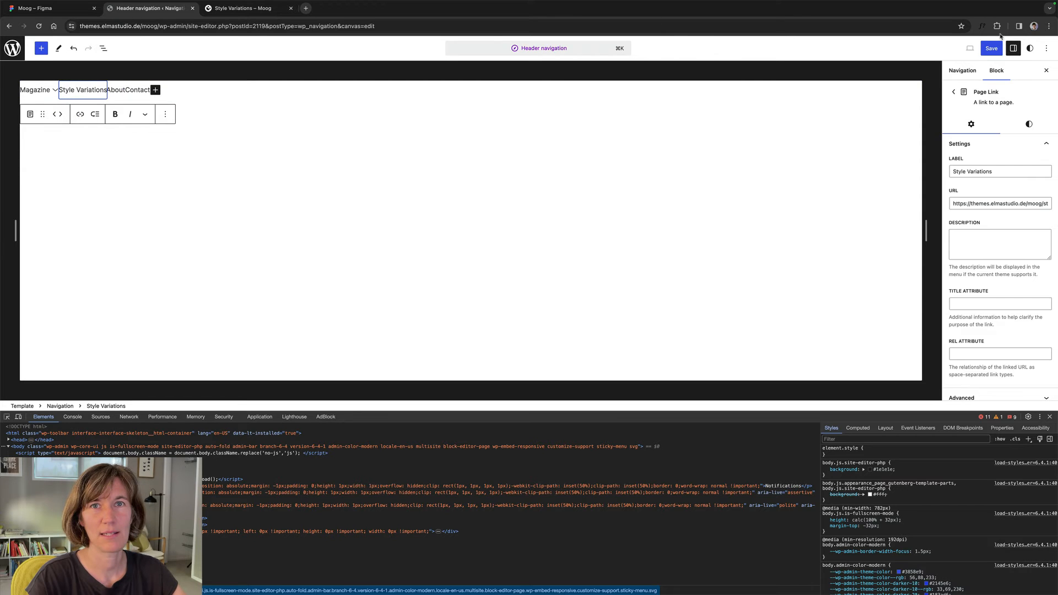
pyautogui.click(991, 47)
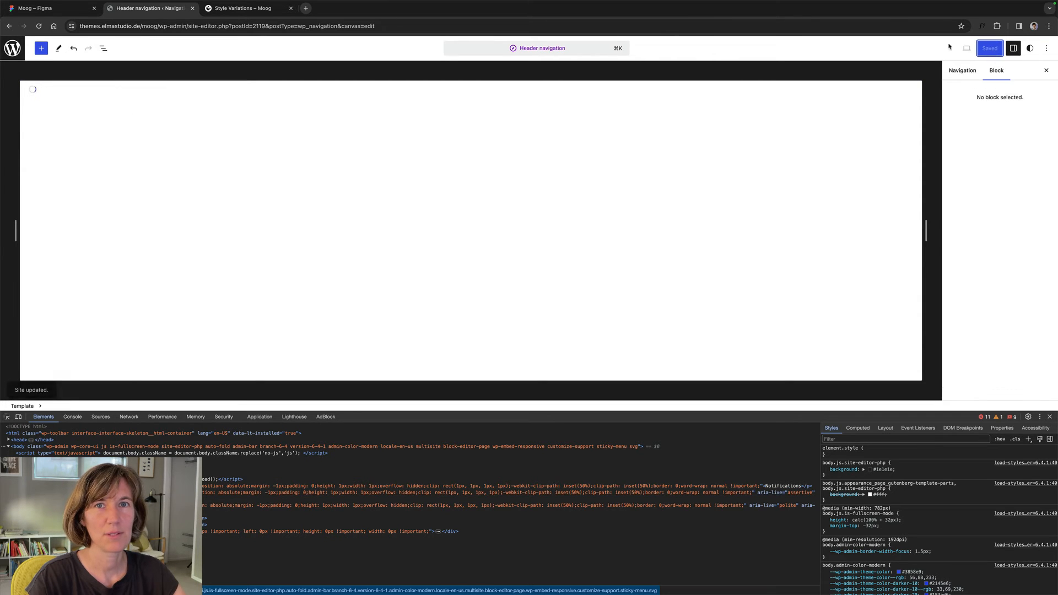
pyautogui.click(239, 8)
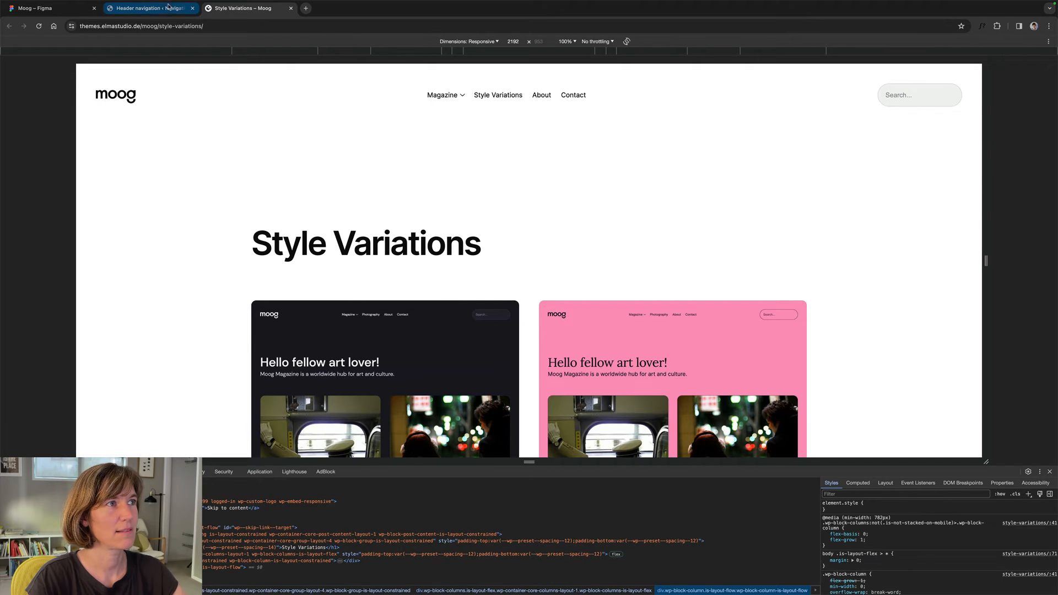
# - Exit the Site Editor via the WordPress logo, compare the live header with Figma, and land on the Dashboard
pyautogui.click(148, 7)
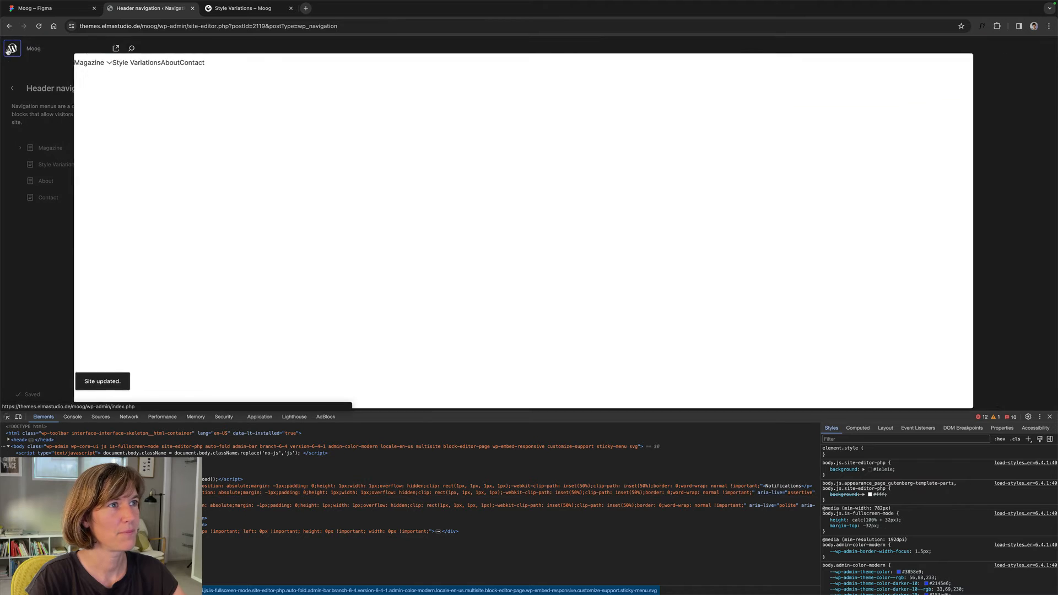
pyautogui.click(12, 88)
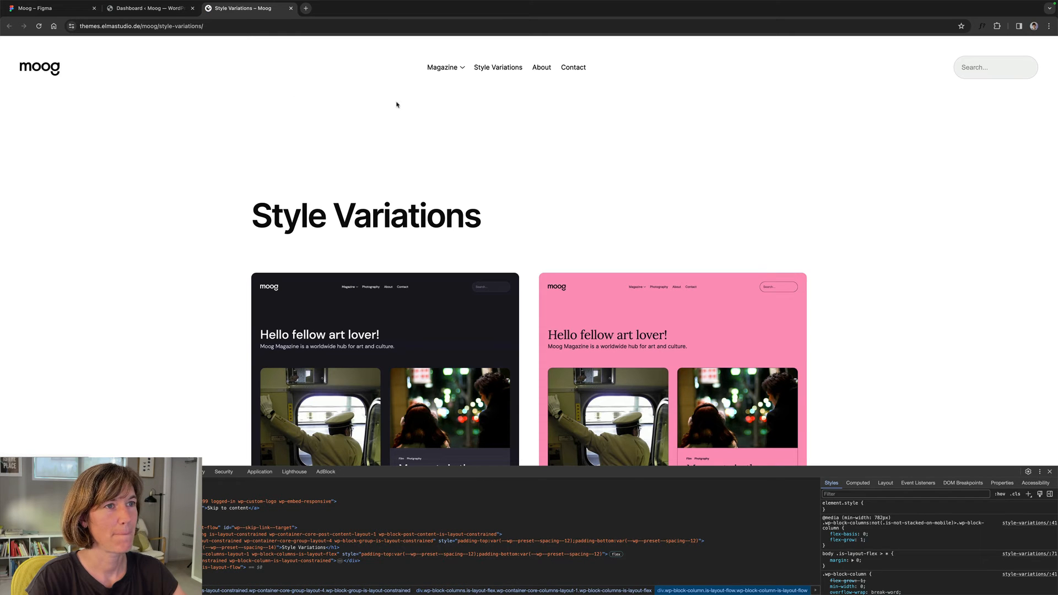
pyautogui.click(51, 7)
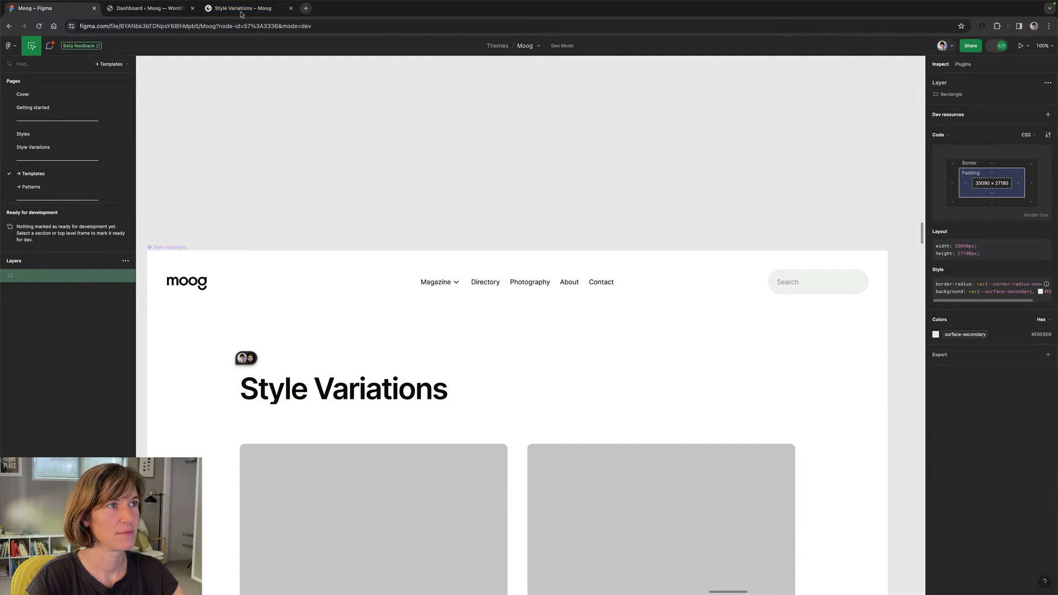
pyautogui.click(149, 8)
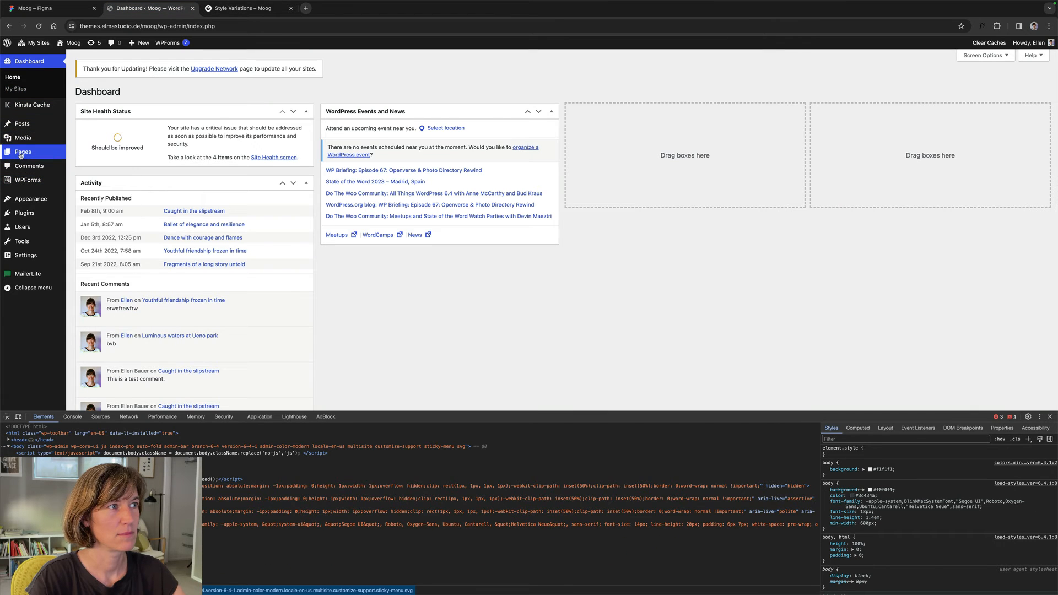
# - Open the Style Variations page for editing and select the Gallery group in List View
pyautogui.click(22, 151)
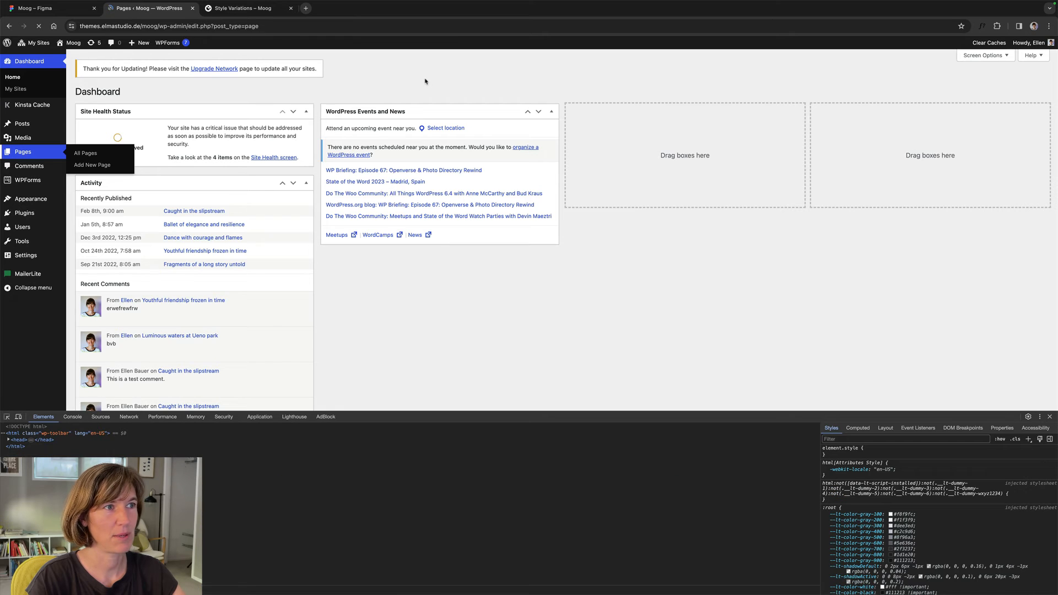
pyautogui.click(85, 152)
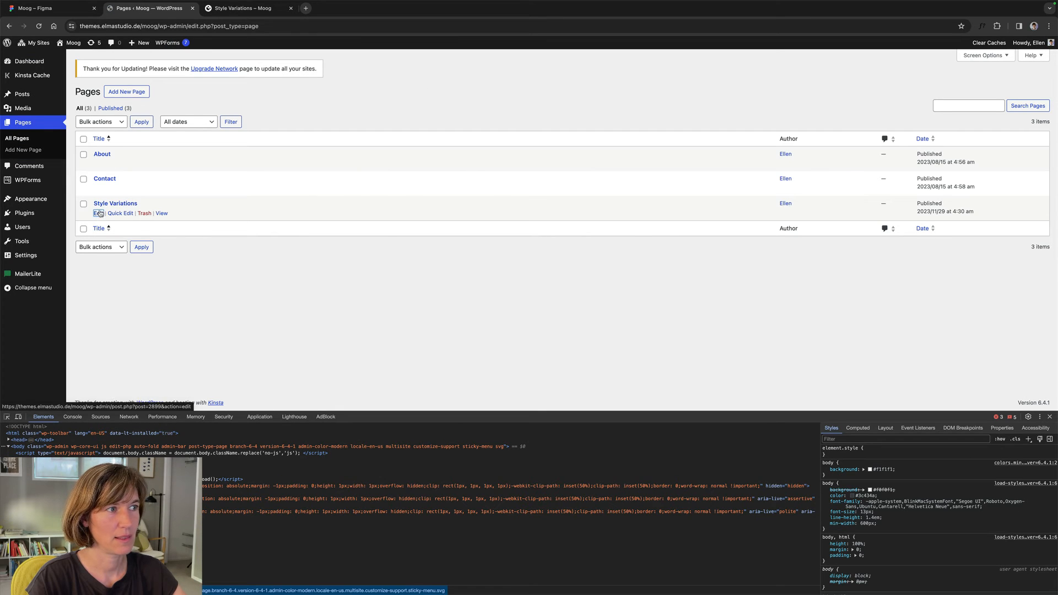
pyautogui.click(99, 213)
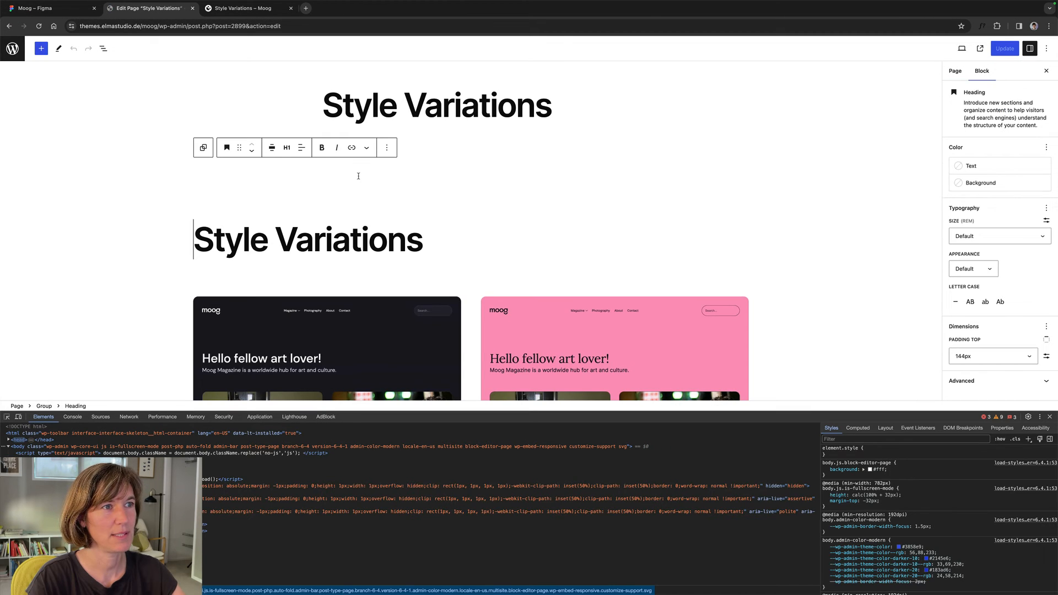
pyautogui.click(102, 48)
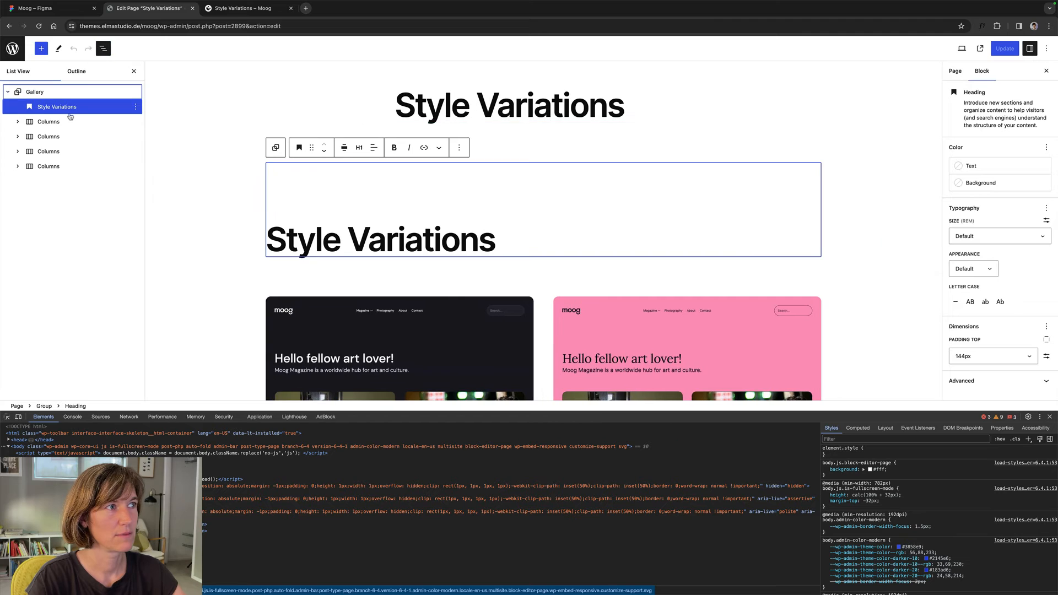
pyautogui.click(34, 91)
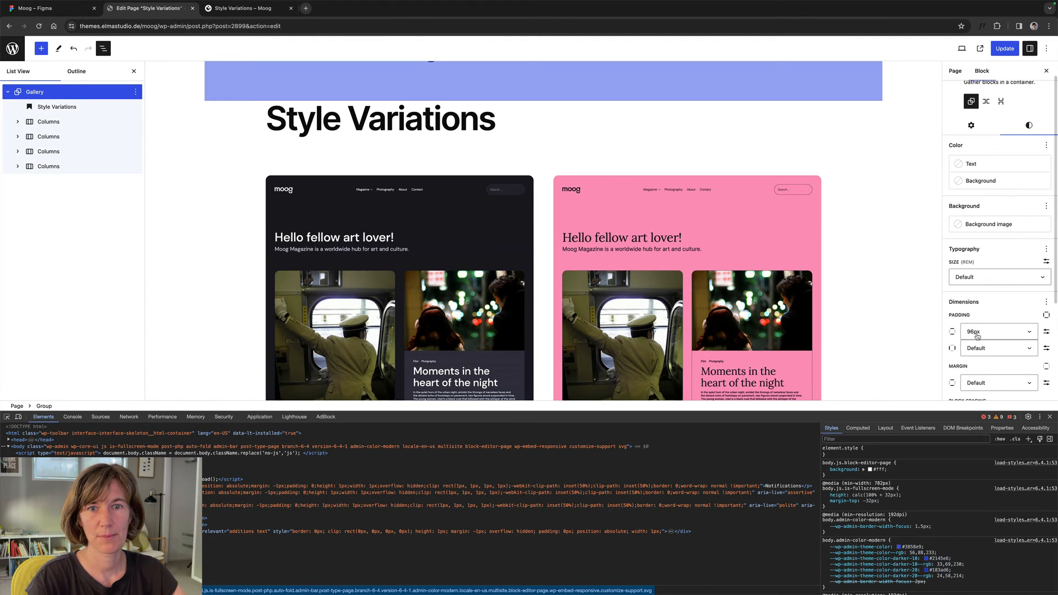
# - Set the Gallery group's padding to 144px, update, and view the live page
pyautogui.click(996, 331)
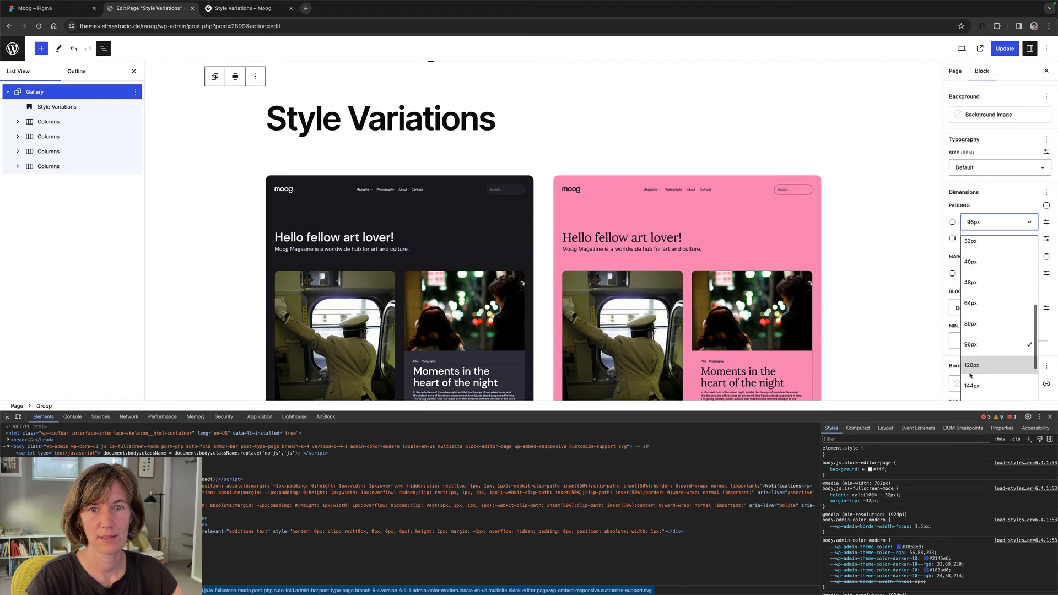
pyautogui.click(972, 384)
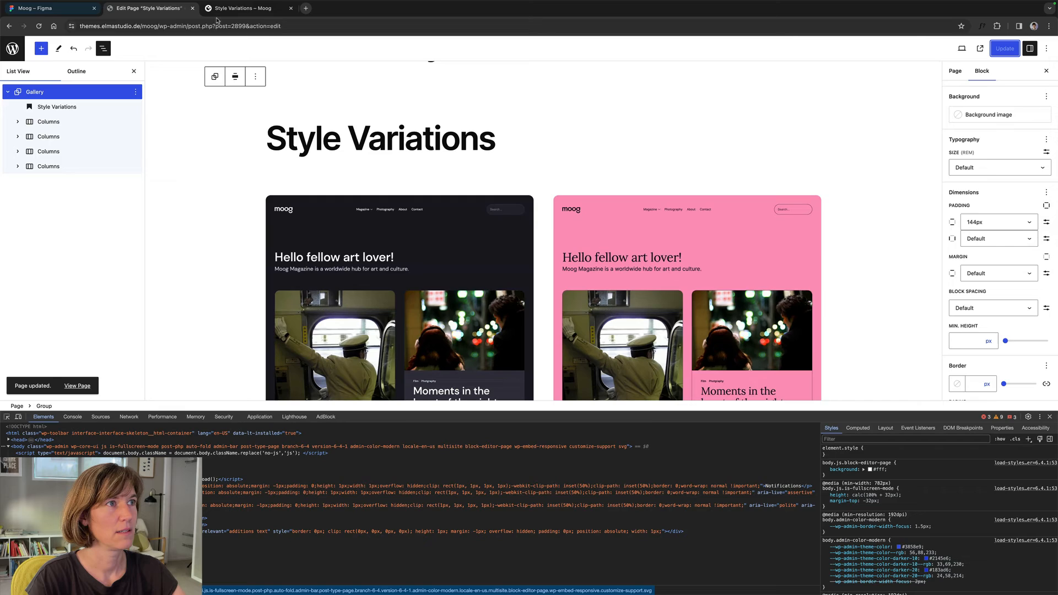
pyautogui.click(243, 7)
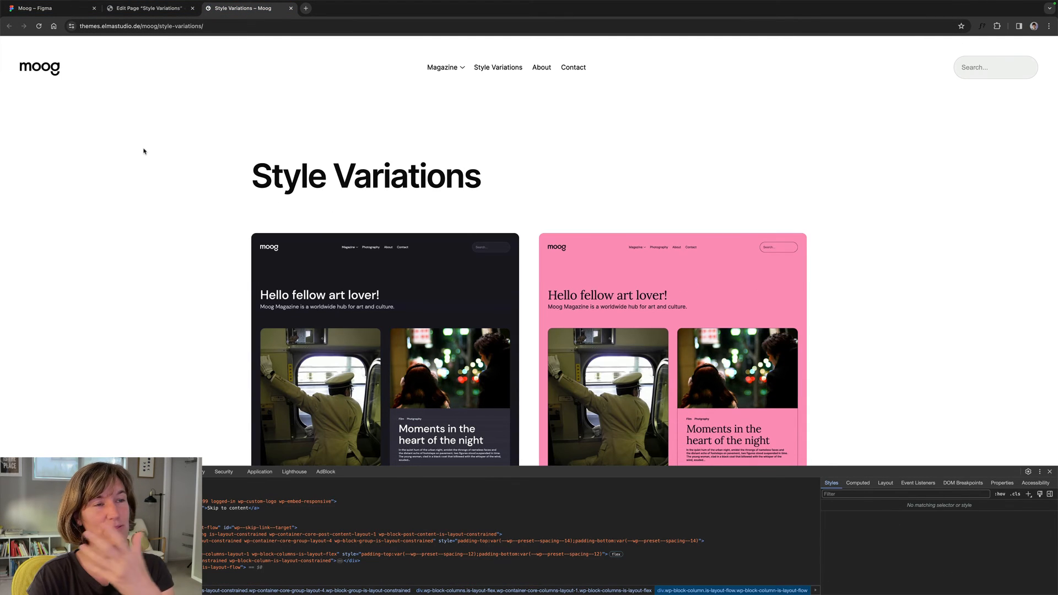
pyautogui.scroll(-3)
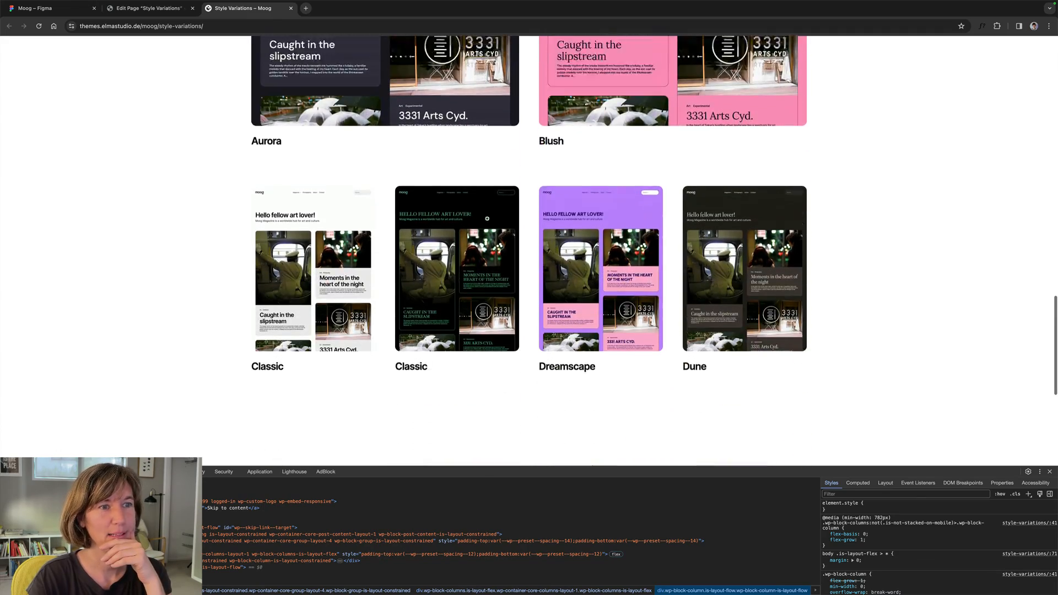
pyautogui.scroll(-3)
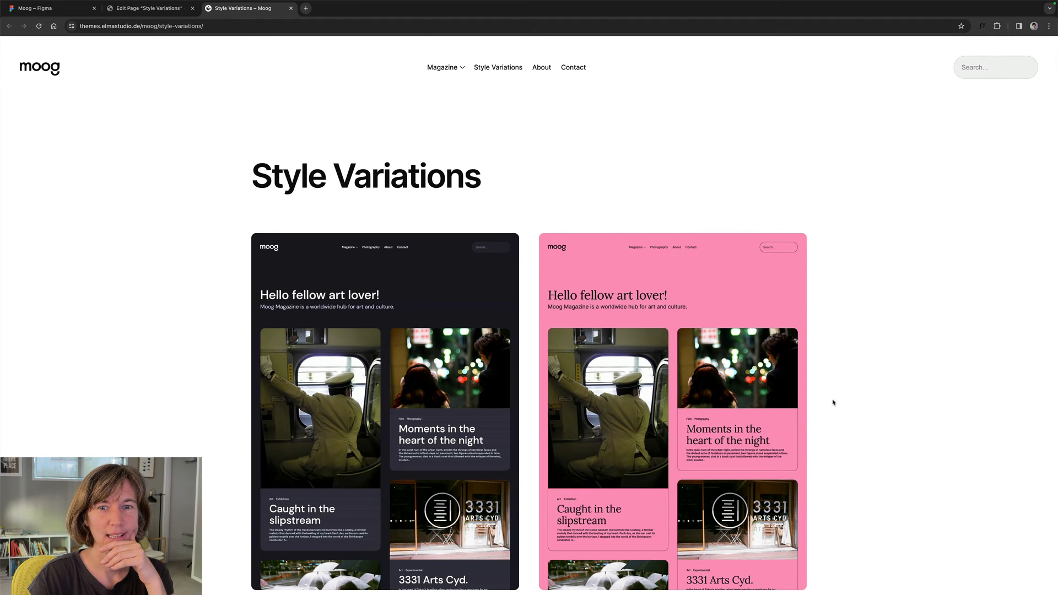
pyautogui.moveTo(123, 283)
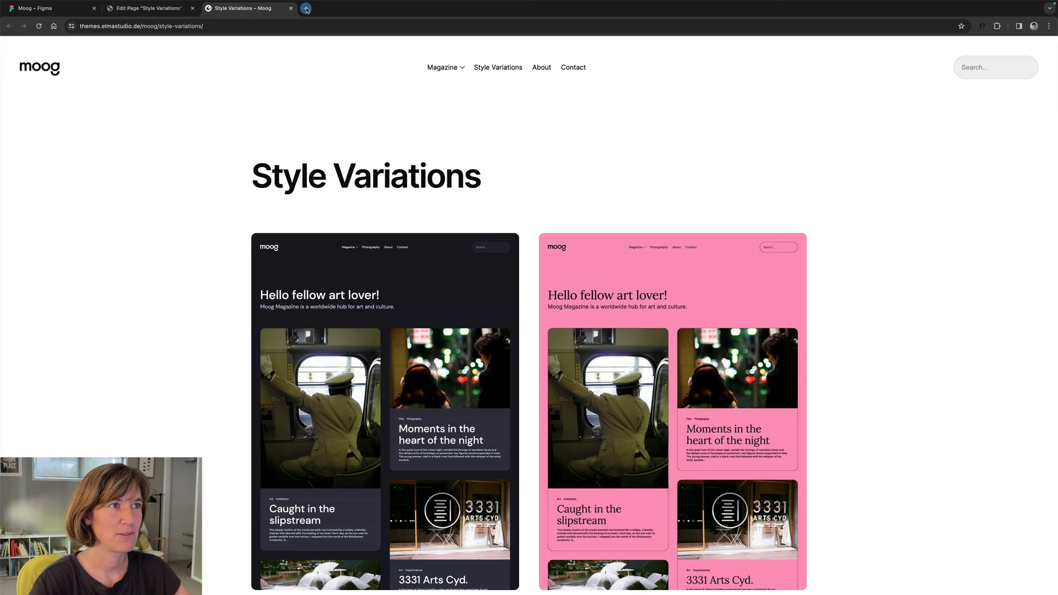
# - Search Google for "wordpress theme moog" and open the Moog theme page on WordPress.org
pyautogui.click(305, 8)
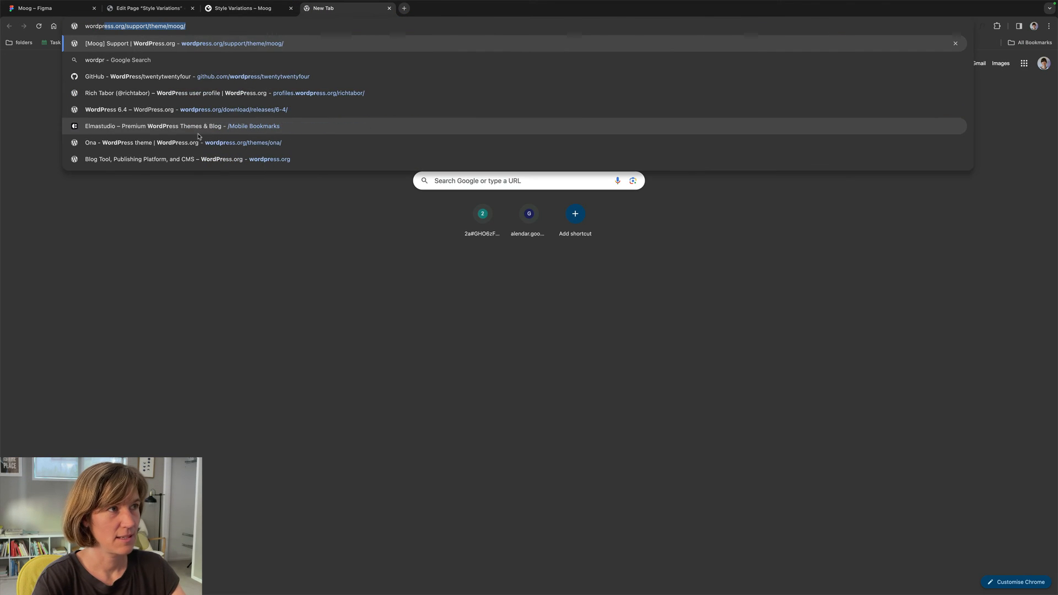
pyautogui.write('wordpress theme moo')
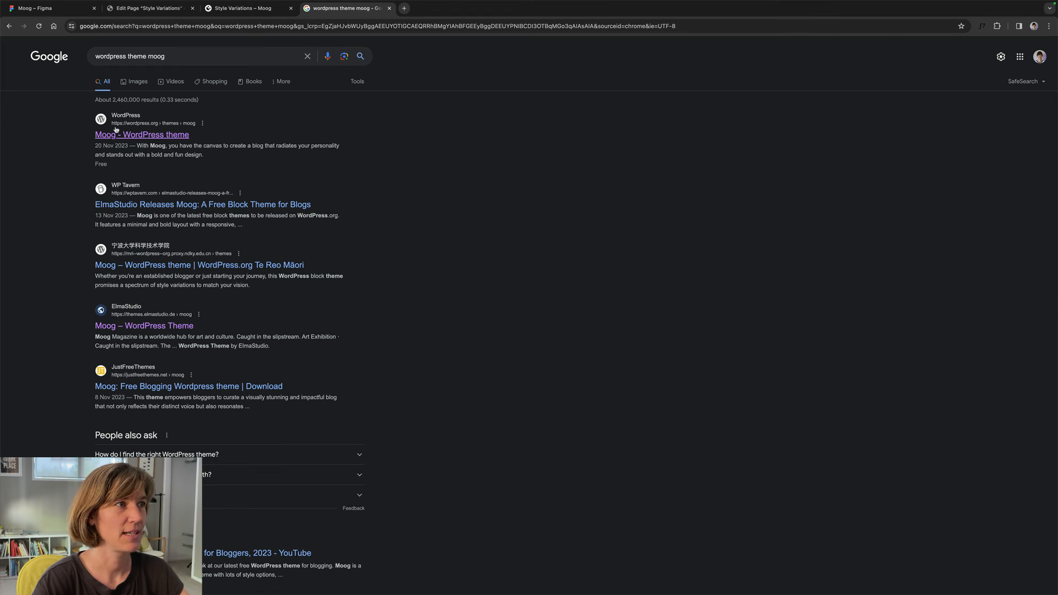
pyautogui.click(141, 135)
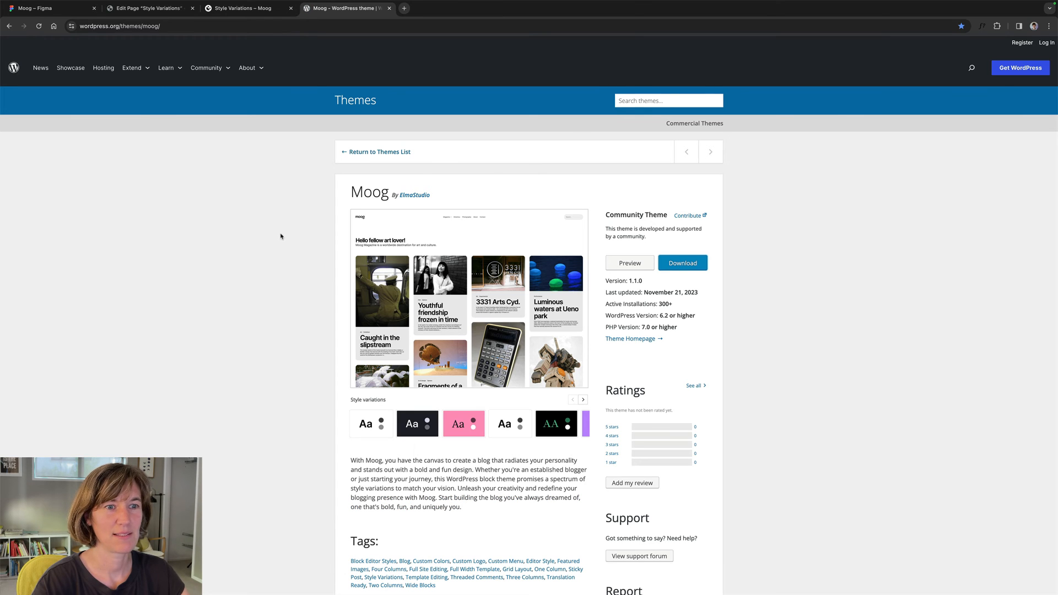
pyautogui.moveTo(284, 237)
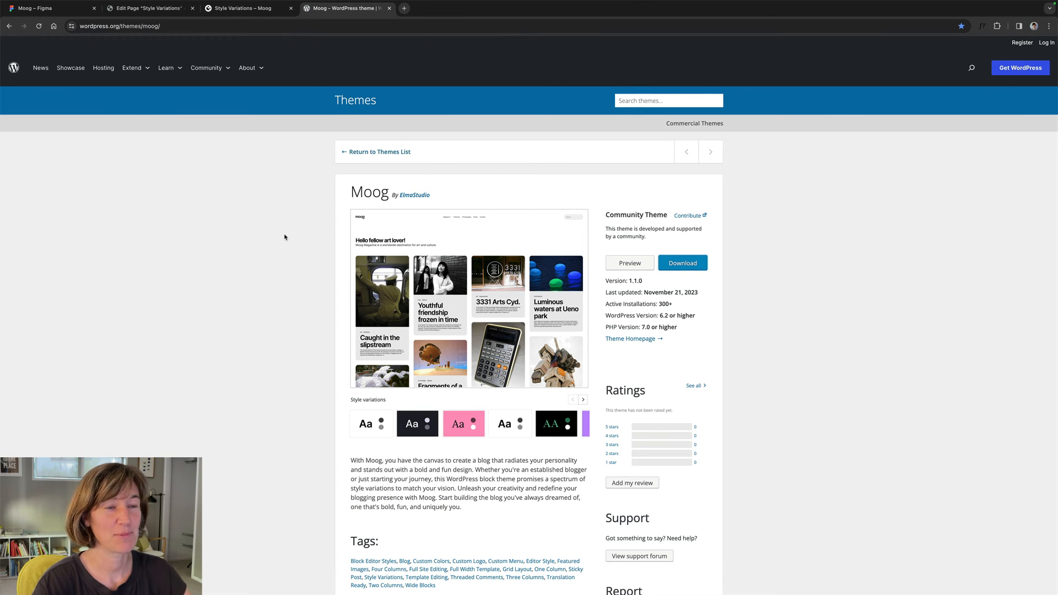
# - Preview the dark green, pink and dark charcoal Moog style variations on the theme page
pyautogui.click(463, 423)
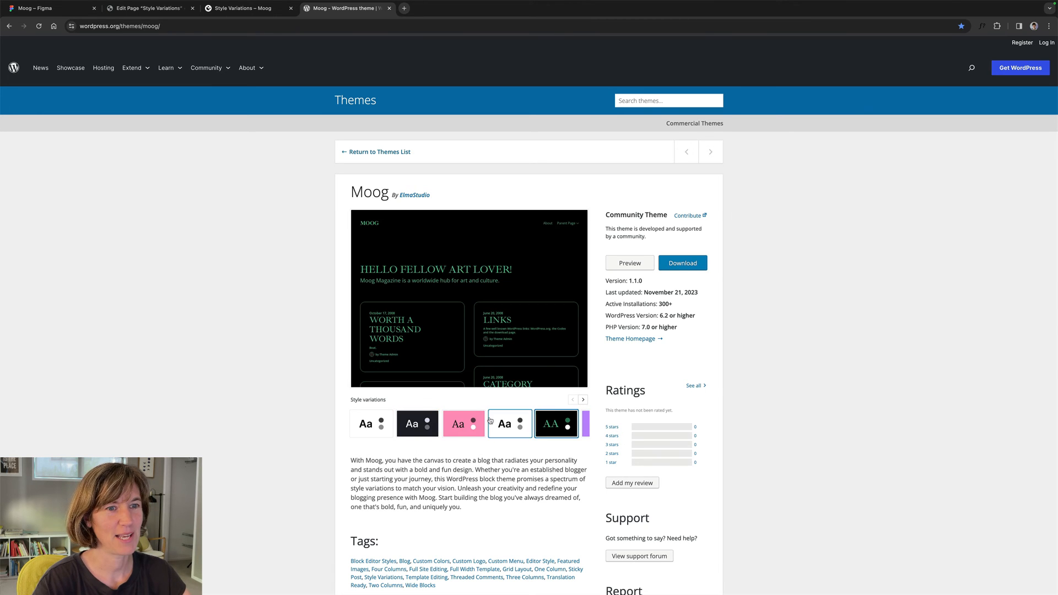
pyautogui.click(463, 424)
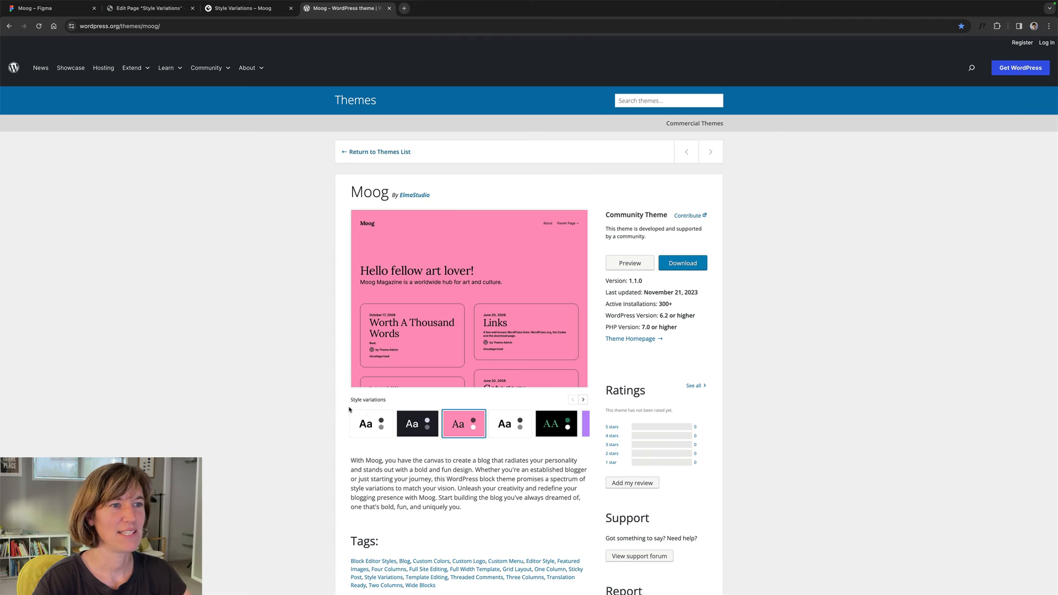
pyautogui.click(583, 399)
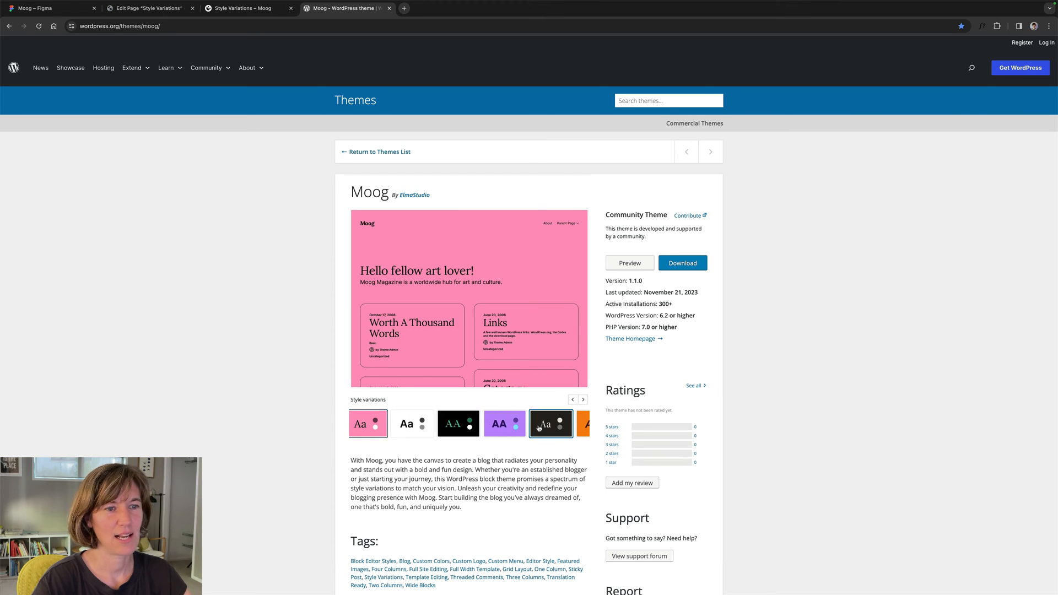
pyautogui.click(551, 423)
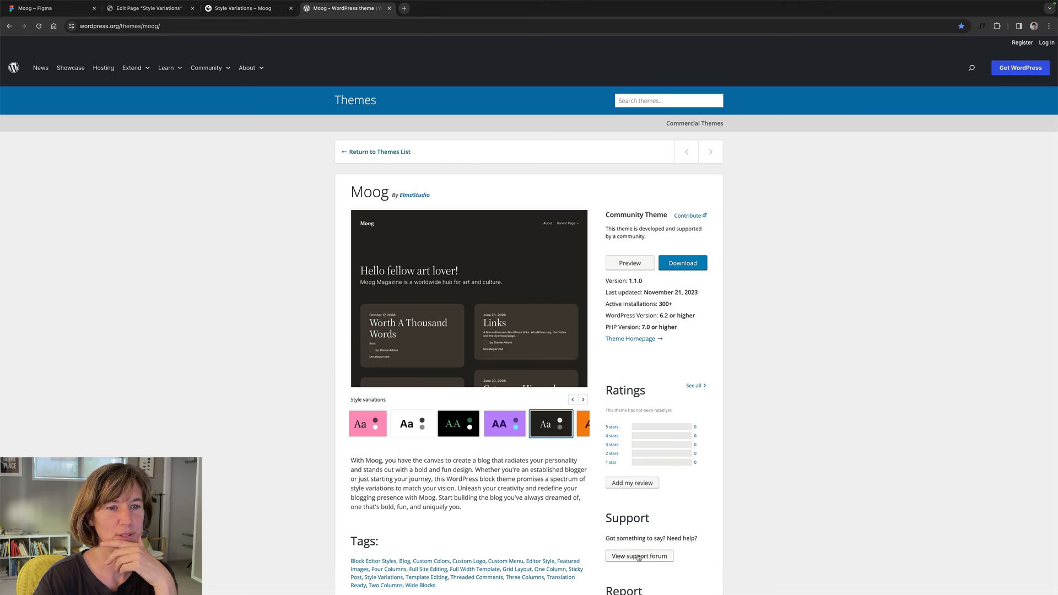
# - Preview the orange and dark brown variations, then return to the site's Style Variations page
pyautogui.click(582, 399)
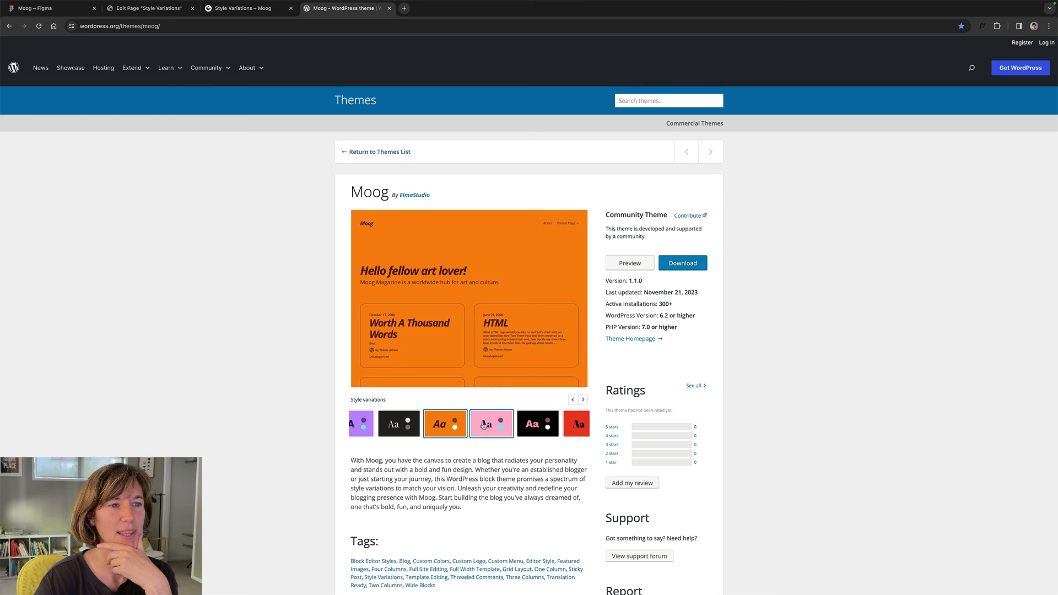
pyautogui.click(492, 424)
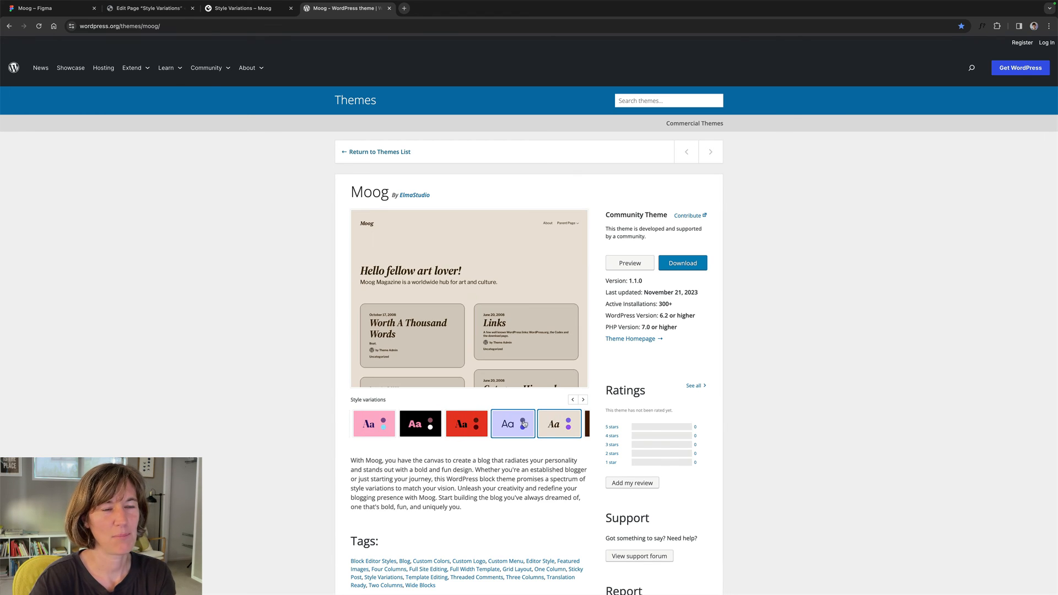
pyautogui.click(567, 423)
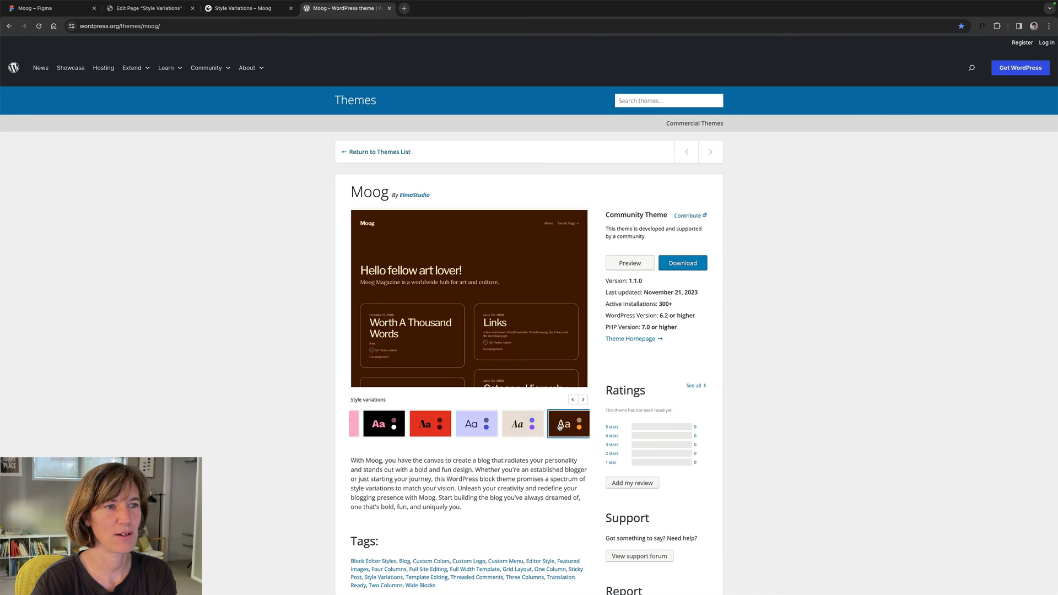
pyautogui.click(243, 8)
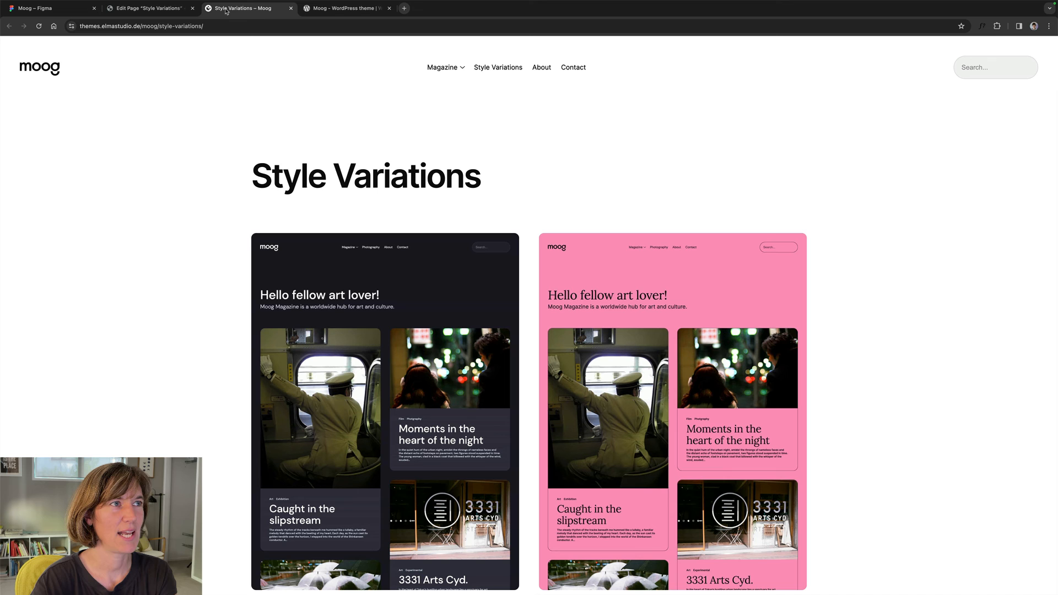
pyautogui.moveTo(573, 67)
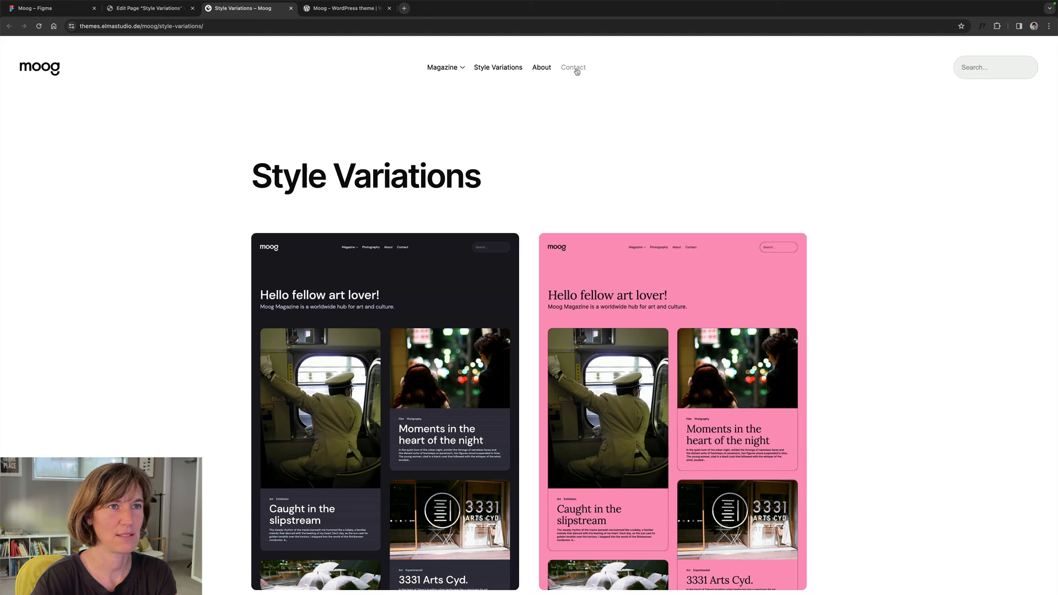
# - Back on the Moog theme page, preview the mint and white outlined-cards variations, then return to the site
pyautogui.click(346, 8)
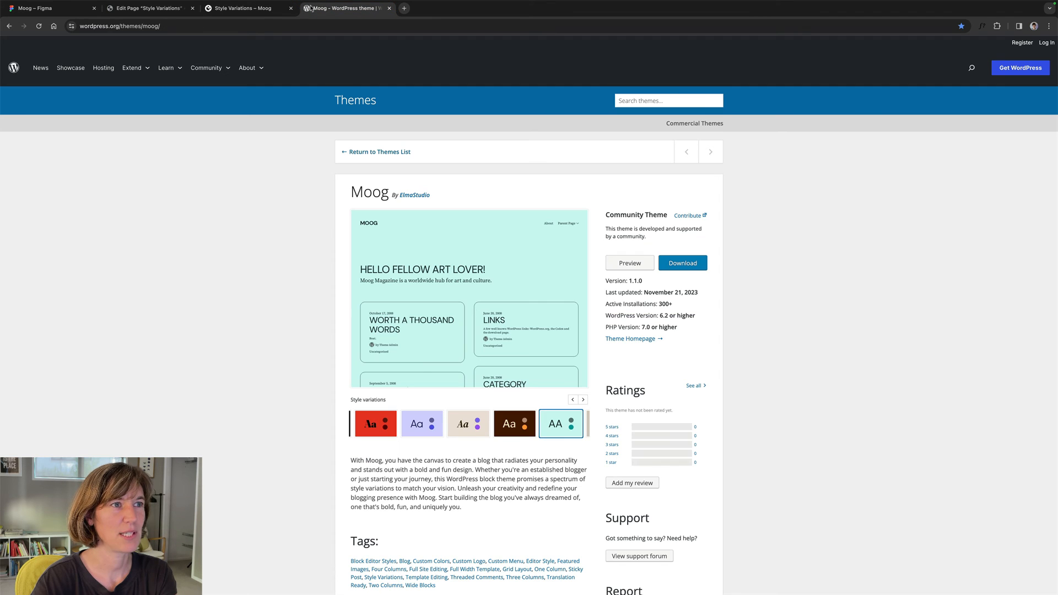
pyautogui.click(582, 399)
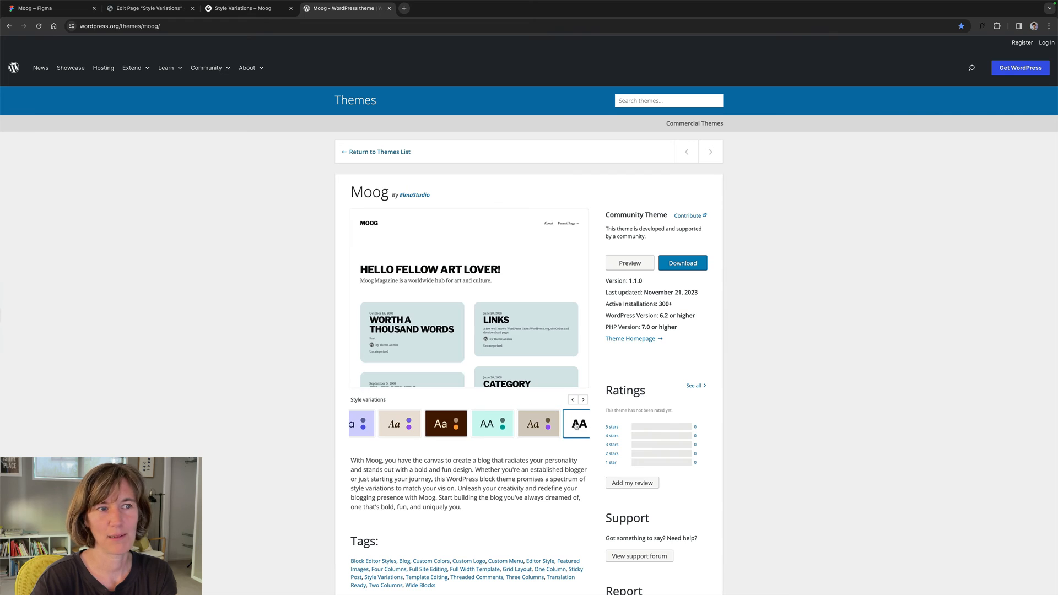
pyautogui.click(576, 423)
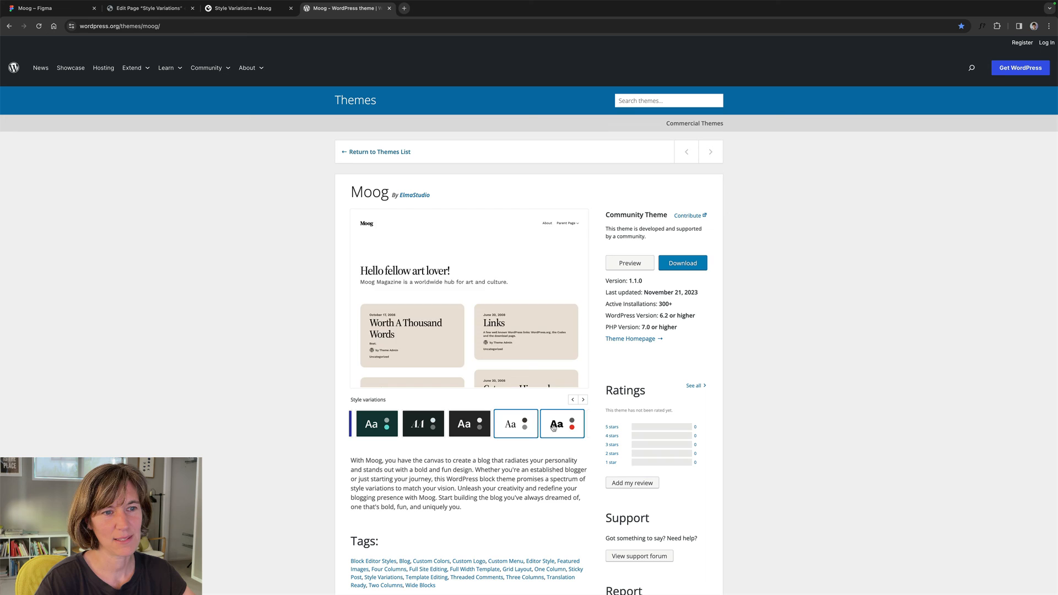
pyautogui.click(562, 423)
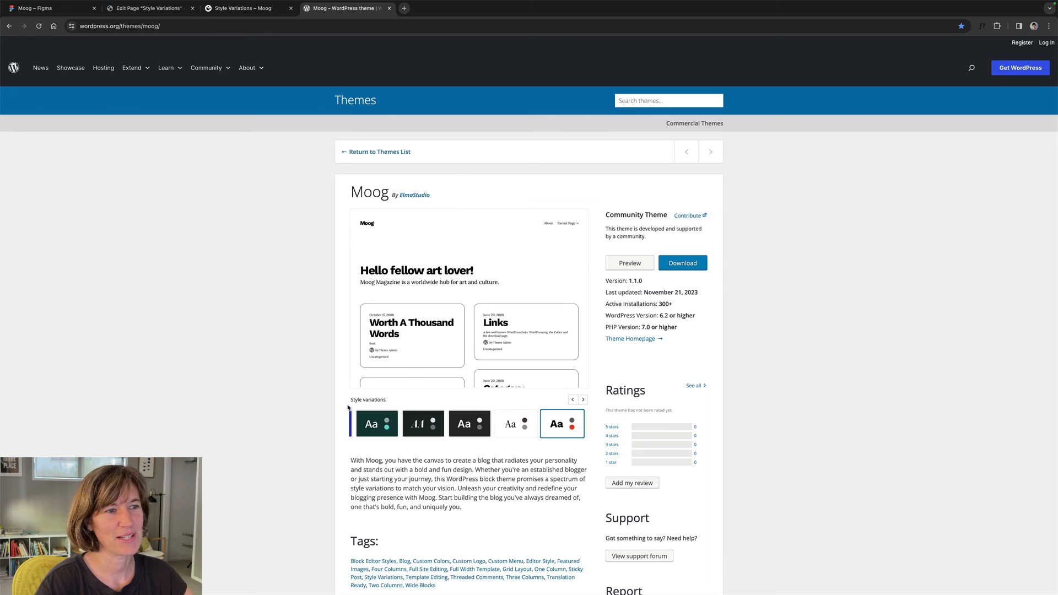
pyautogui.moveTo(316, 400)
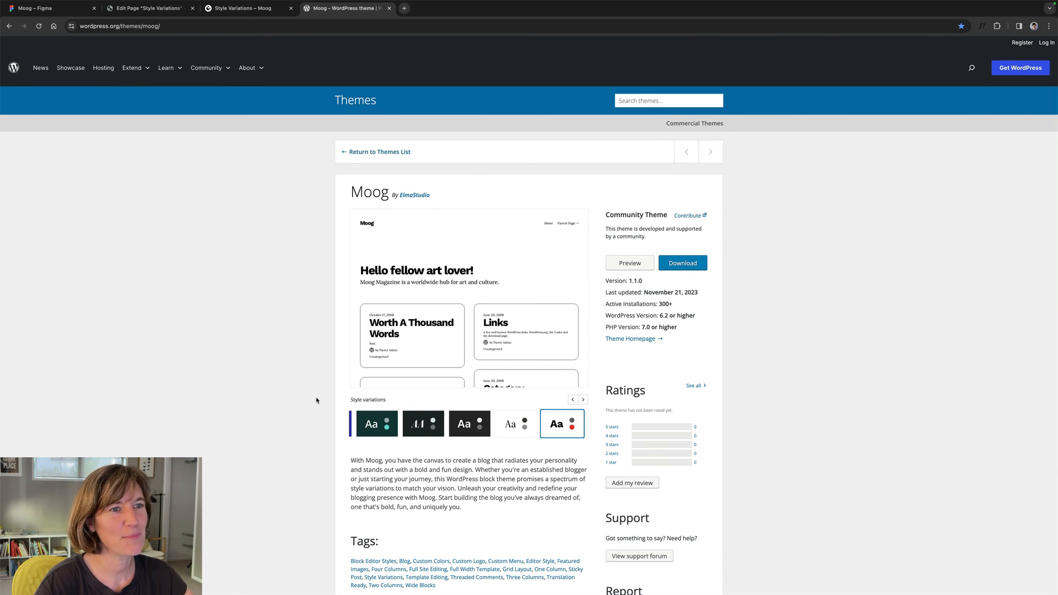
pyautogui.click(242, 8)
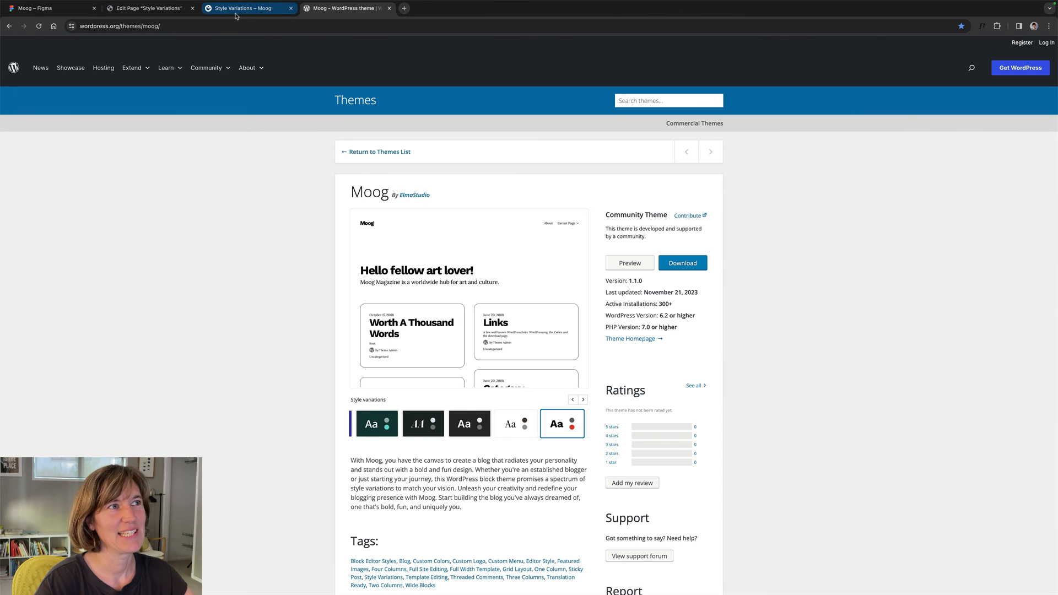